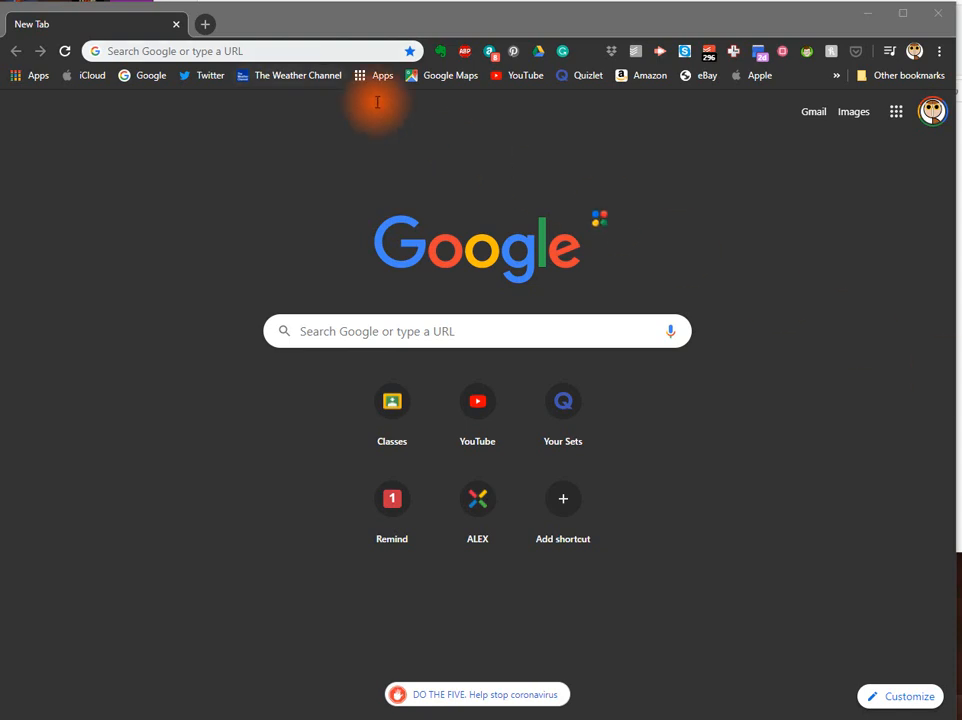
# Step: Go to quizlet.com and open the recent Government 4: Federalism flashcard set
pyautogui.click(250, 51)
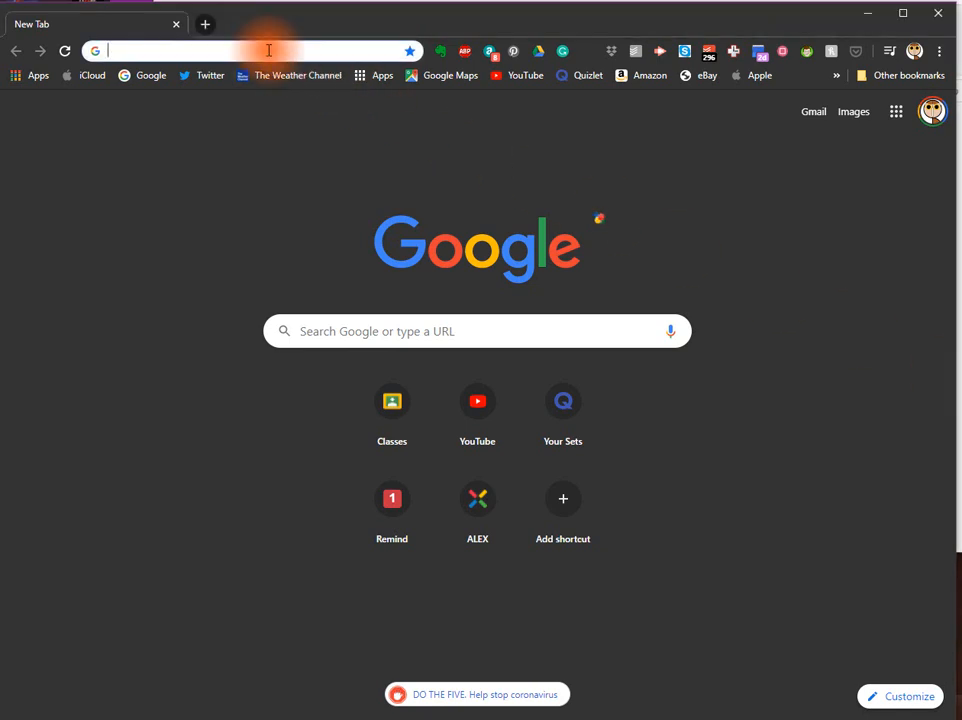
pyautogui.write('quizlet.com')
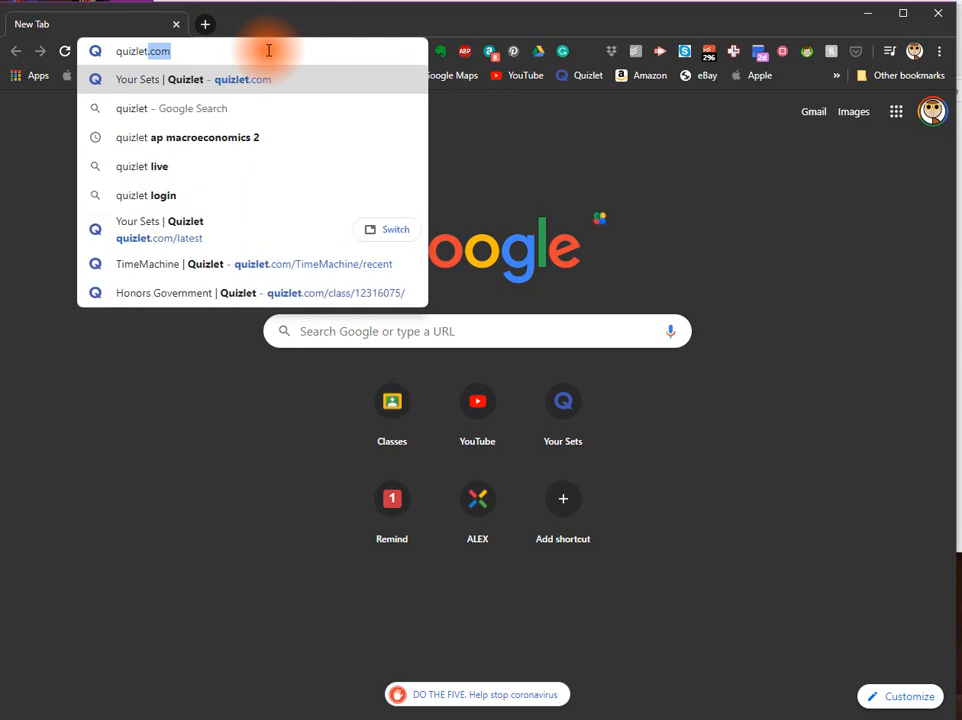
pyautogui.click(159, 229)
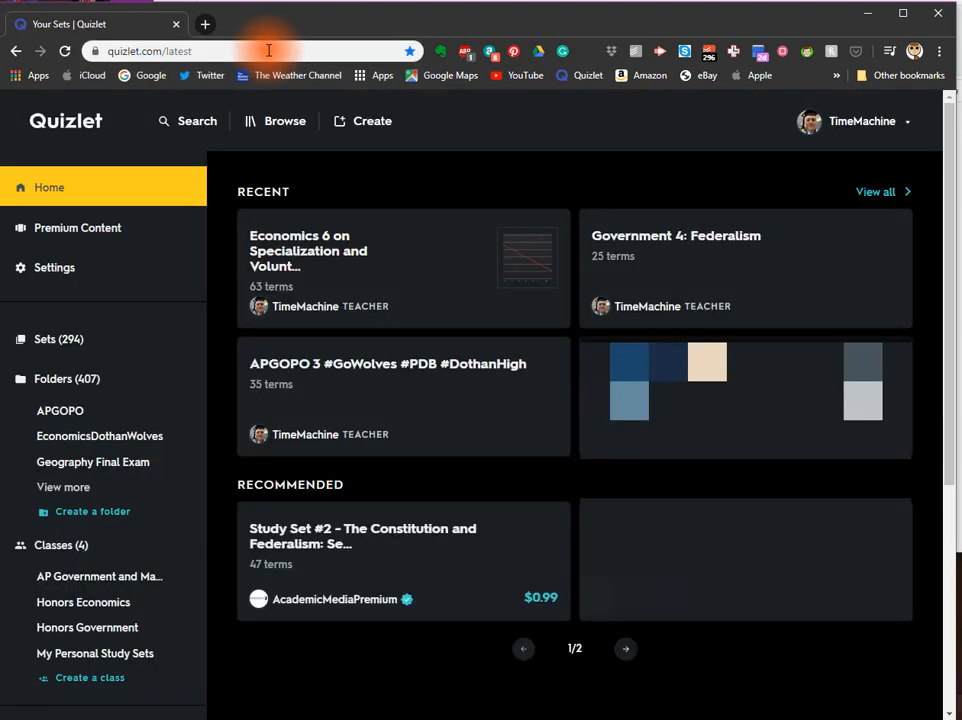
pyautogui.moveTo(182, 170)
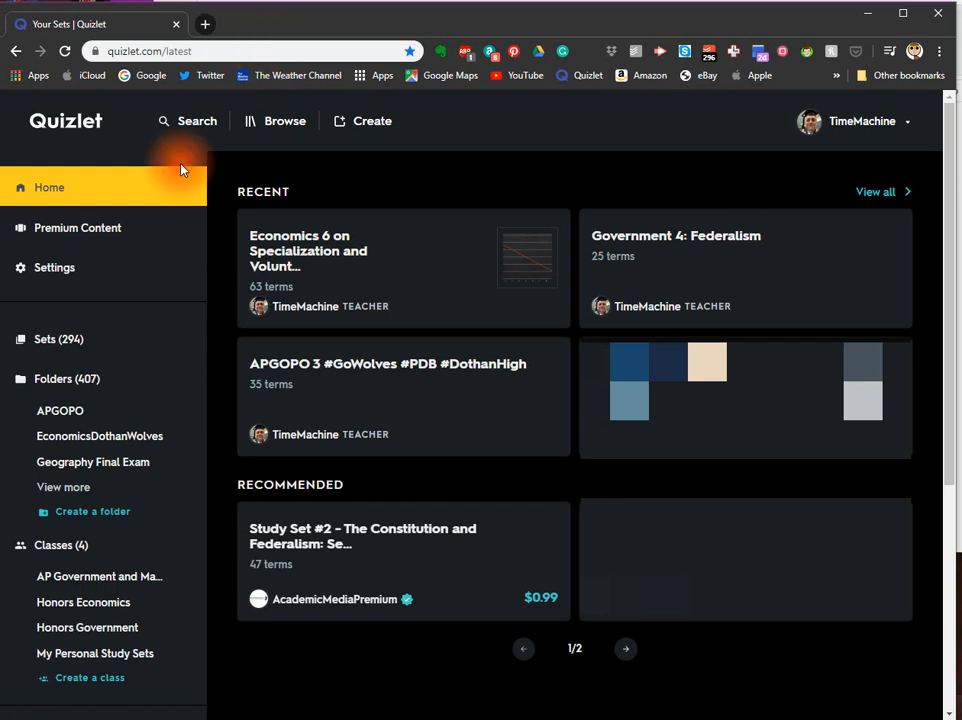
pyautogui.moveTo(362, 223)
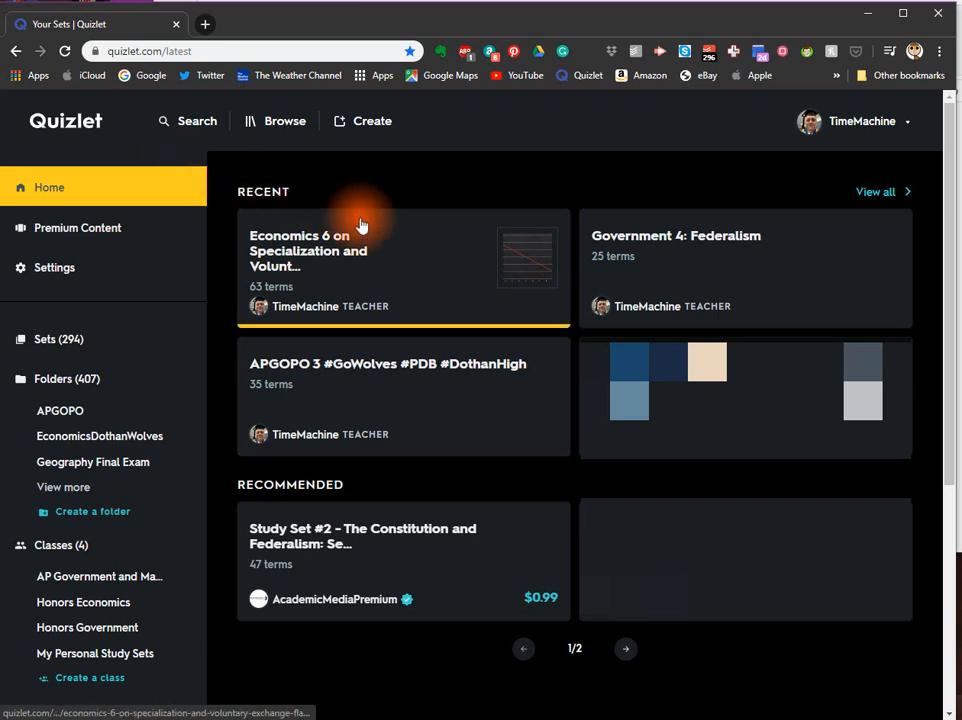
pyautogui.click(676, 235)
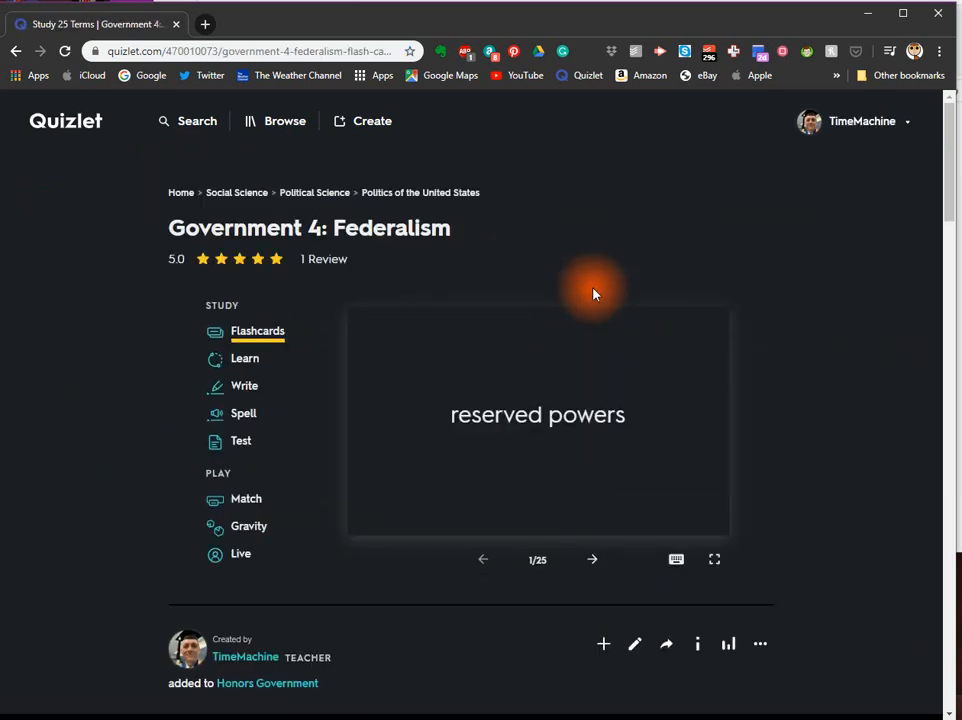
# Step: Export the Federalism set's 25 terms as tab-separated text and copy it
pyautogui.click(760, 643)
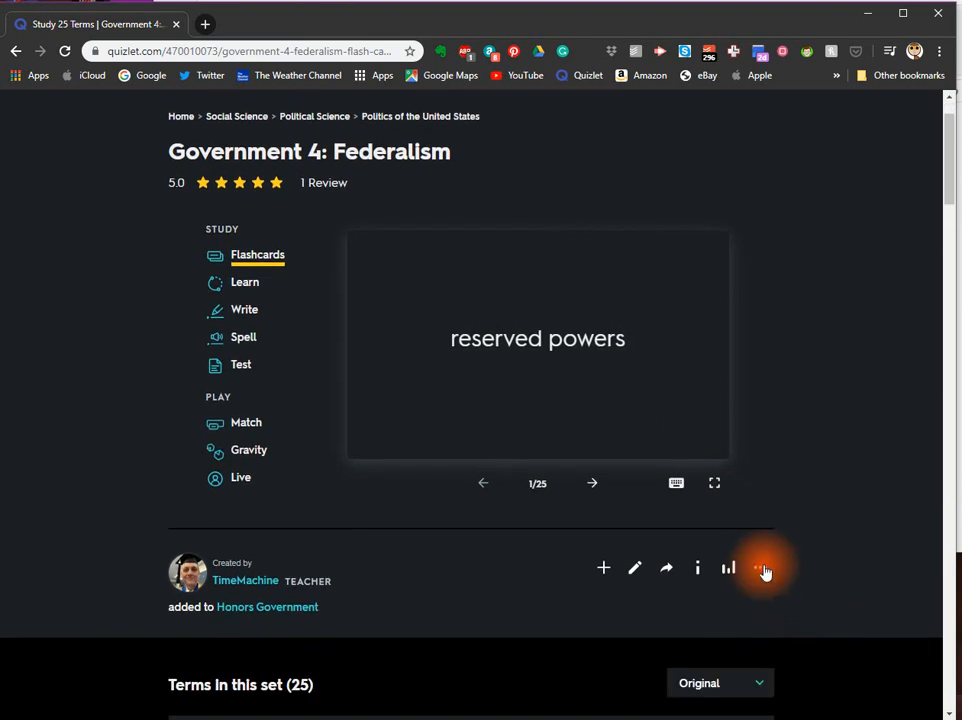
pyautogui.click(760, 568)
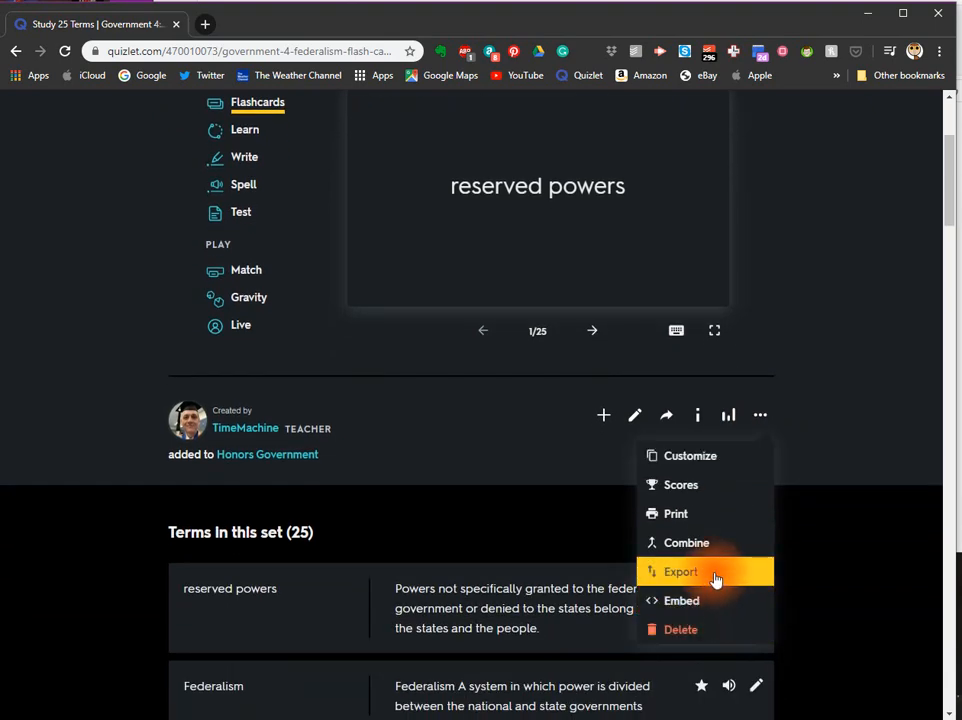
pyautogui.click(678, 571)
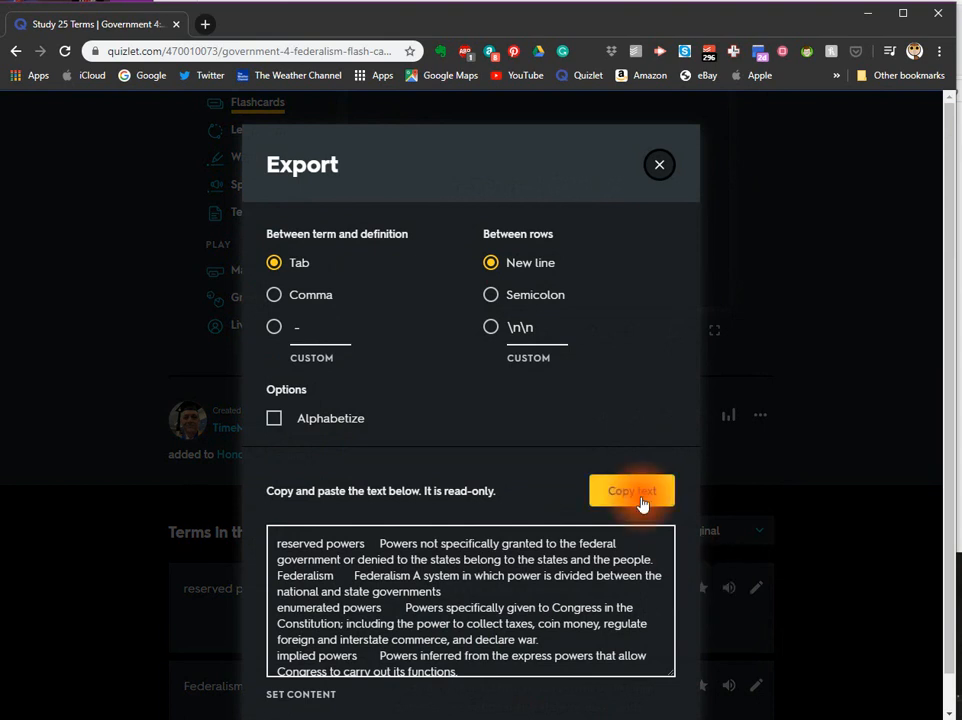
pyautogui.click(632, 490)
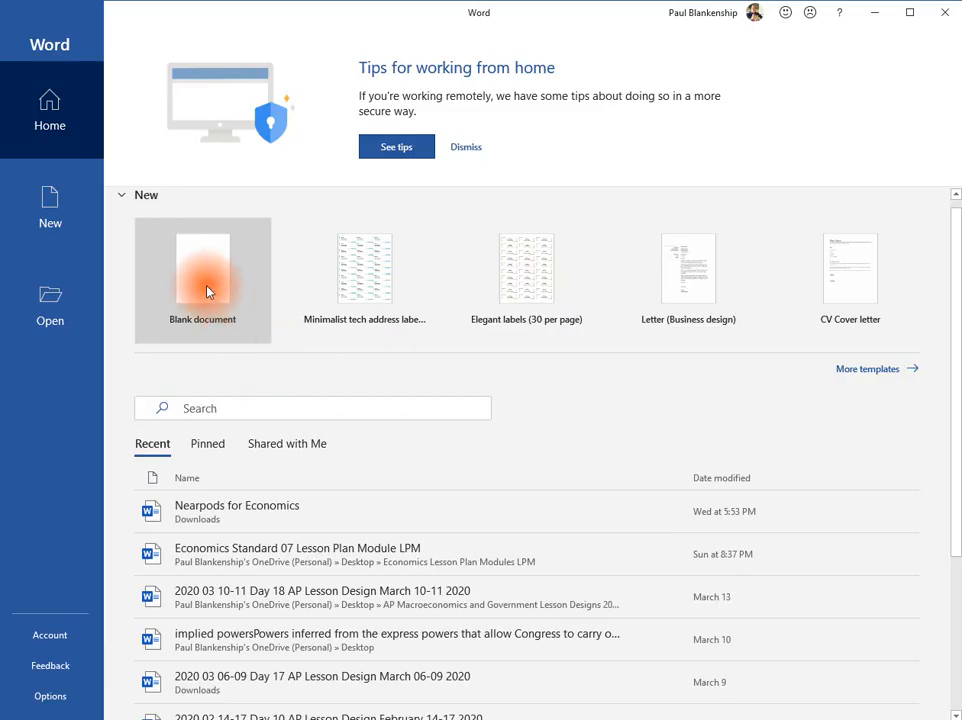
# Step: Paste the copied Federalism terms and definitions into a blank Word document
pyautogui.click(203, 282)
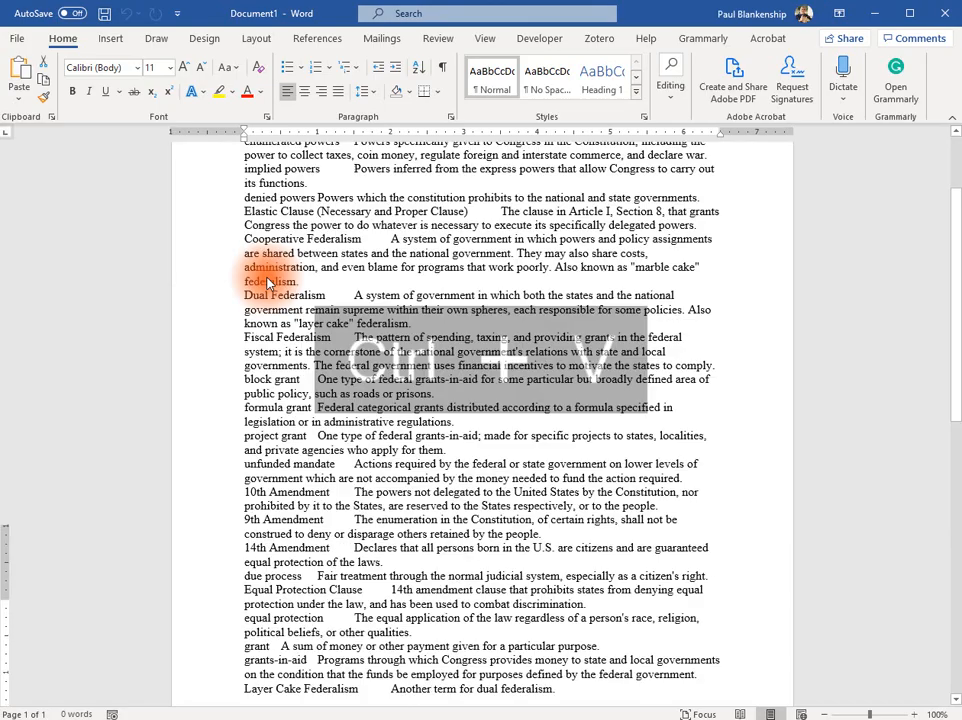
pyautogui.press('ctrl+v')
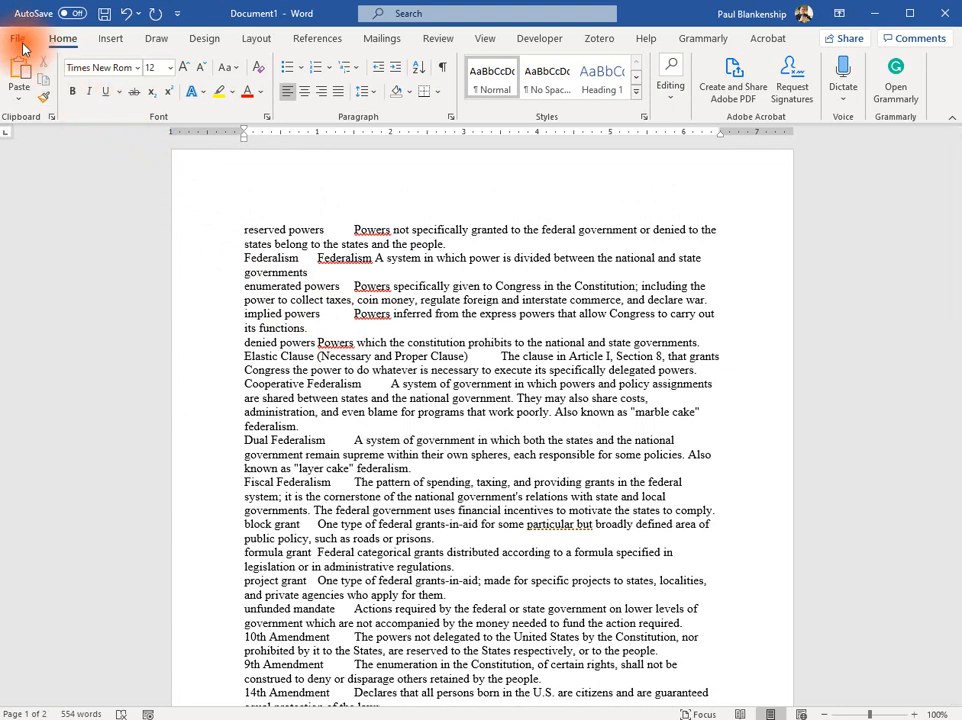
# Step: Save the Word document to OneDrive - Personal as 'Gov 4 vocab'
pyautogui.click(18, 33)
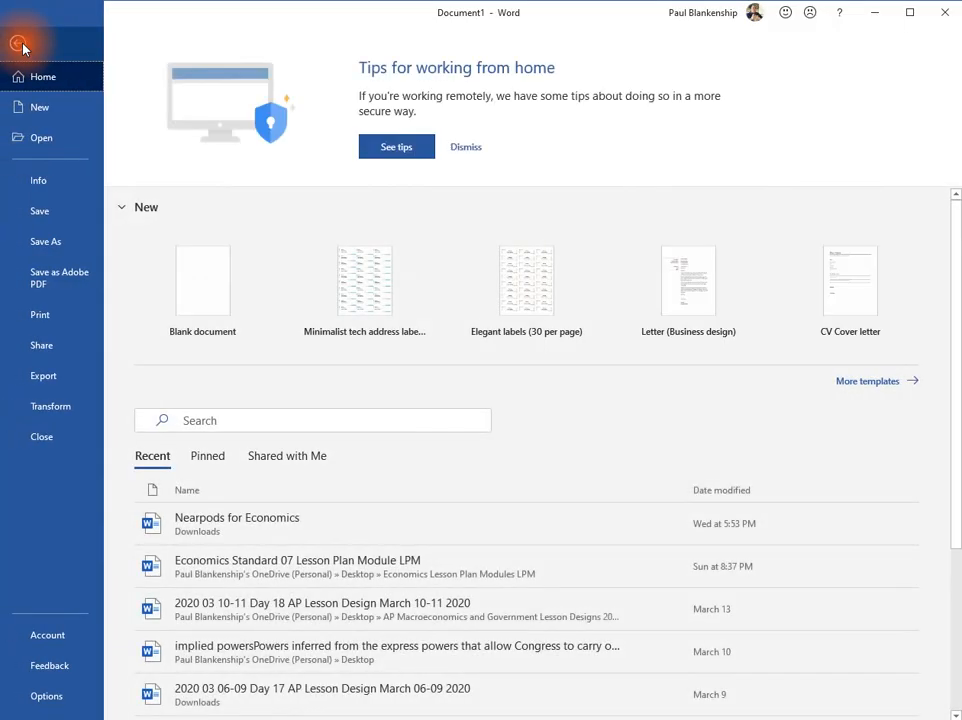
pyautogui.click(45, 241)
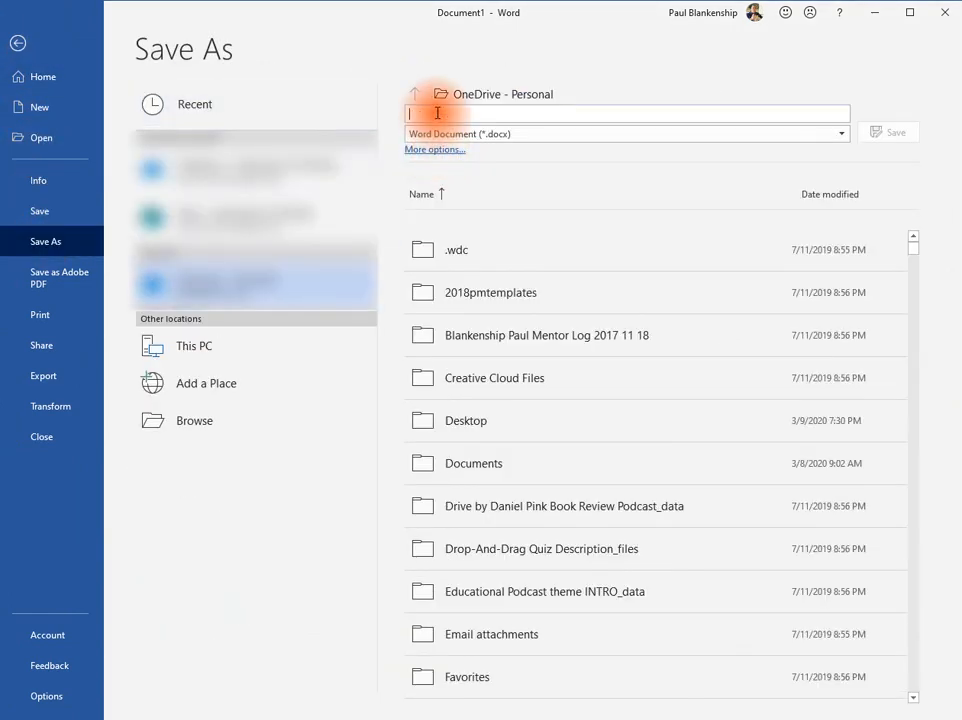
pyautogui.write('Gov 4 vocab')
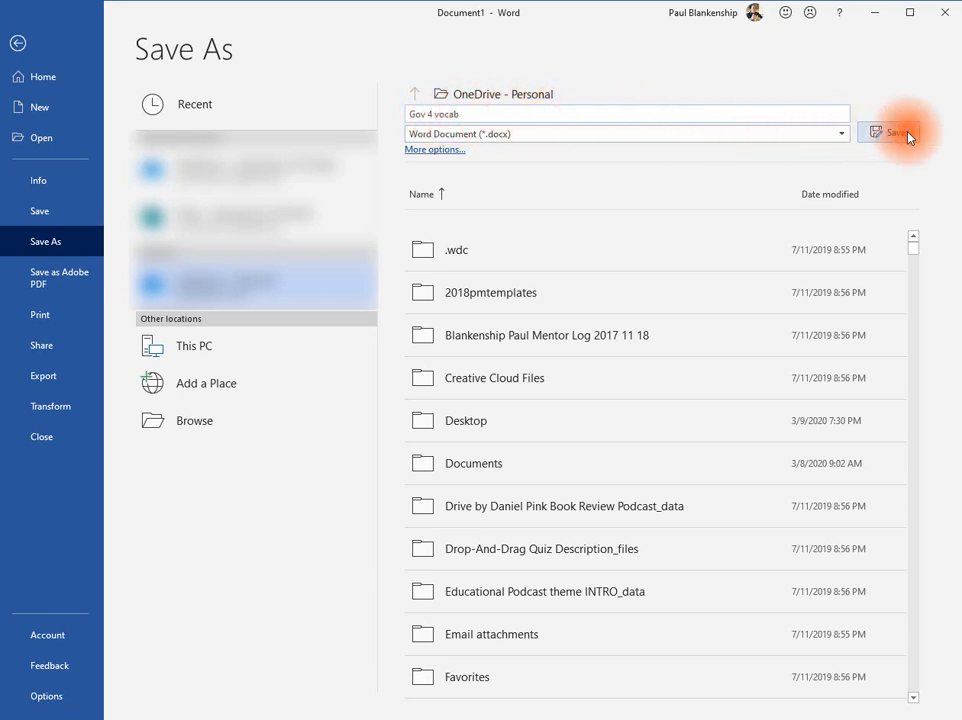
pyautogui.click(898, 132)
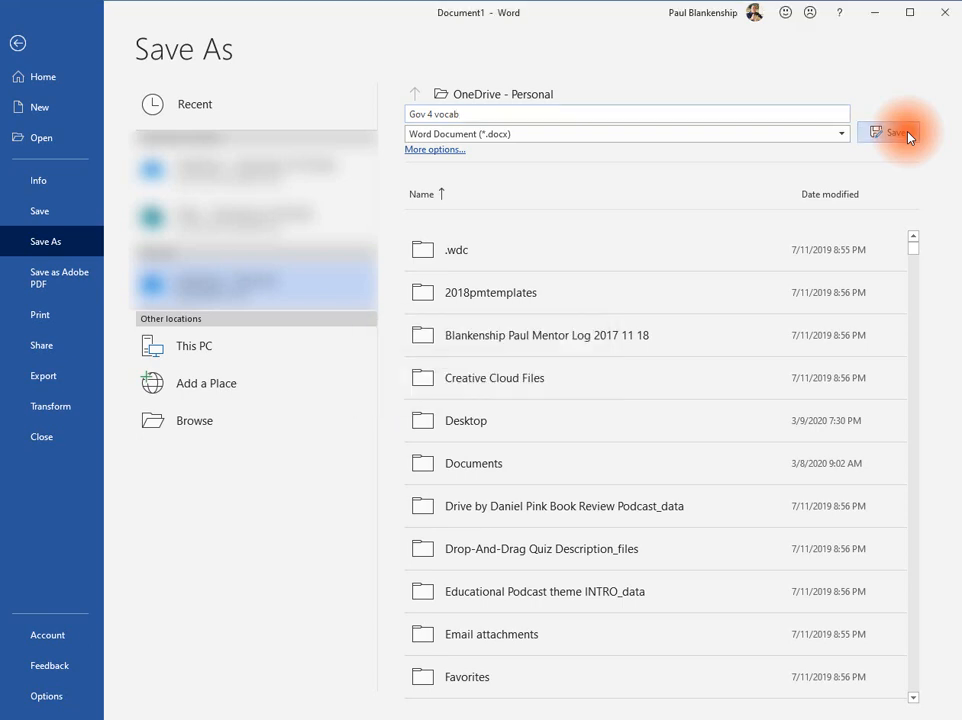
pyautogui.click(891, 132)
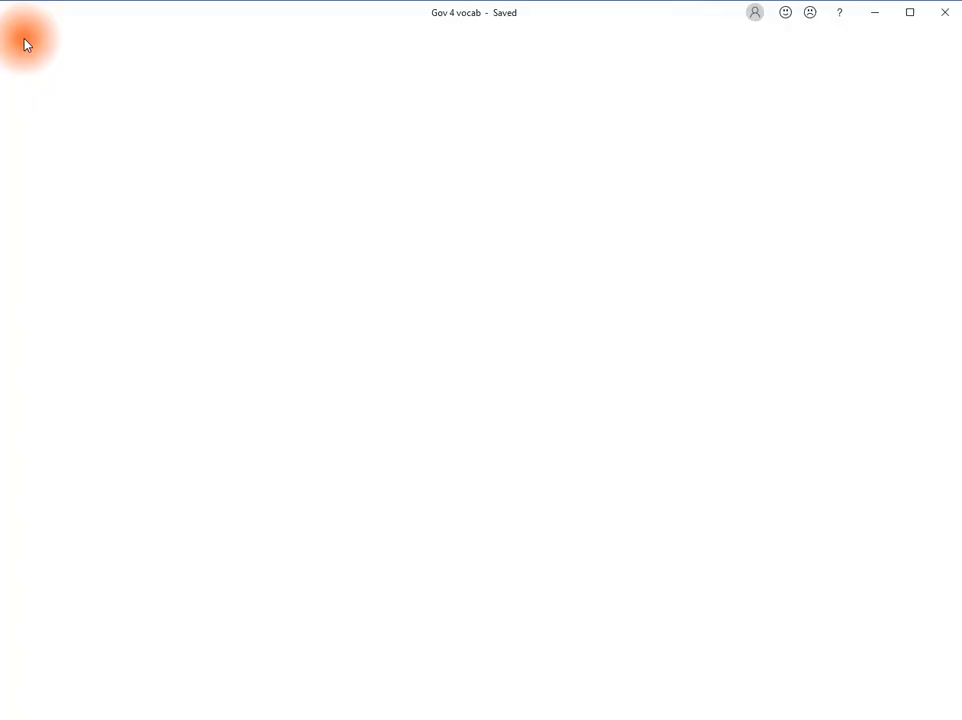
# Step: Save a Plain Text copy of Gov 4 vocab with Windows default encoding
pyautogui.click(27, 40)
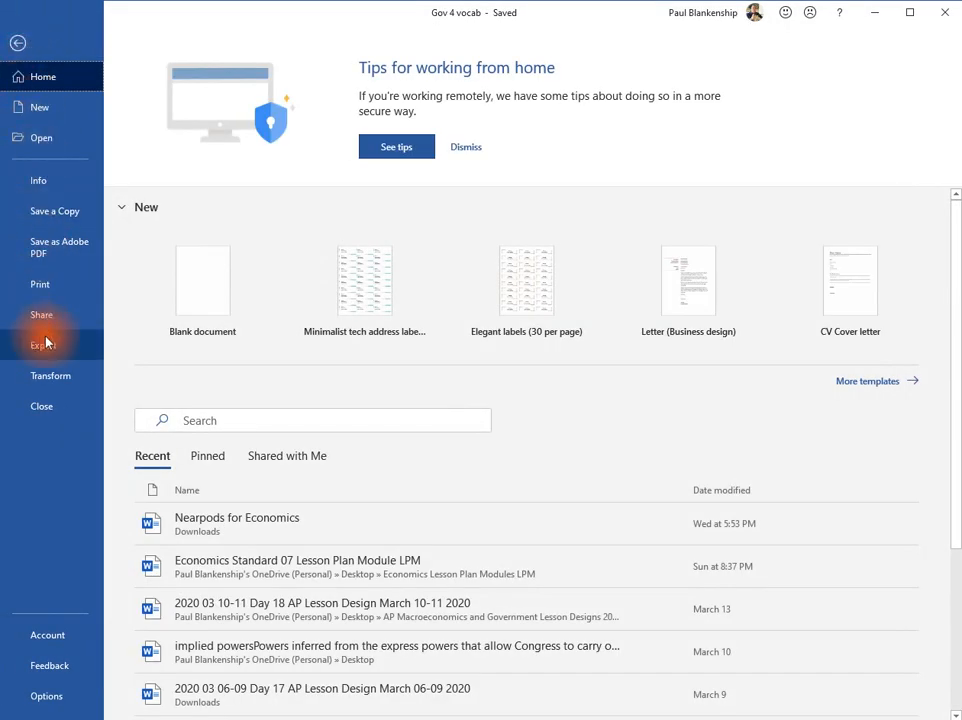
pyautogui.click(43, 345)
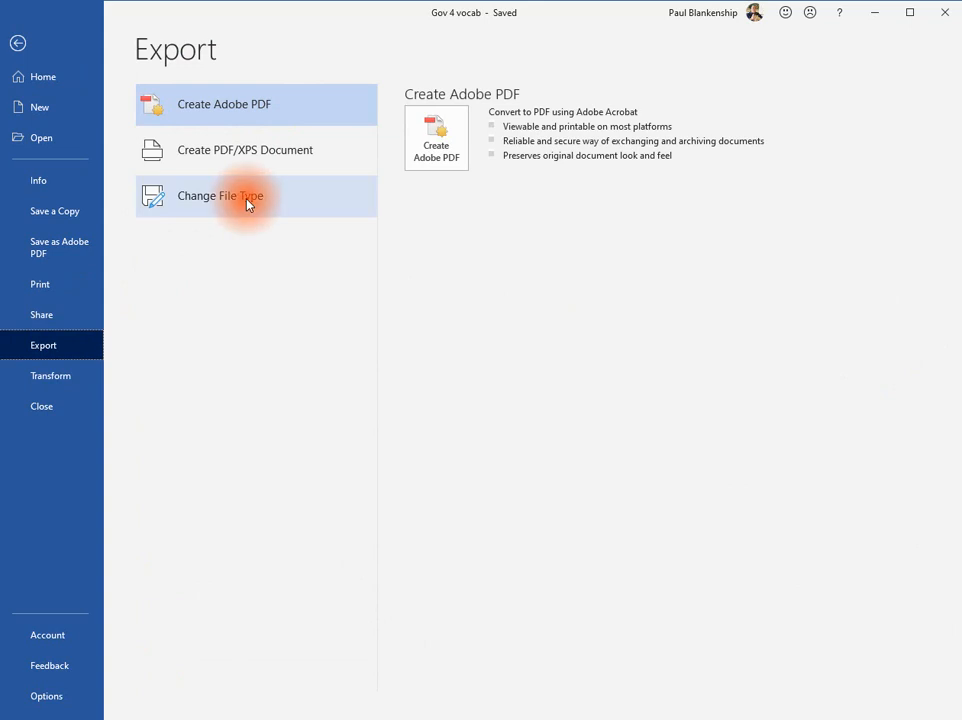
pyautogui.click(245, 195)
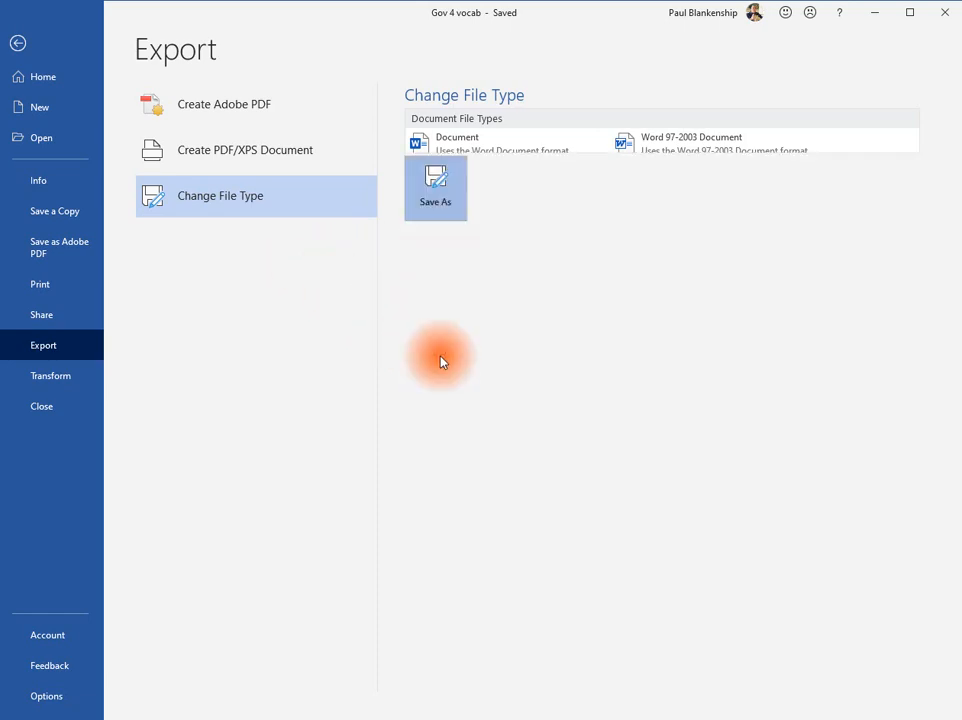
pyautogui.click(435, 185)
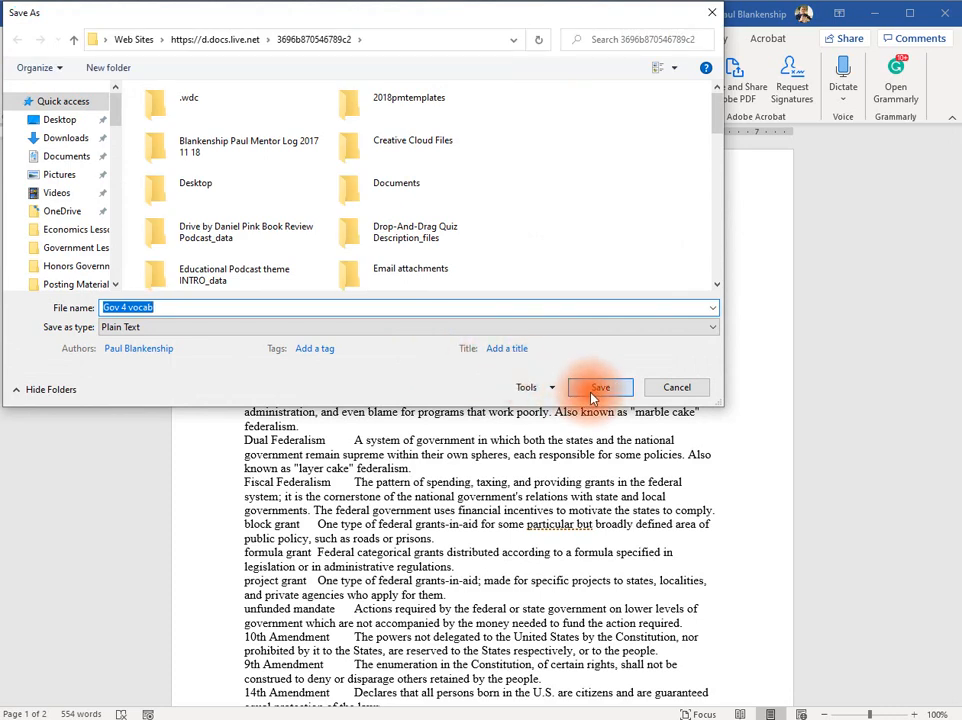
pyautogui.click(599, 387)
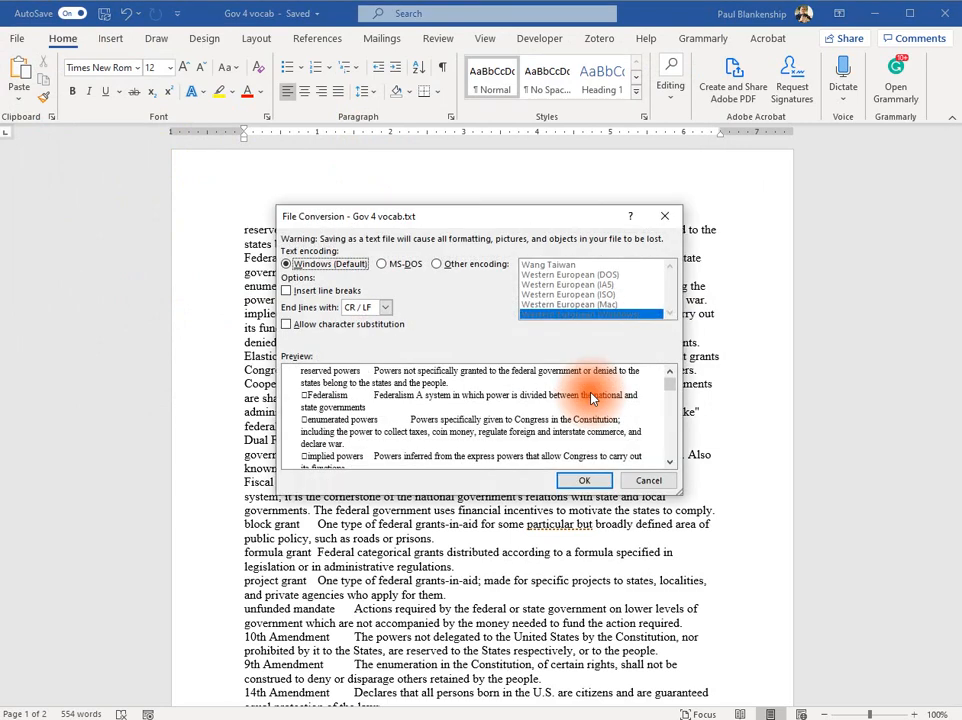
pyautogui.click(584, 480)
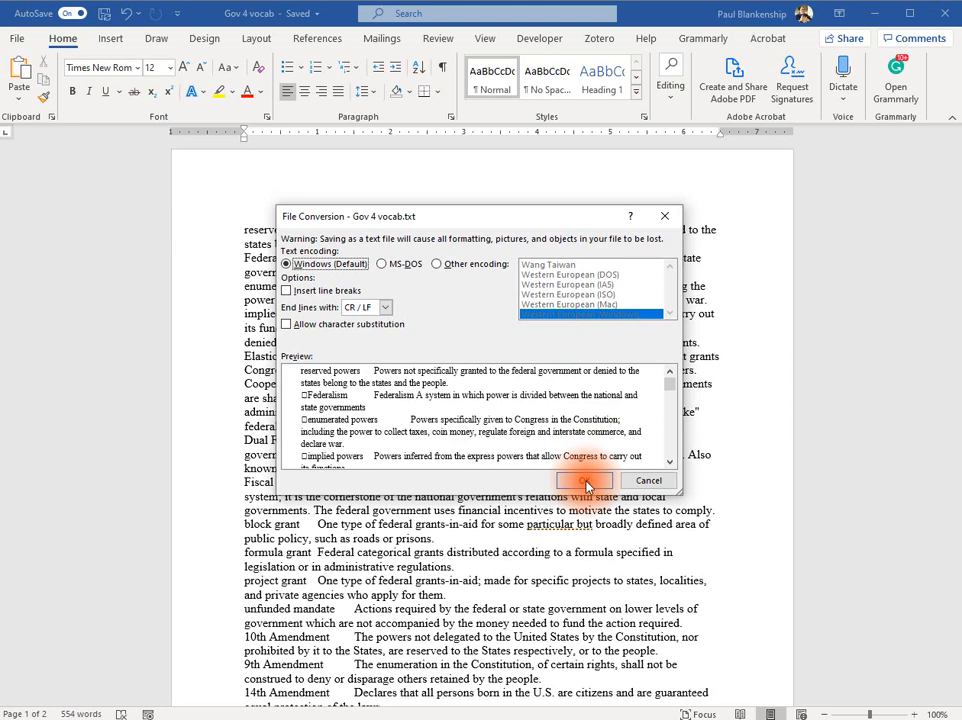
pyautogui.click(582, 480)
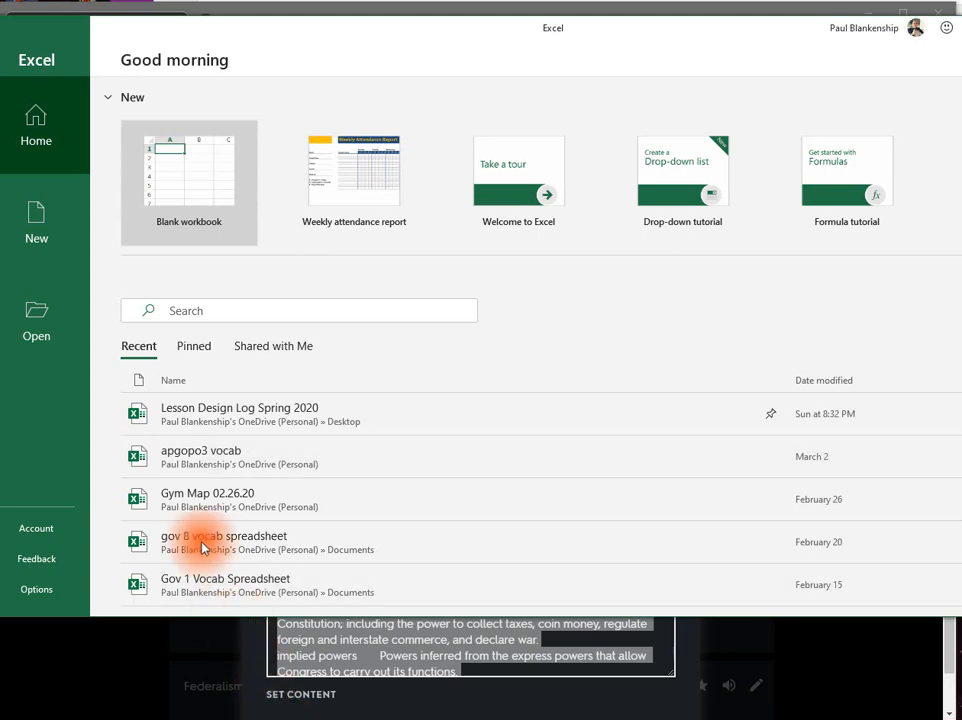
# Step: Create the blank Excel workbook Book1
pyautogui.click(36, 220)
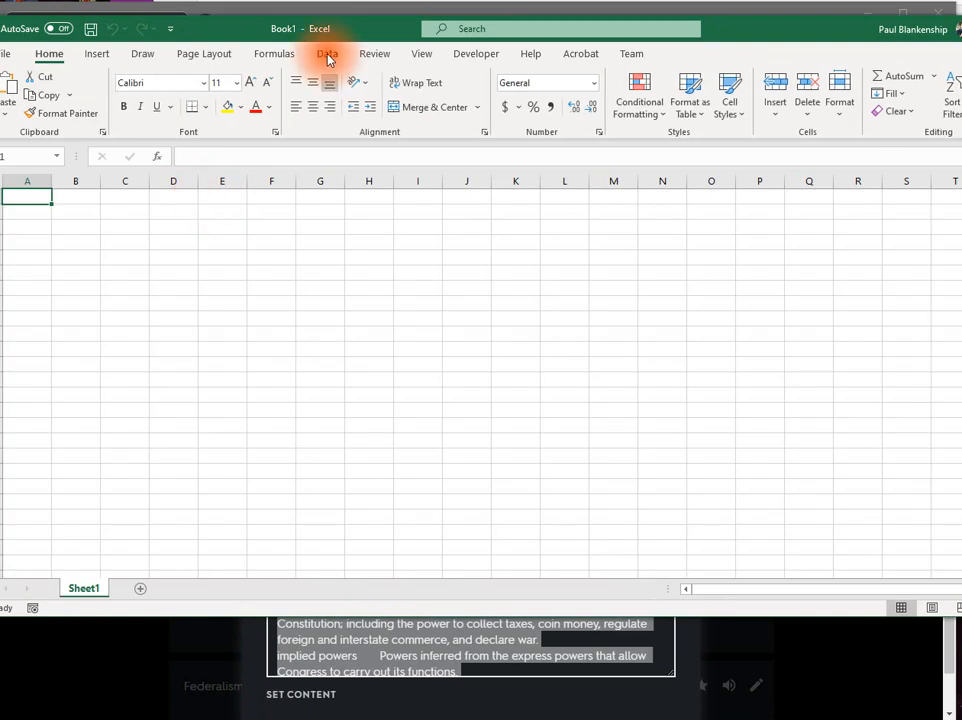
# Step: Preview Gov 4 vocab.txt as a tab-delimited Text/CSV import into two columns
pyautogui.click(326, 53)
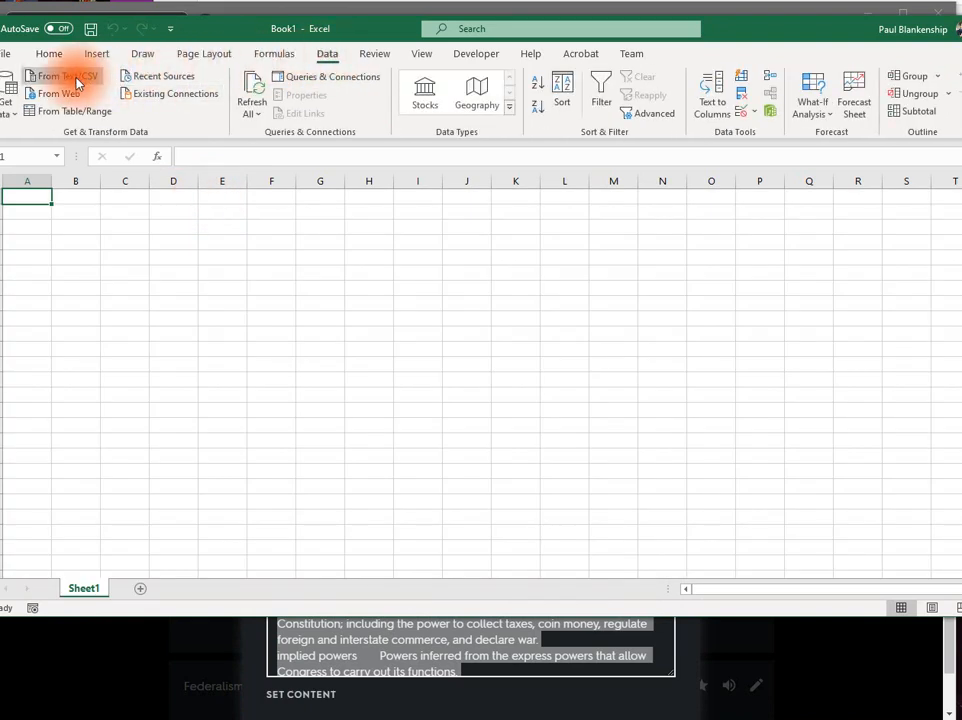
pyautogui.moveTo(73, 77)
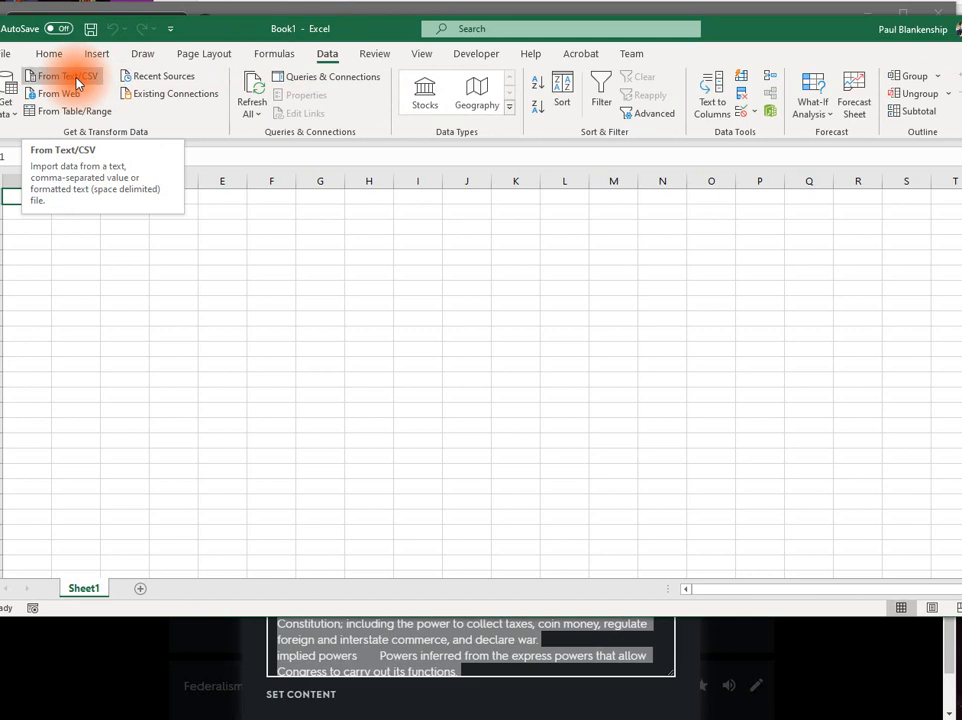
pyautogui.click(54, 75)
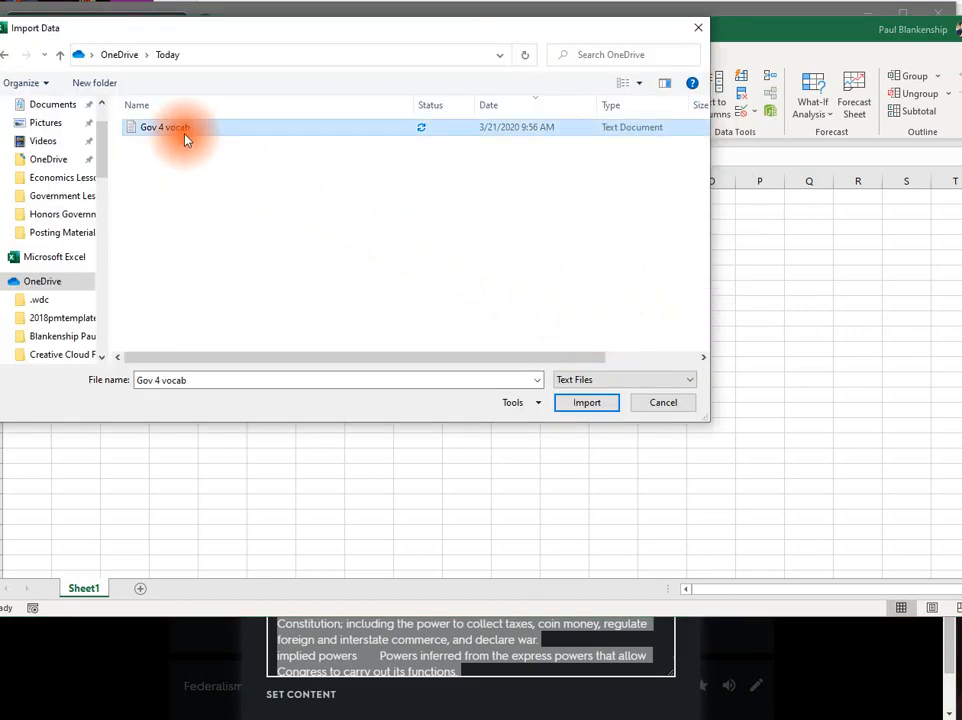
pyautogui.click(586, 402)
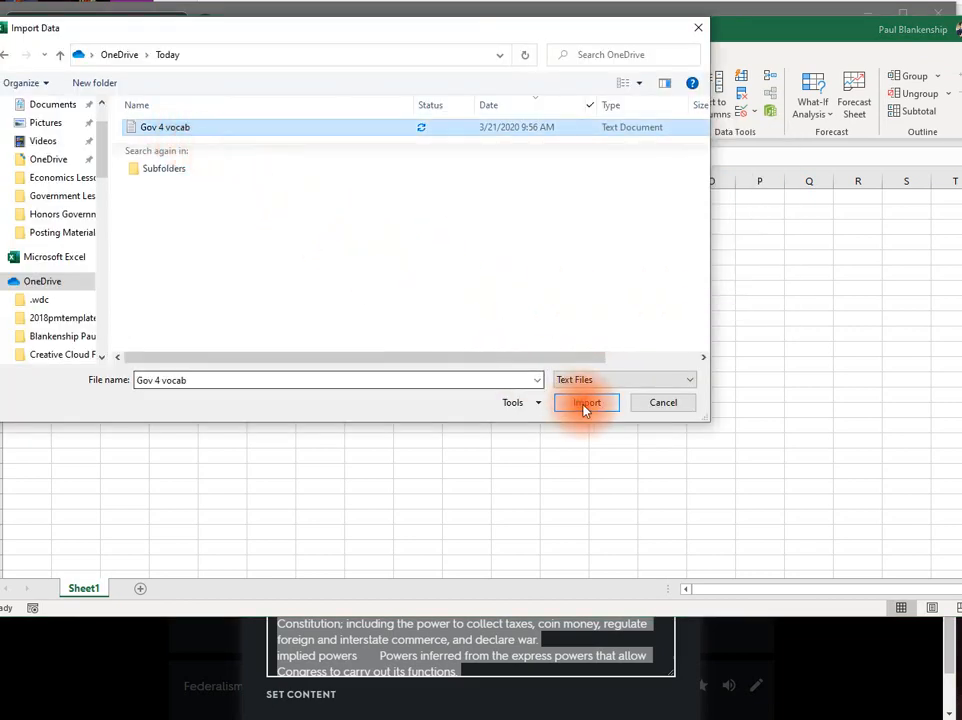
pyautogui.click(586, 402)
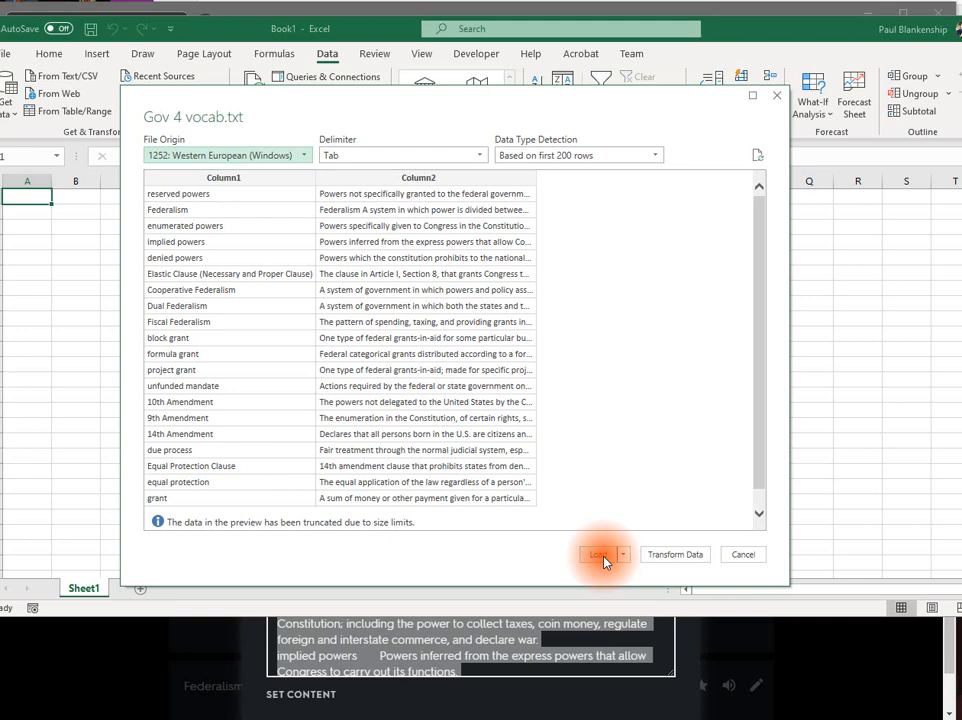
# Step: Load the imported vocabulary into the sheet and save it as 'gov 4 vocab xl'
pyautogui.click(593, 554)
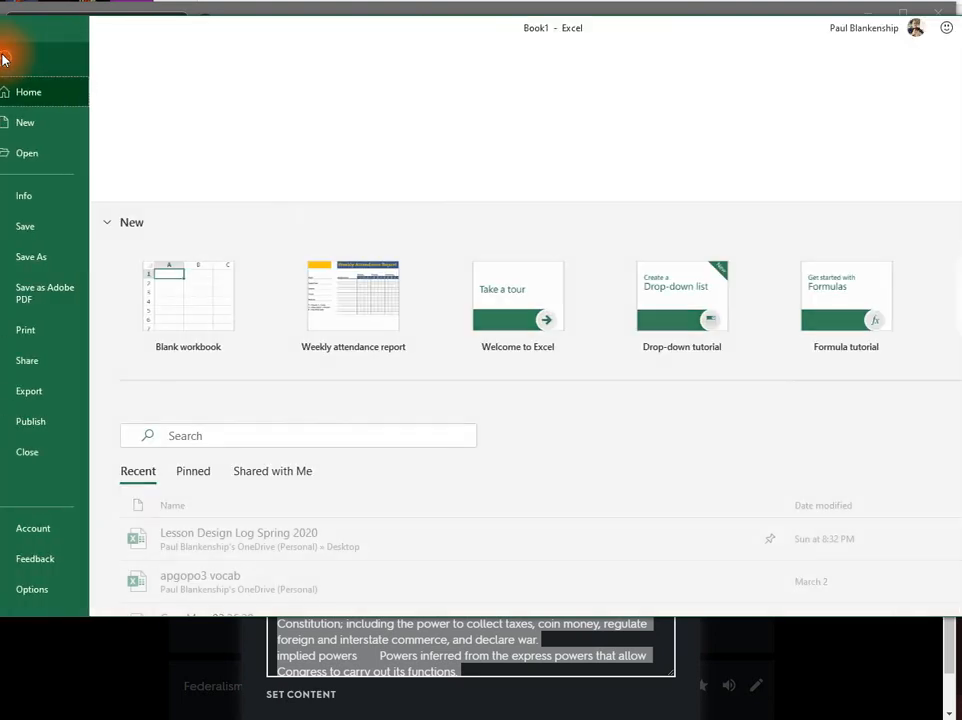
pyautogui.click(31, 256)
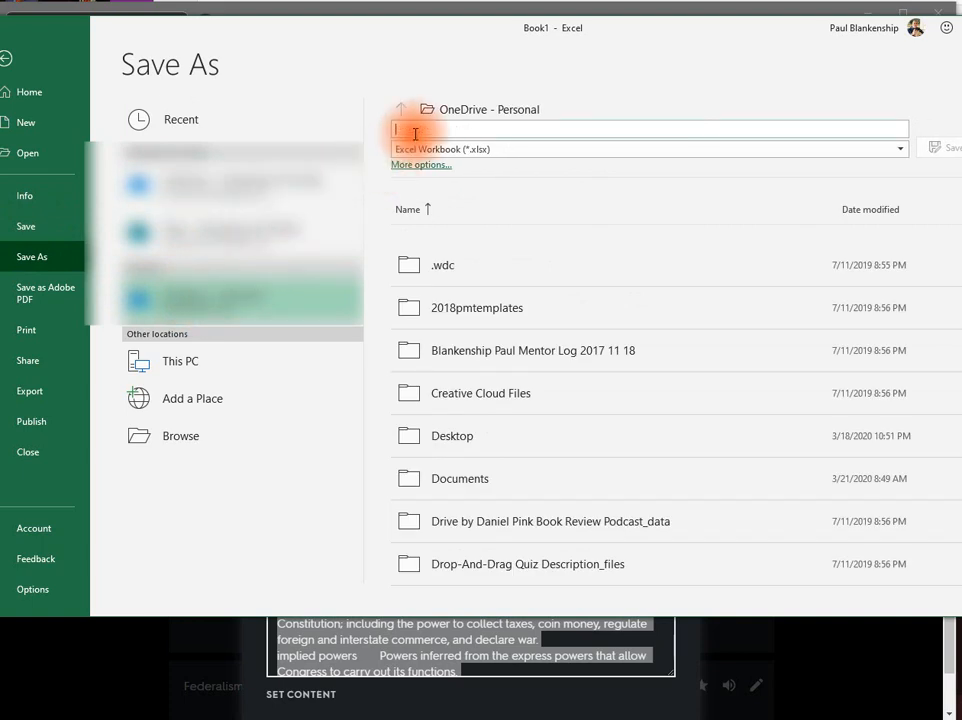
pyautogui.write('goo')
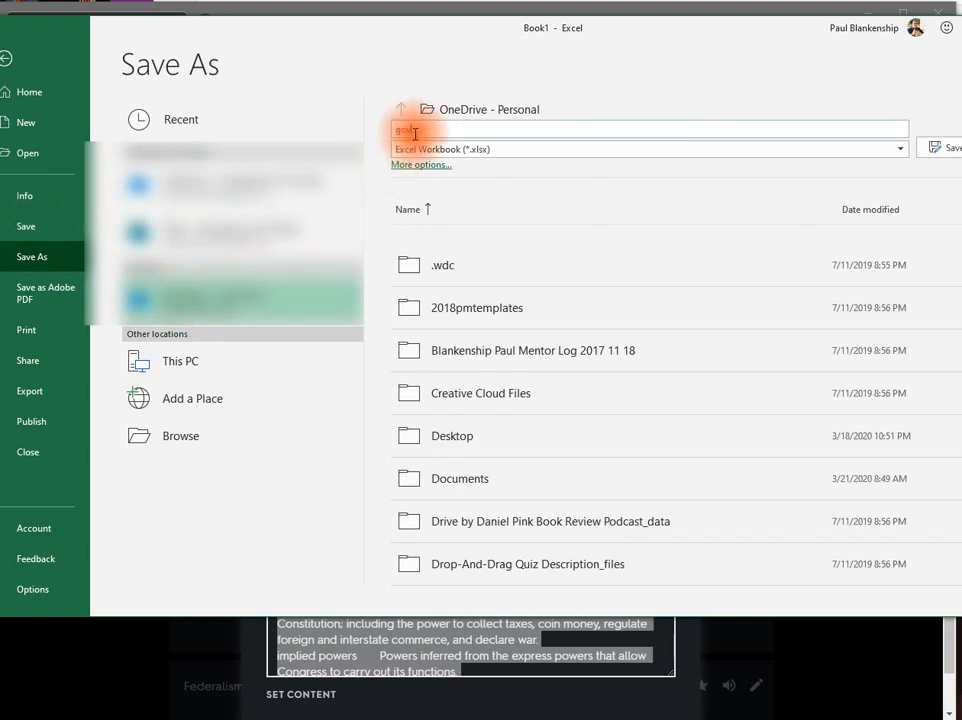
pyautogui.write('ood')
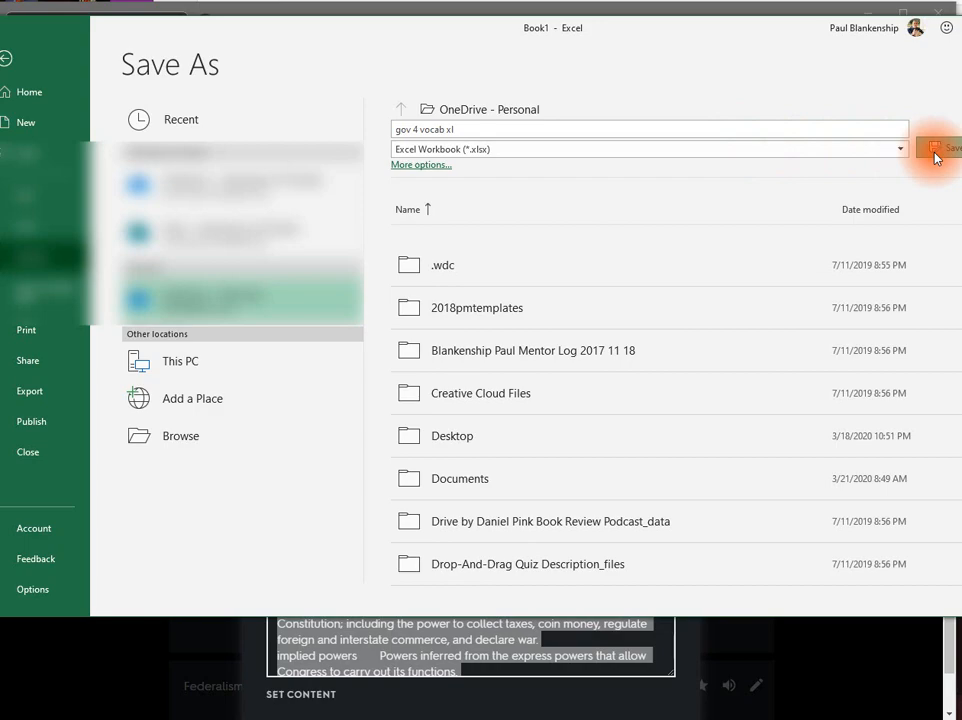
pyautogui.click(943, 152)
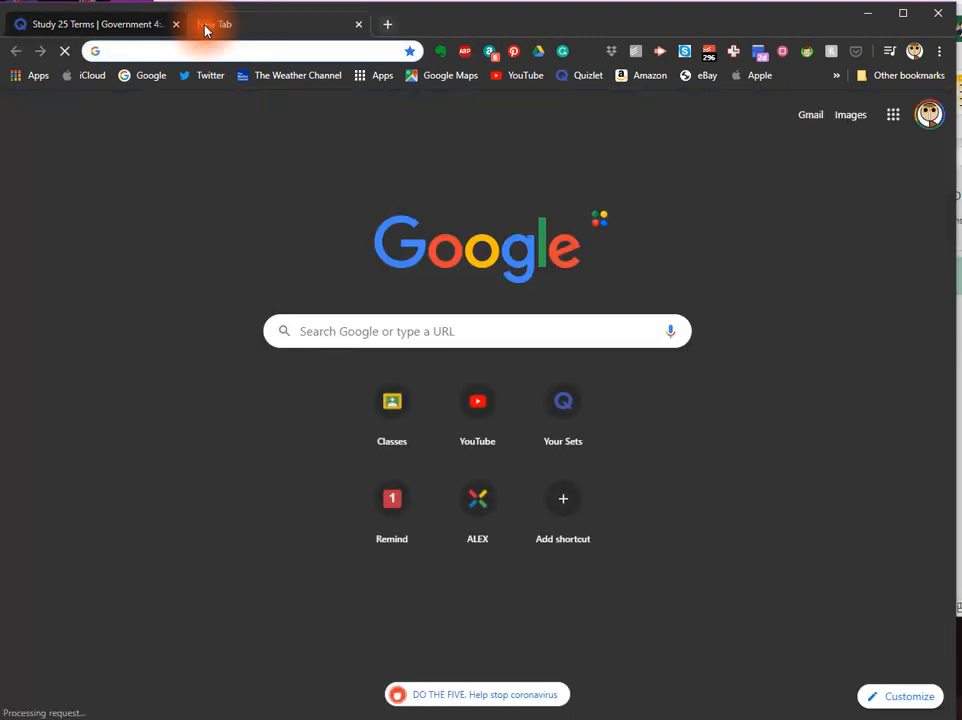
# Step: Open quizizz.com in a new tab and start a new quiz
pyautogui.write('quizizz.com')
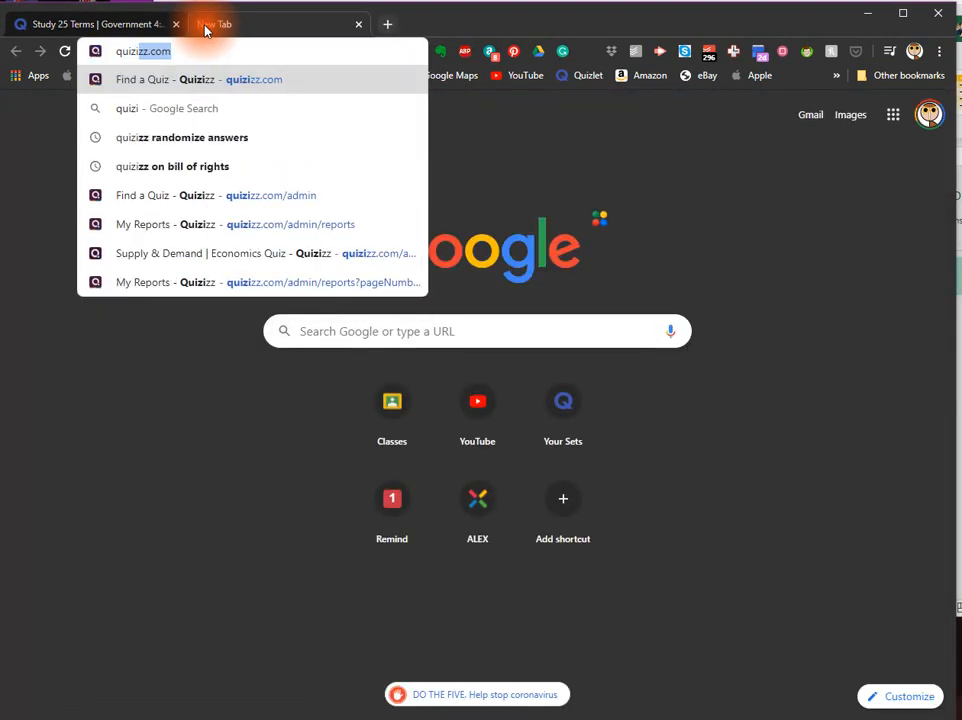
pyautogui.click(227, 195)
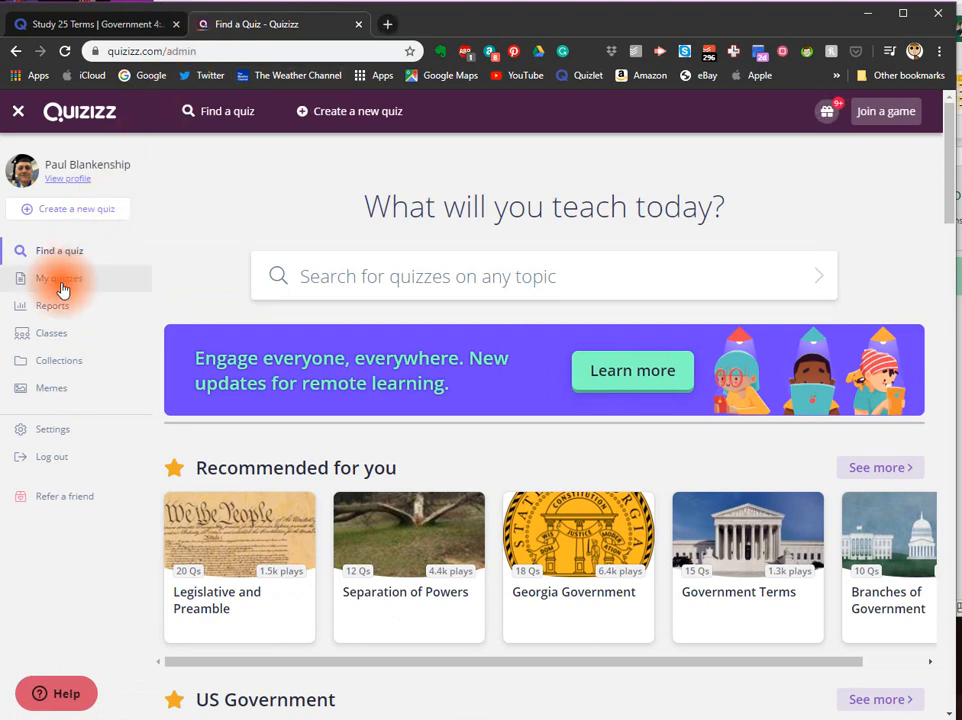
pyautogui.moveTo(89, 217)
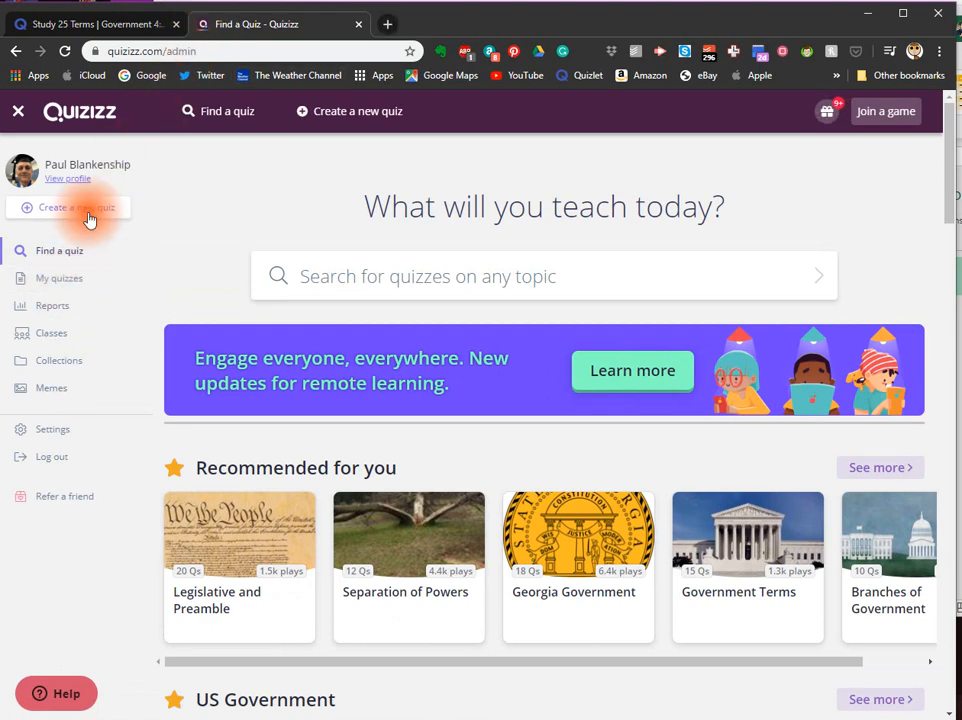
pyautogui.click(77, 207)
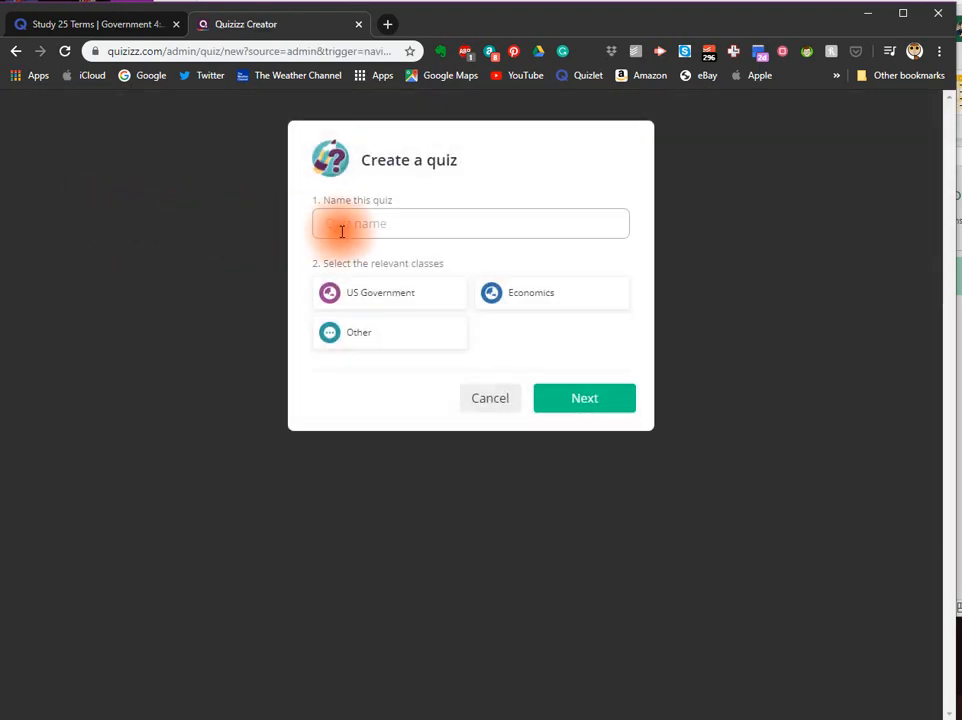
# Step: Name the quiz 'Government 4 Quizizz Demo', tag it US Government, and continue to the editor
pyautogui.click(470, 223)
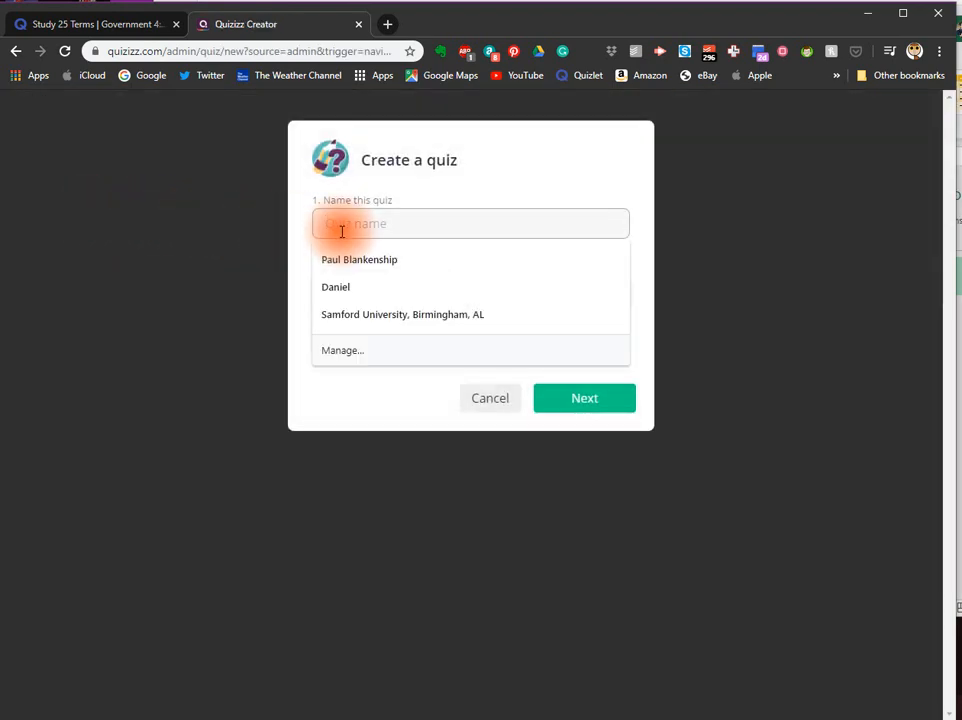
pyautogui.write('Go')
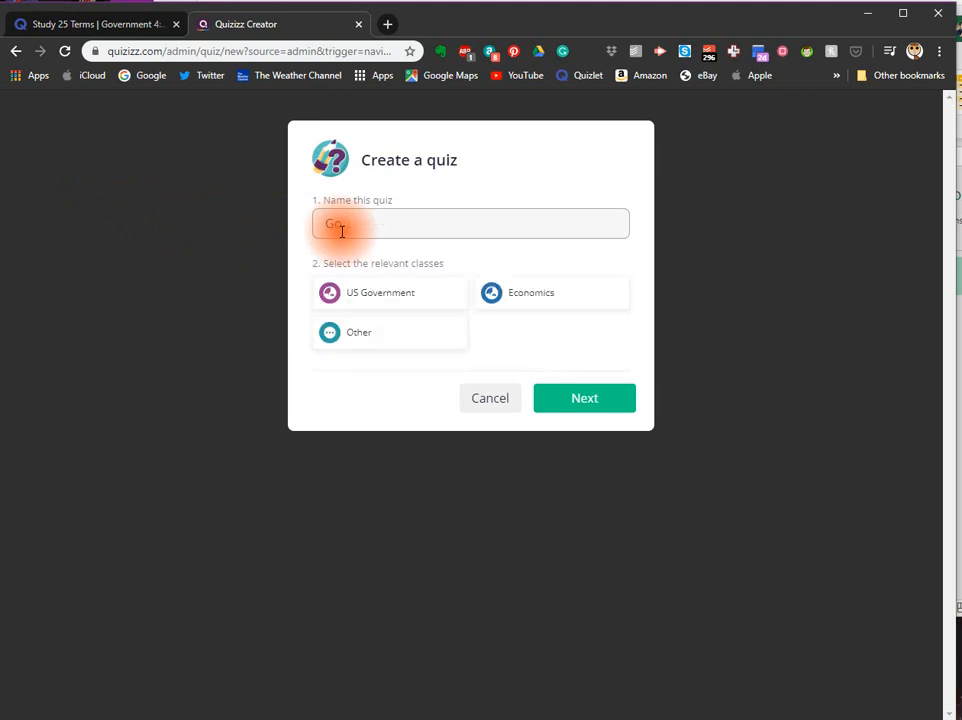
pyautogui.write('Government 4 Quizizz D')
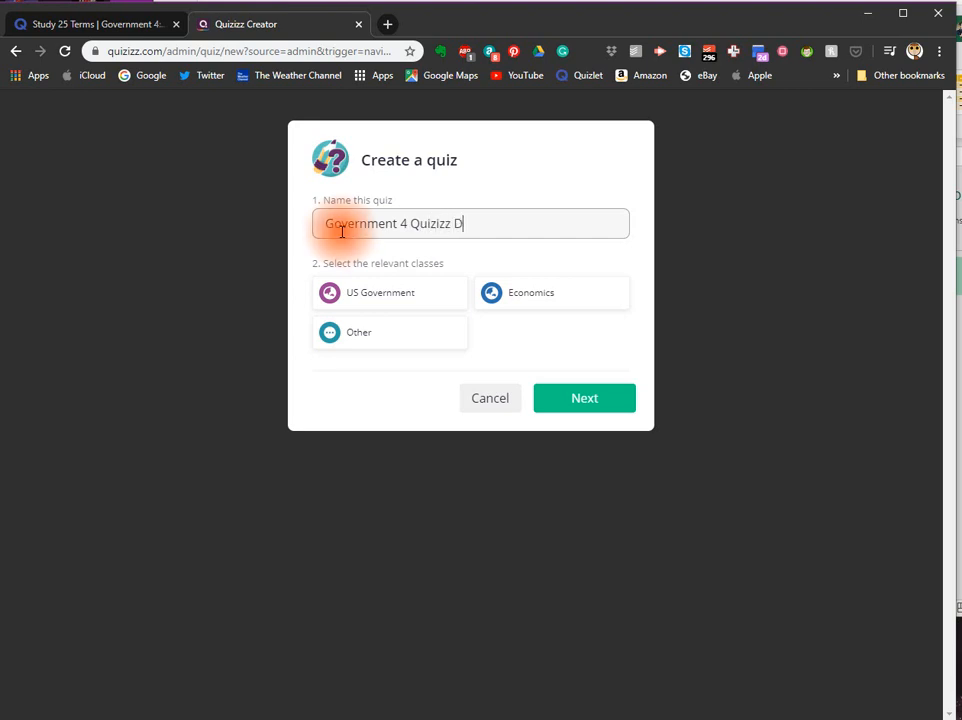
pyautogui.write('emo')
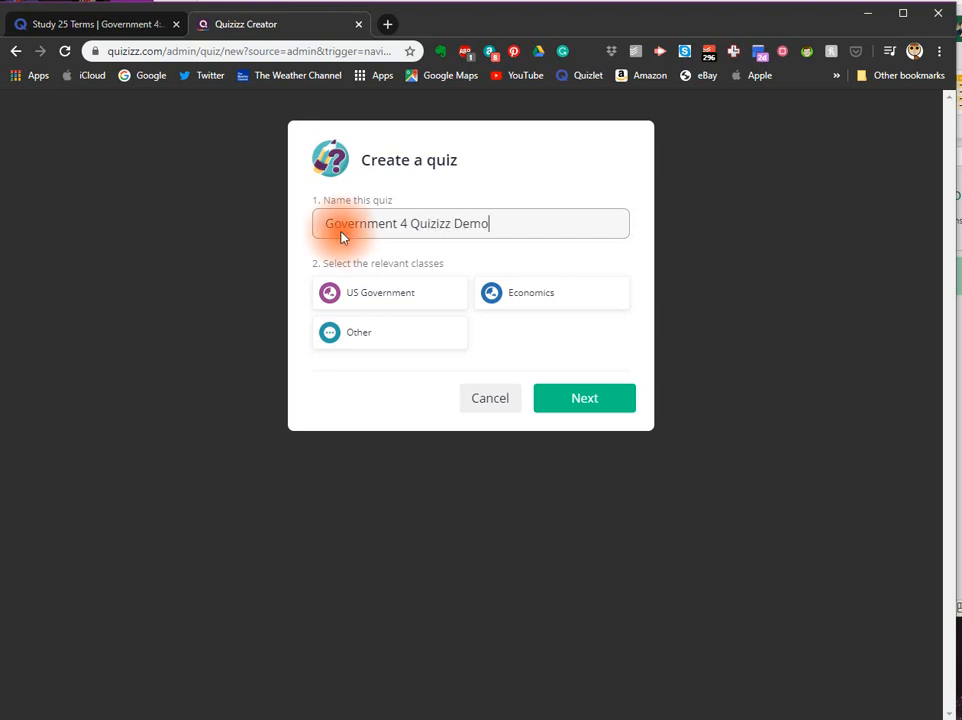
pyautogui.click(363, 299)
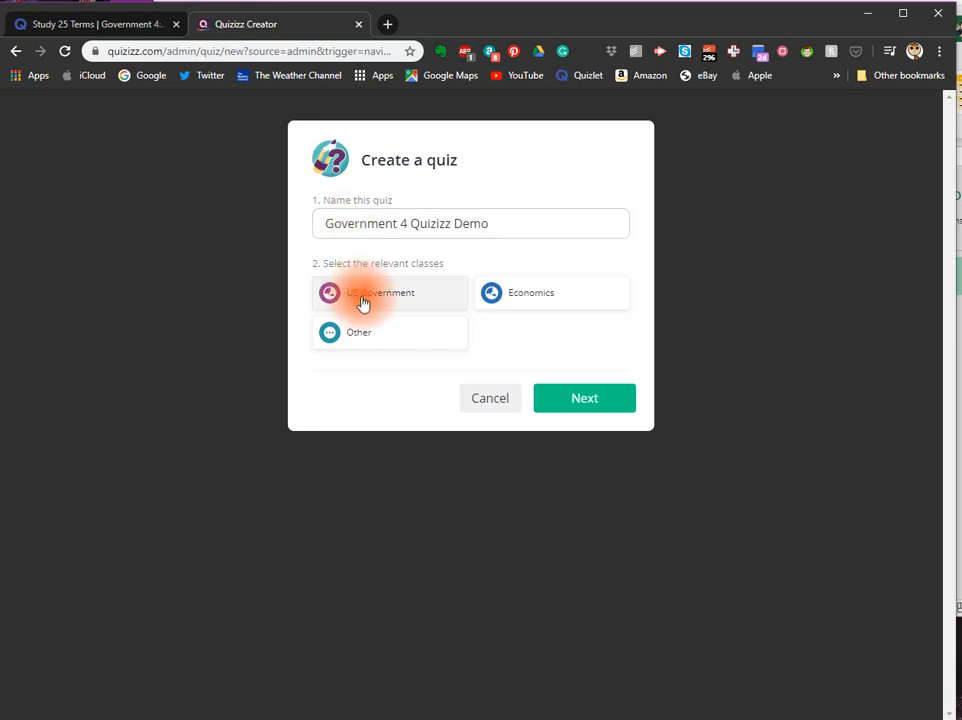
pyautogui.click(390, 292)
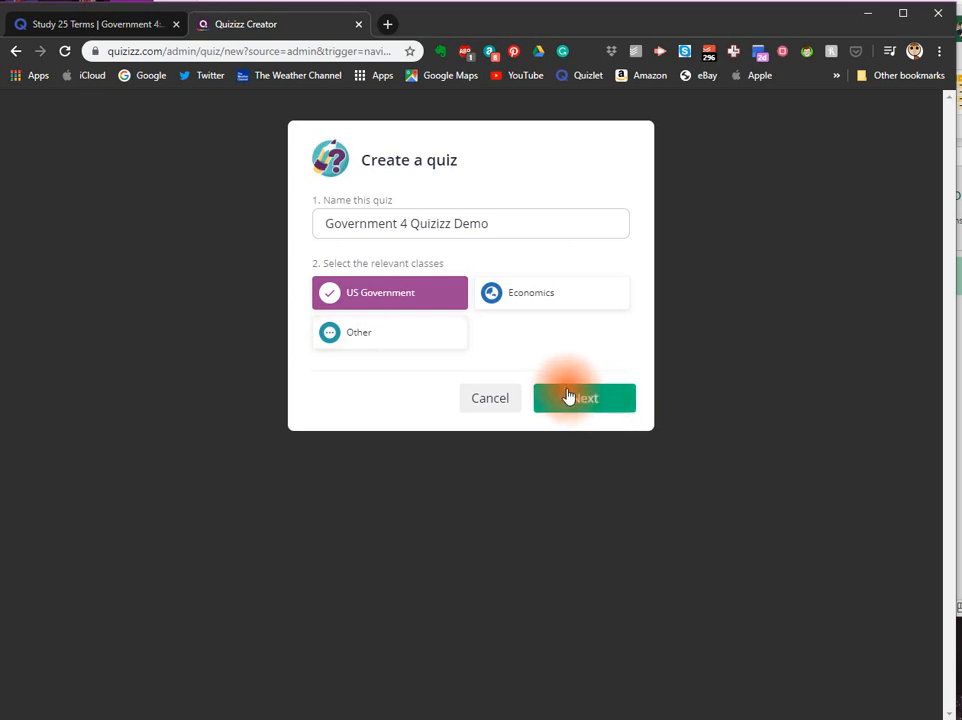
pyautogui.moveTo(591, 398)
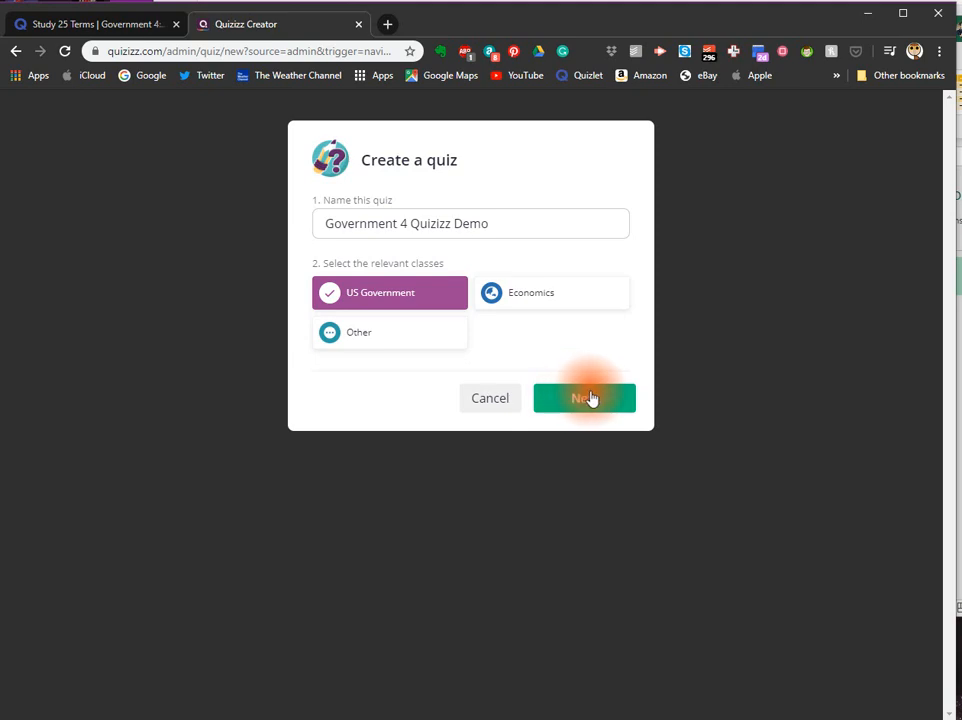
pyautogui.click(585, 398)
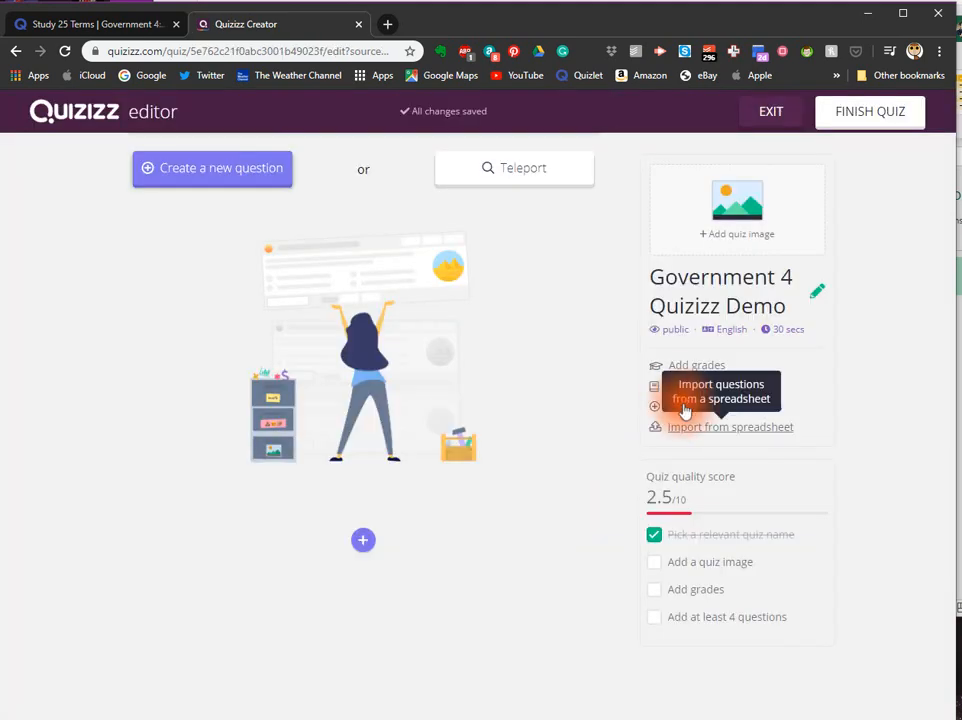
# Step: Download Quizizz's question import spreadsheet template and open it in Excel
pyautogui.click(728, 426)
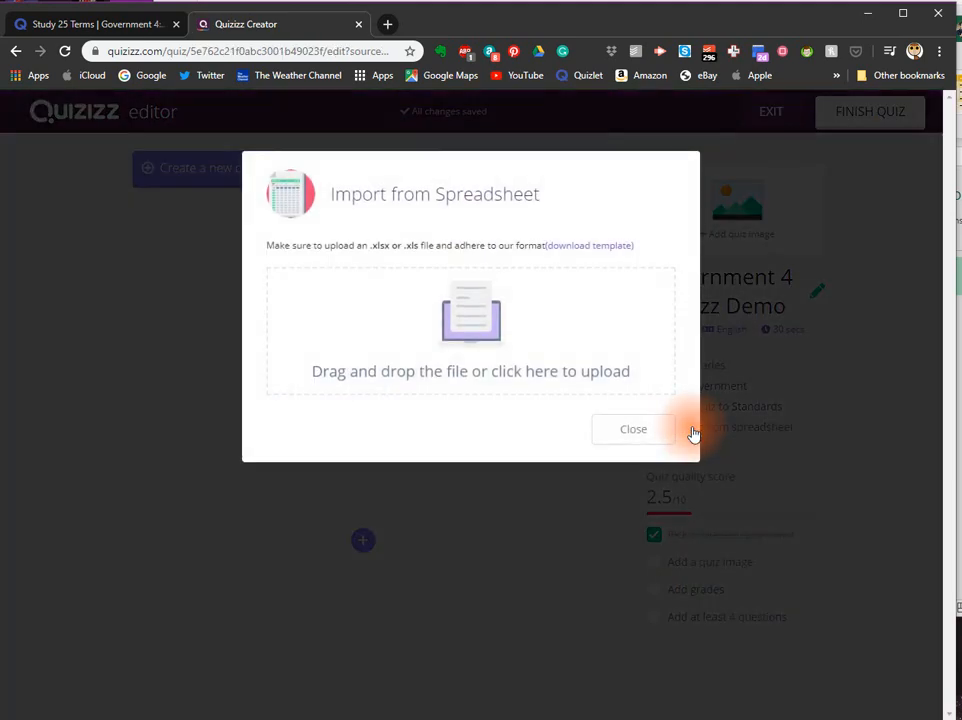
pyautogui.click(470, 330)
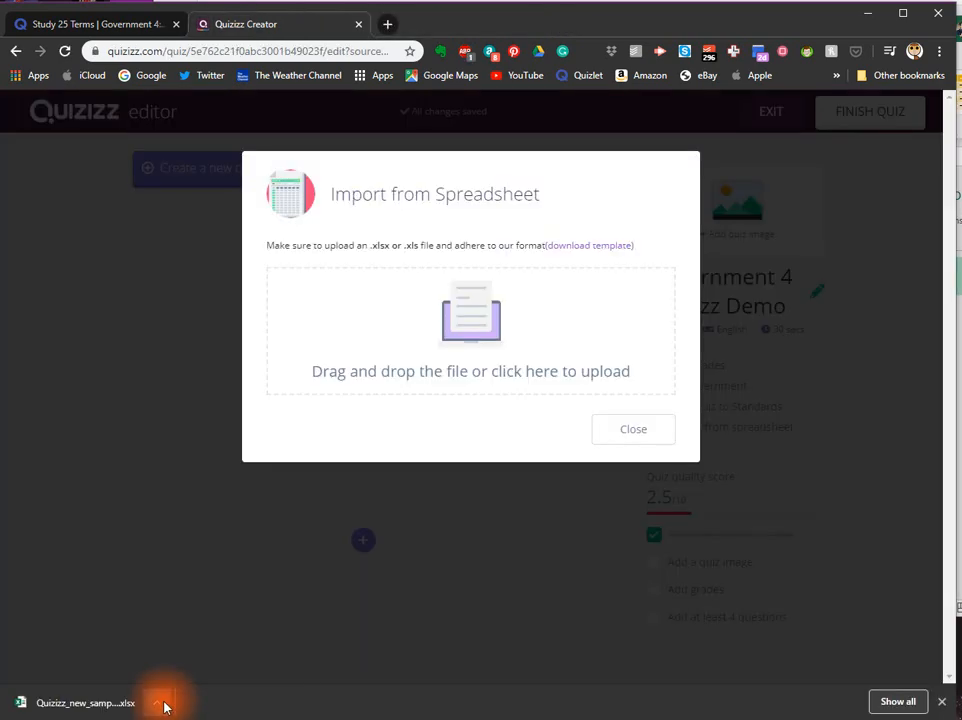
pyautogui.click(165, 703)
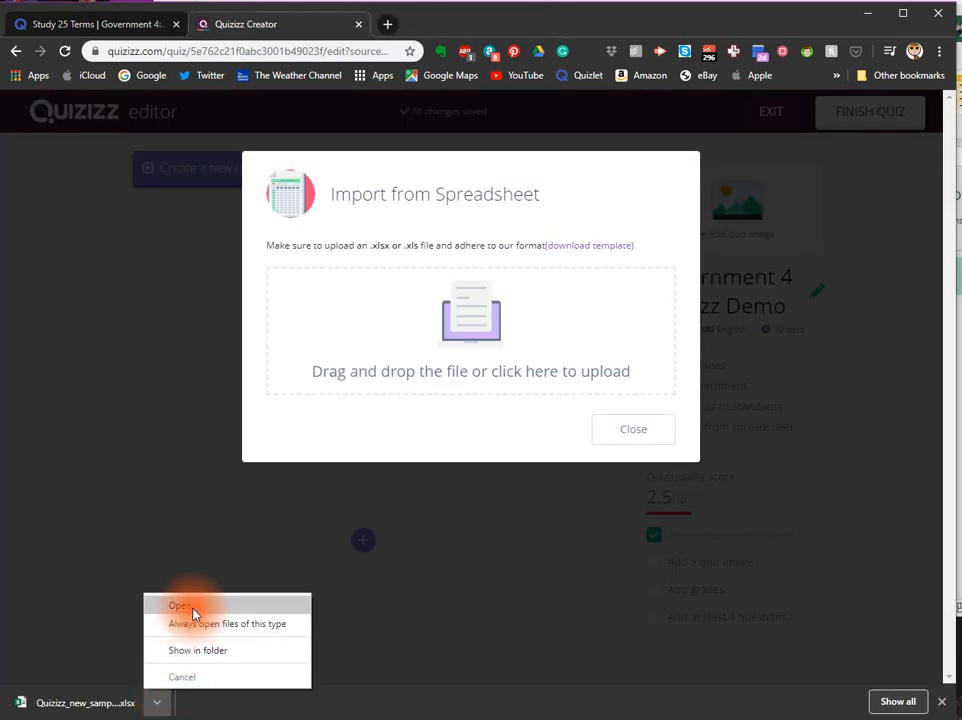
pyautogui.click(181, 605)
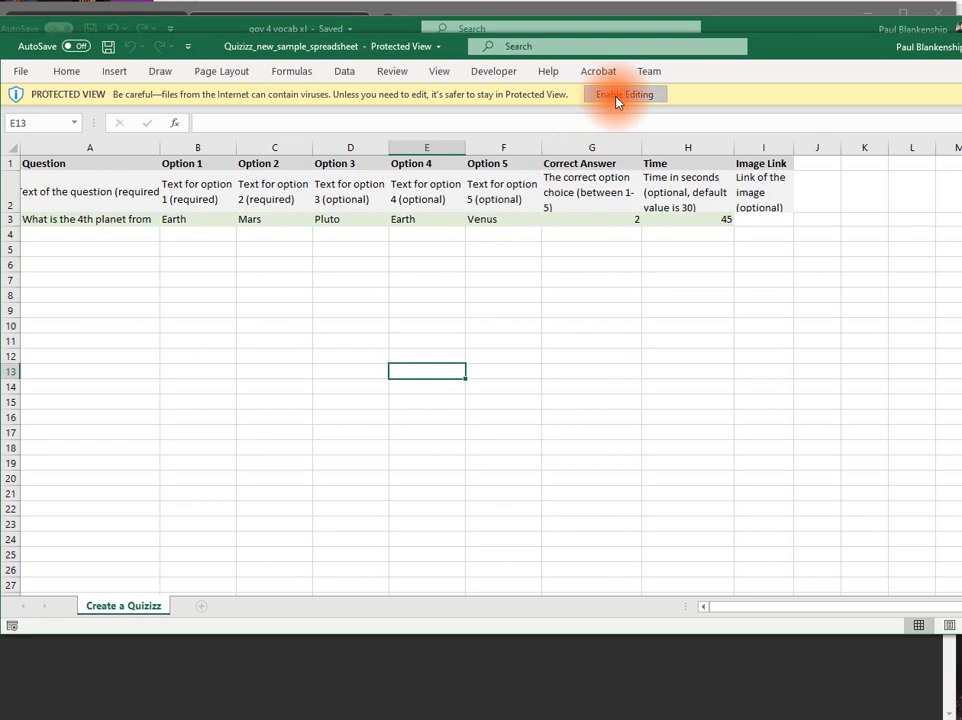
# Step: Enable editing of the template and copy the 25 definitions from Column2 of gov 4 vocab
pyautogui.click(625, 93)
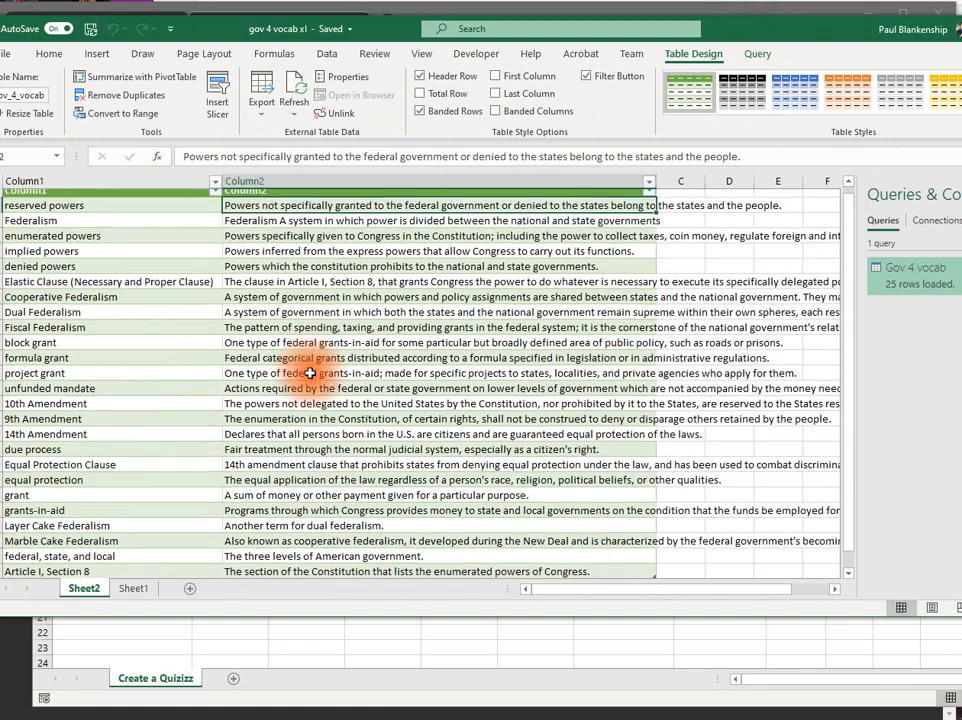
pyautogui.scroll(-3)
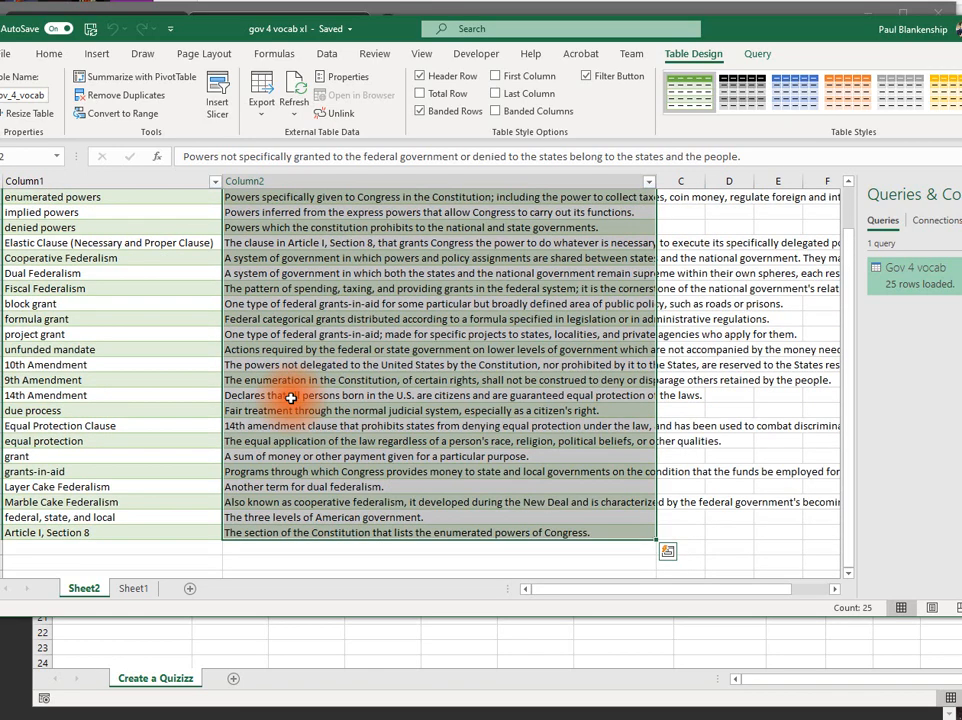
pyautogui.press('ctrl+c')
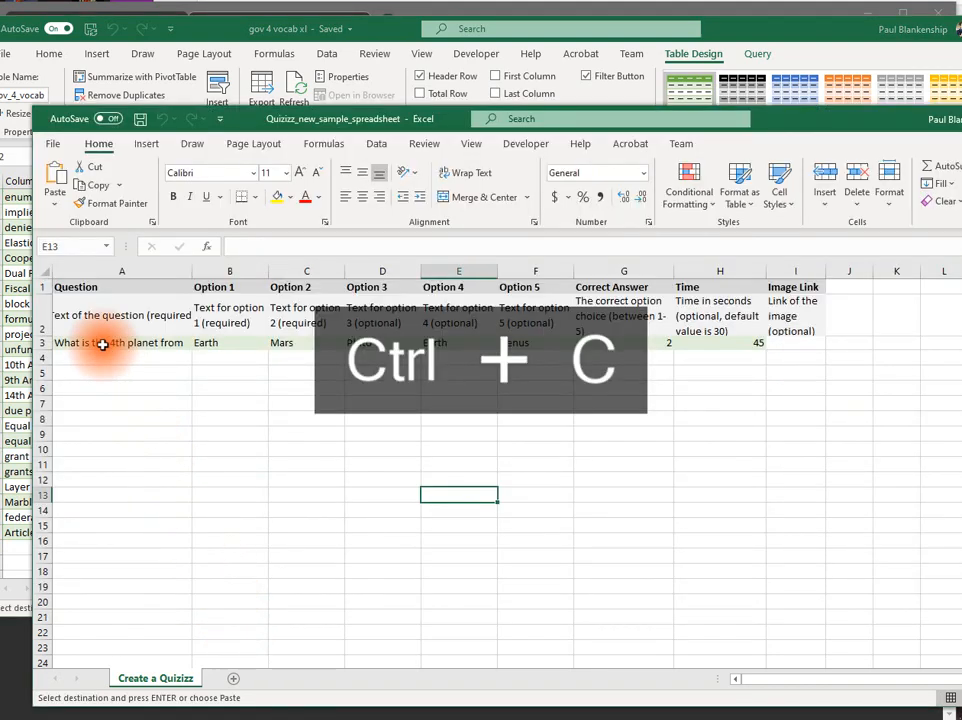
# Step: Paste the definitions into column A from row 3 and the vocabulary terms into B3
pyautogui.press('Ctrl+V')
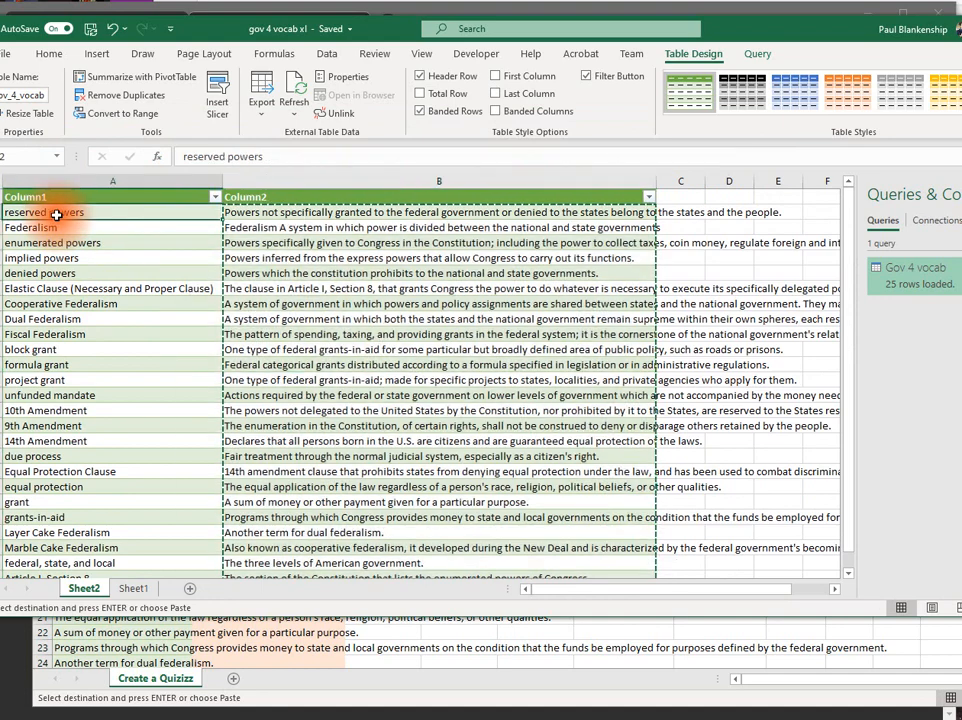
pyautogui.scroll(-3)
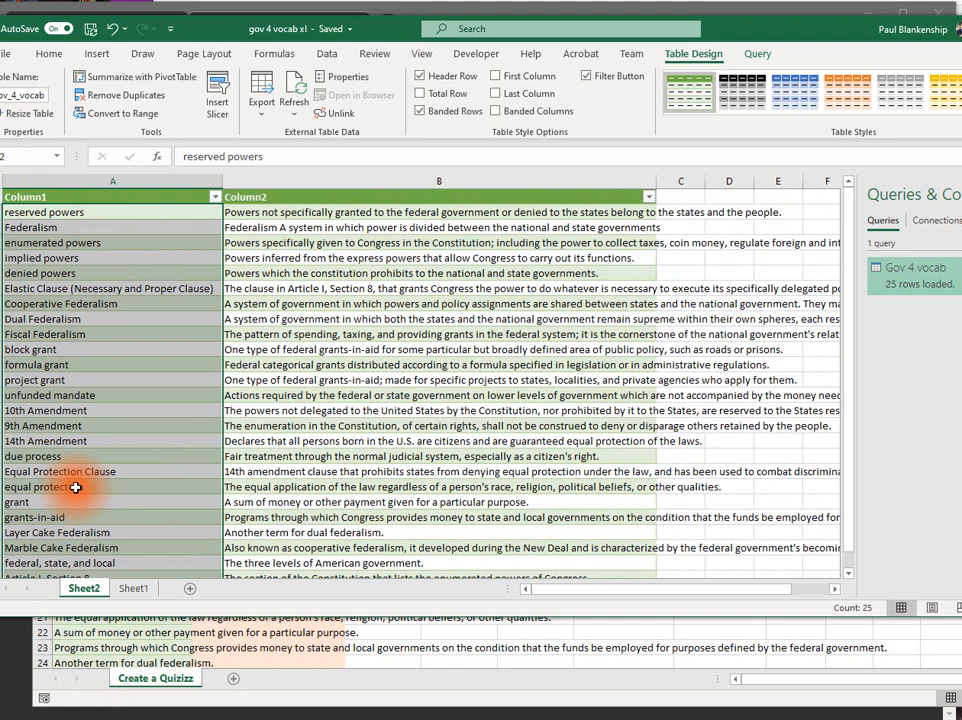
pyautogui.press('ctrl+c')
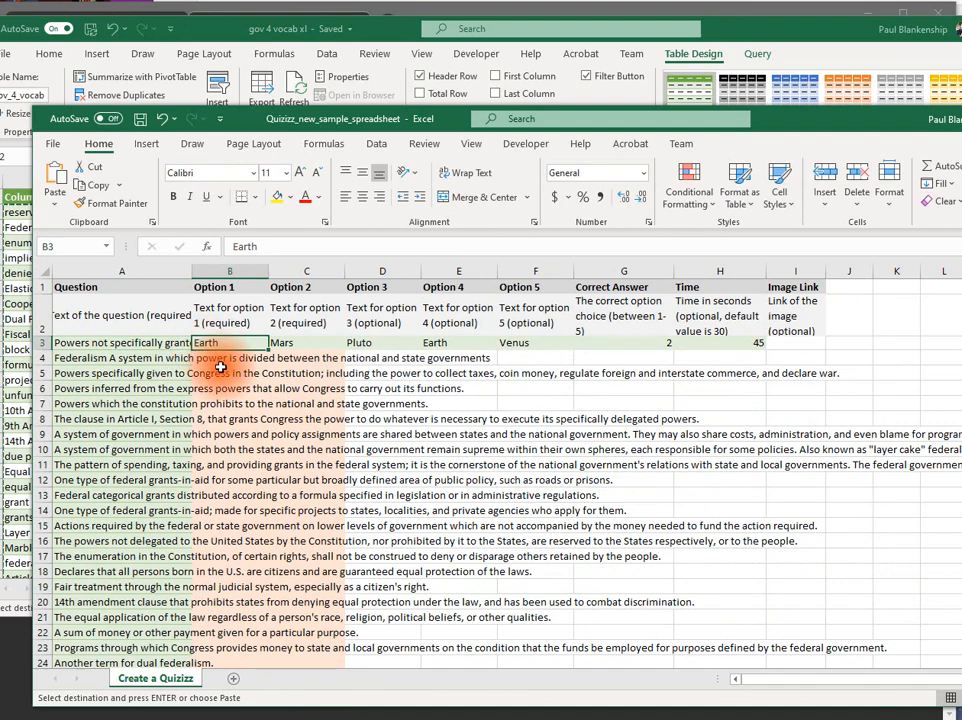
pyautogui.press('ctrl+v')
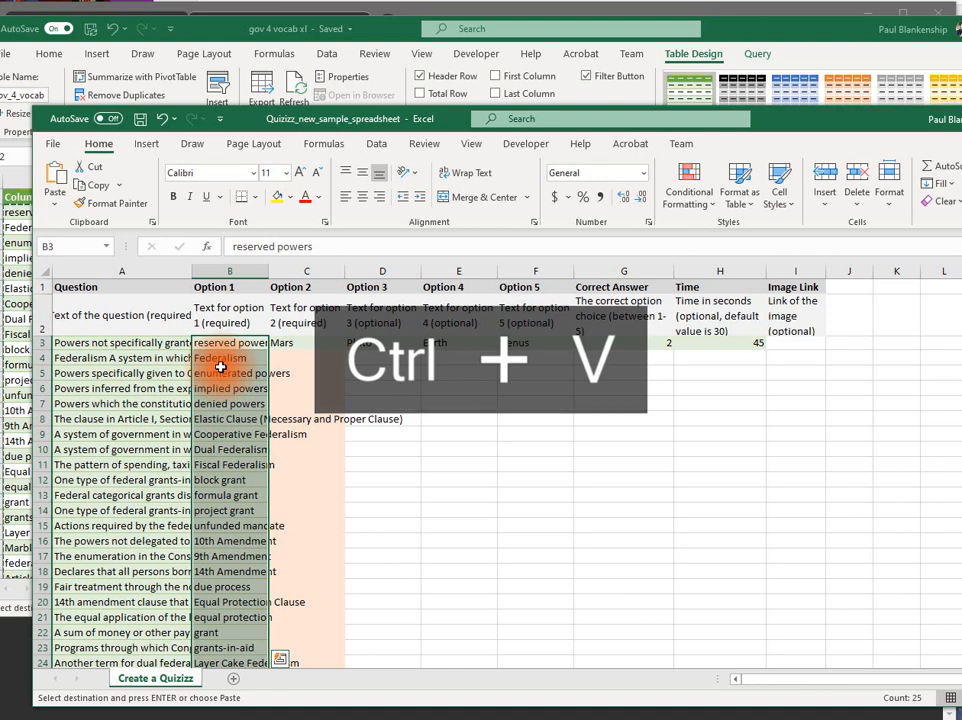
pyautogui.press('ctrl+v')
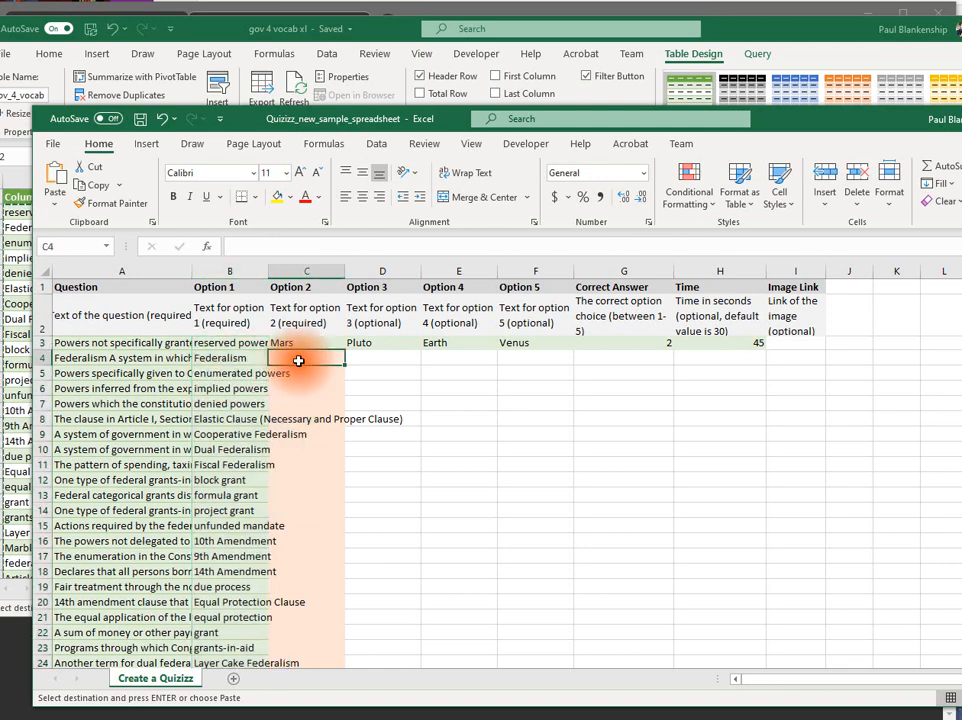
# Step: Paste the terms into C4, D5, E6 and F7, and enter 1 in G3
pyautogui.press('ctrl+v')
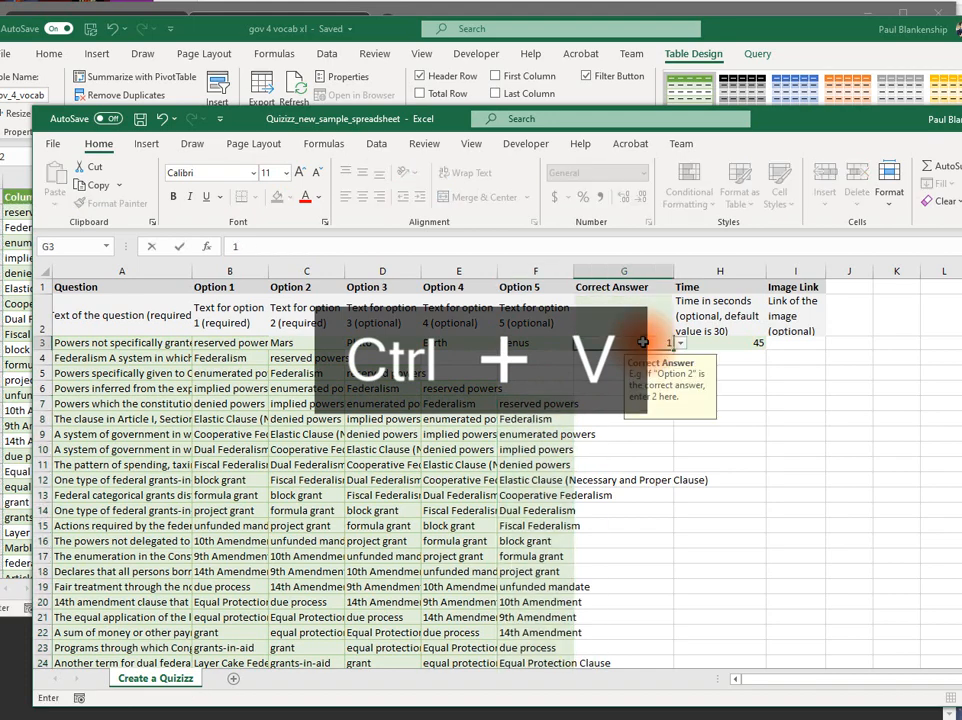
pyautogui.press('ctrl+v')
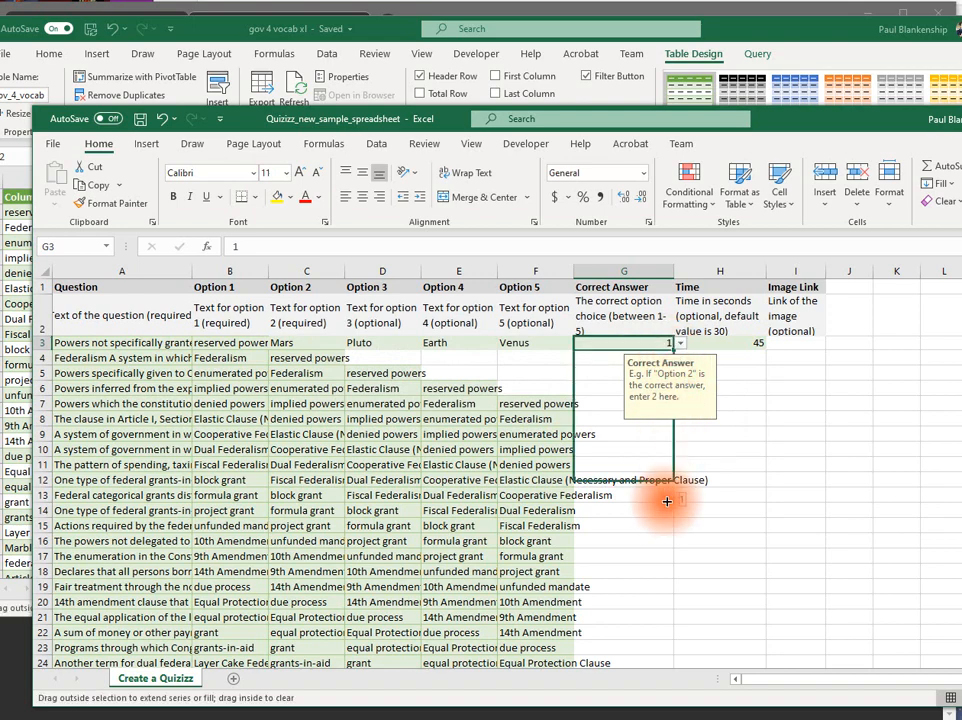
# Step: Fill correct answer 1 and the 45-second time down to row 27
pyautogui.scroll(-3)
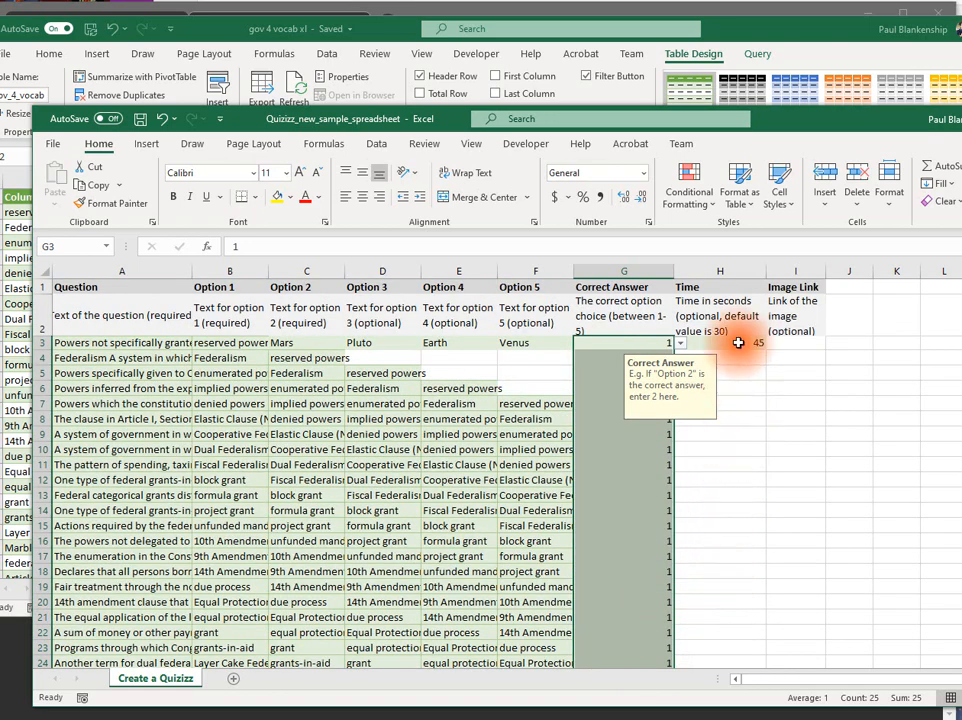
pyautogui.click(719, 342)
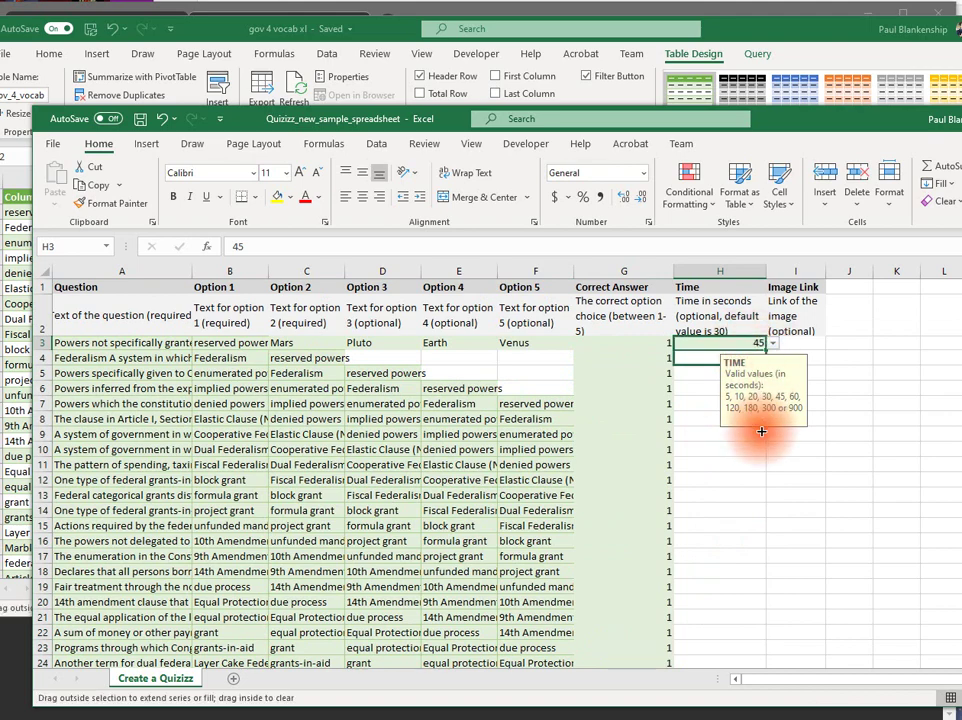
pyautogui.scroll(-3)
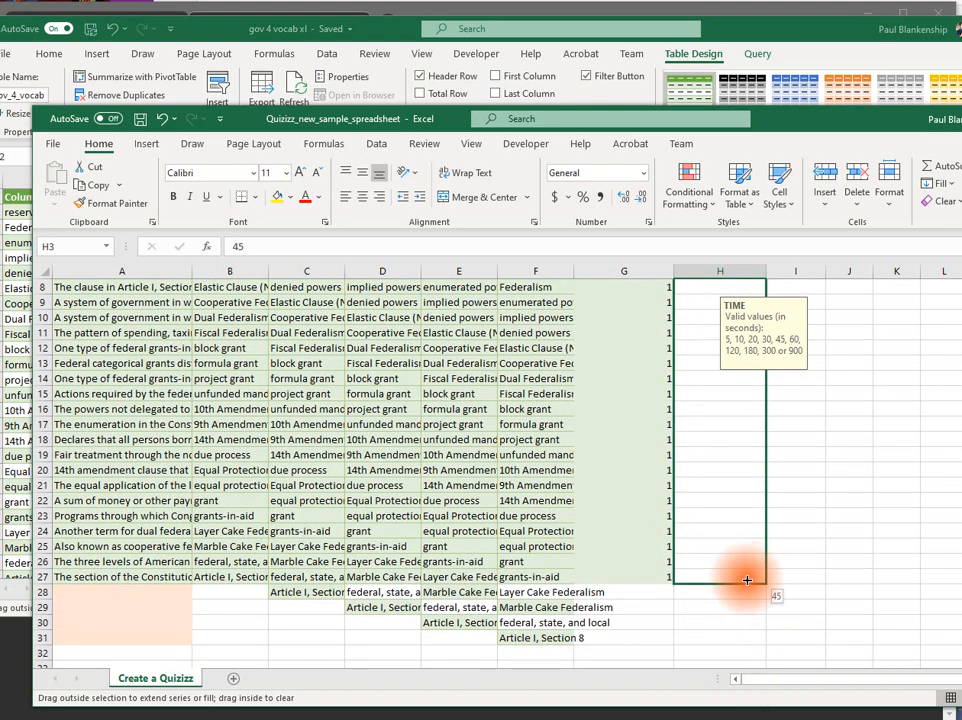
pyautogui.moveTo(747, 580); pyautogui.dragTo(747, 610)
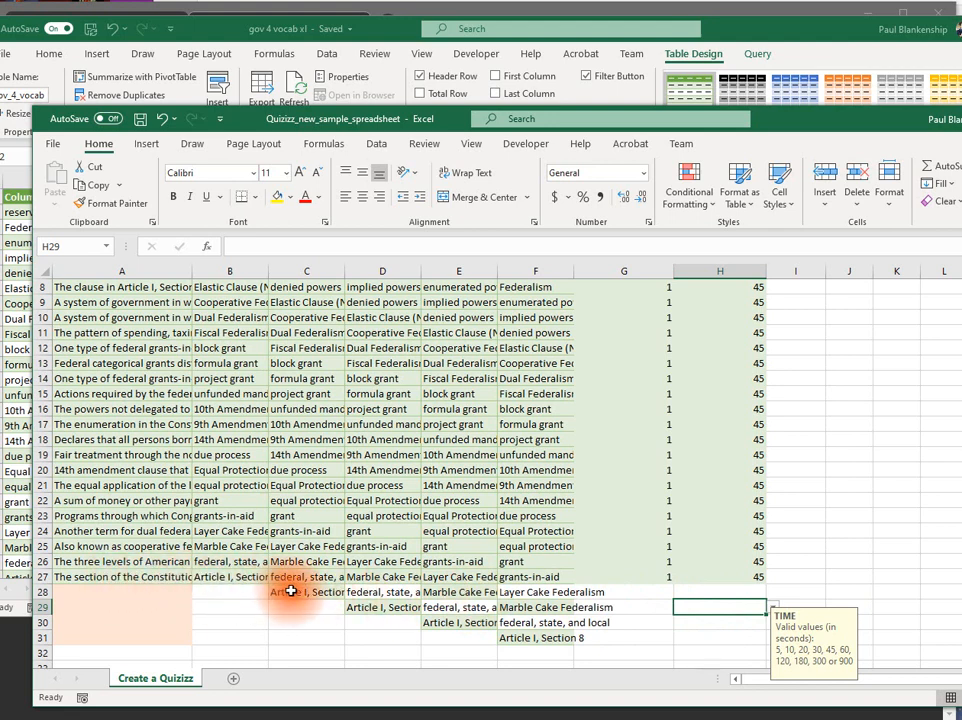
# Step: Cut the overflow terms below row 27 in columns C–F into the empty top cells
pyautogui.click(295, 591)
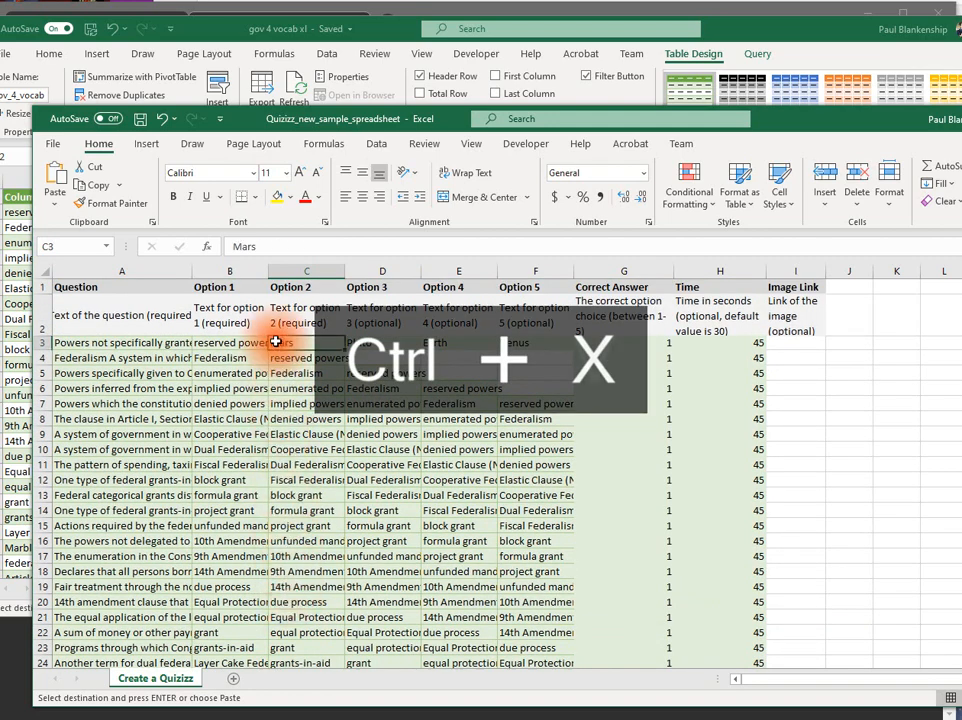
pyautogui.press('ctrl+v')
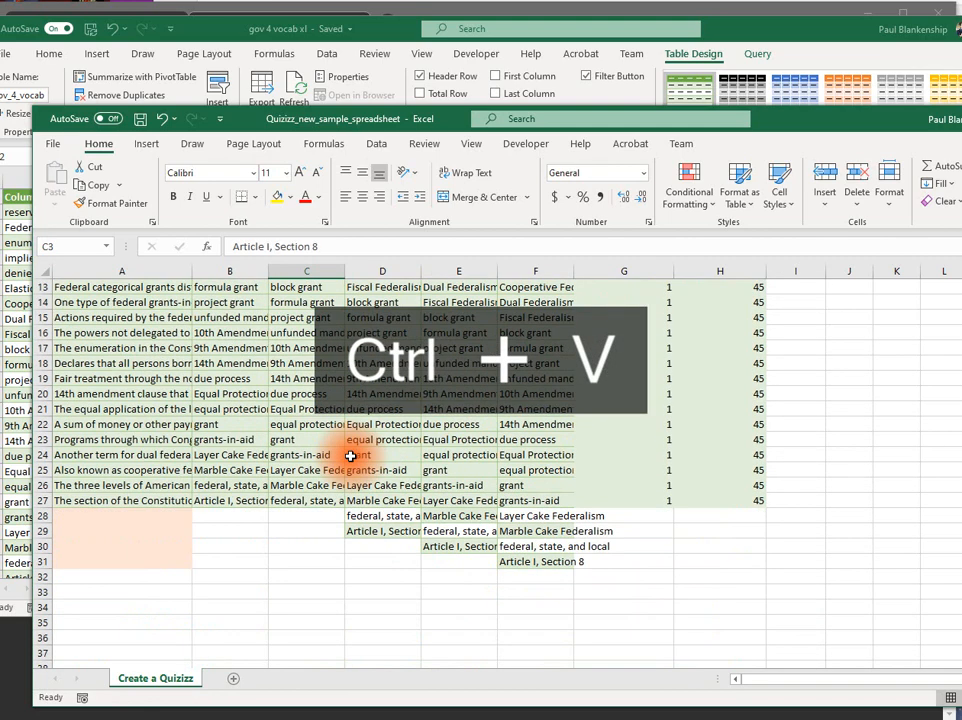
pyautogui.click(379, 515)
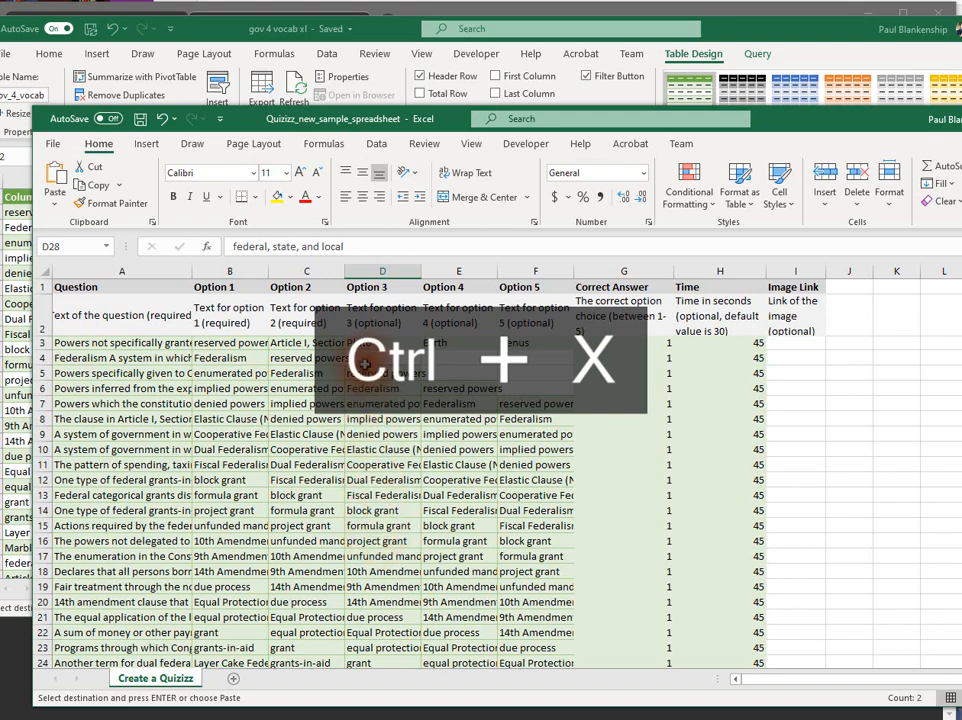
pyautogui.press('Ctrl+v')
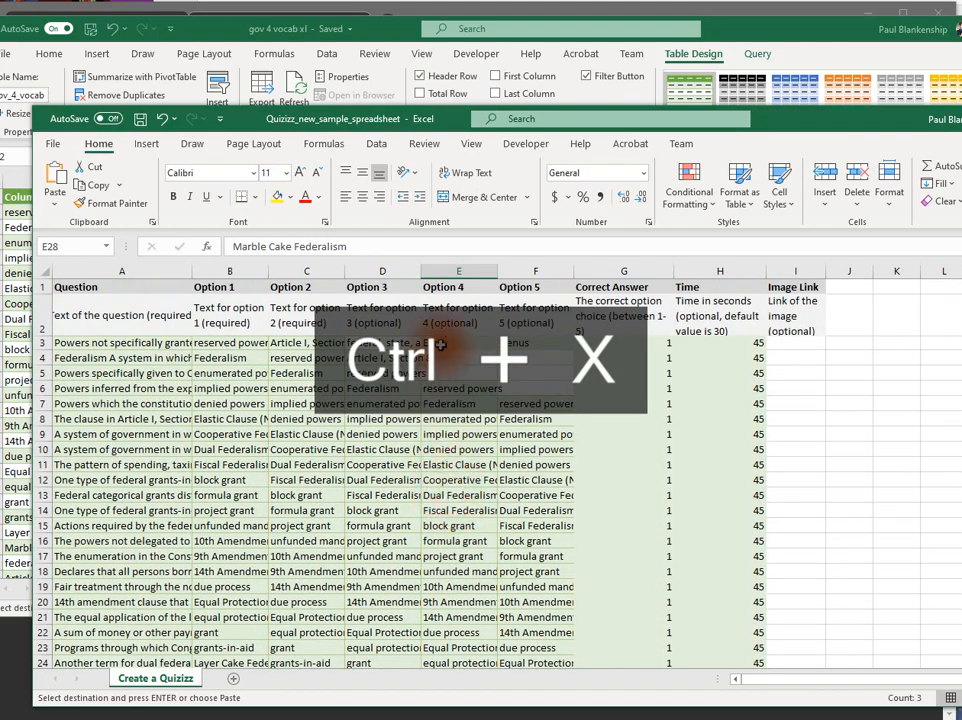
pyautogui.press('ctrl+v')
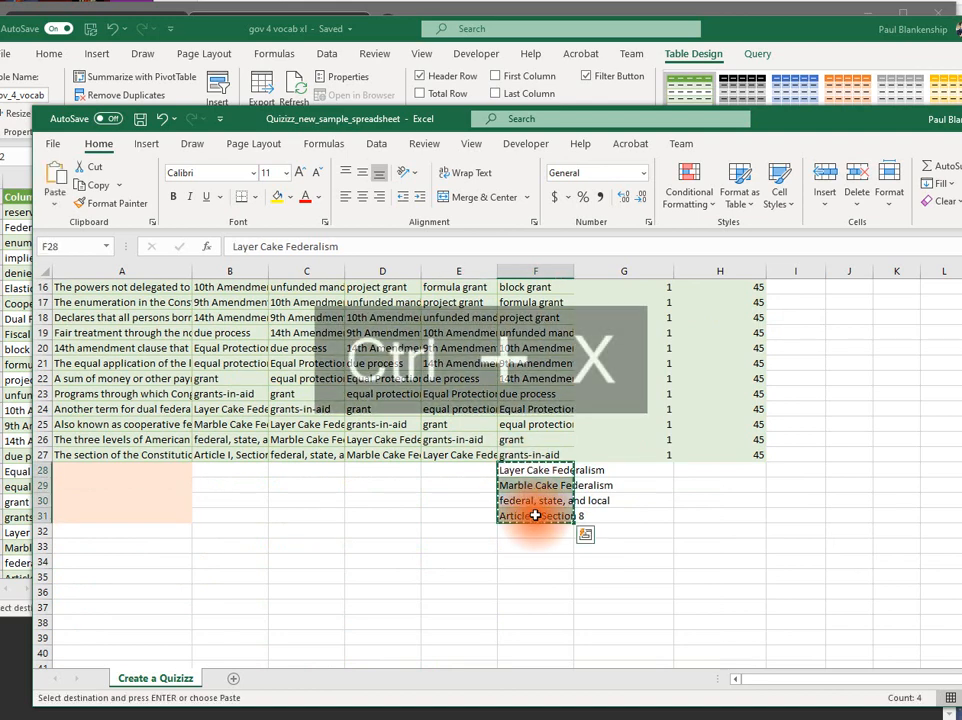
pyautogui.press('Ctrl+X')
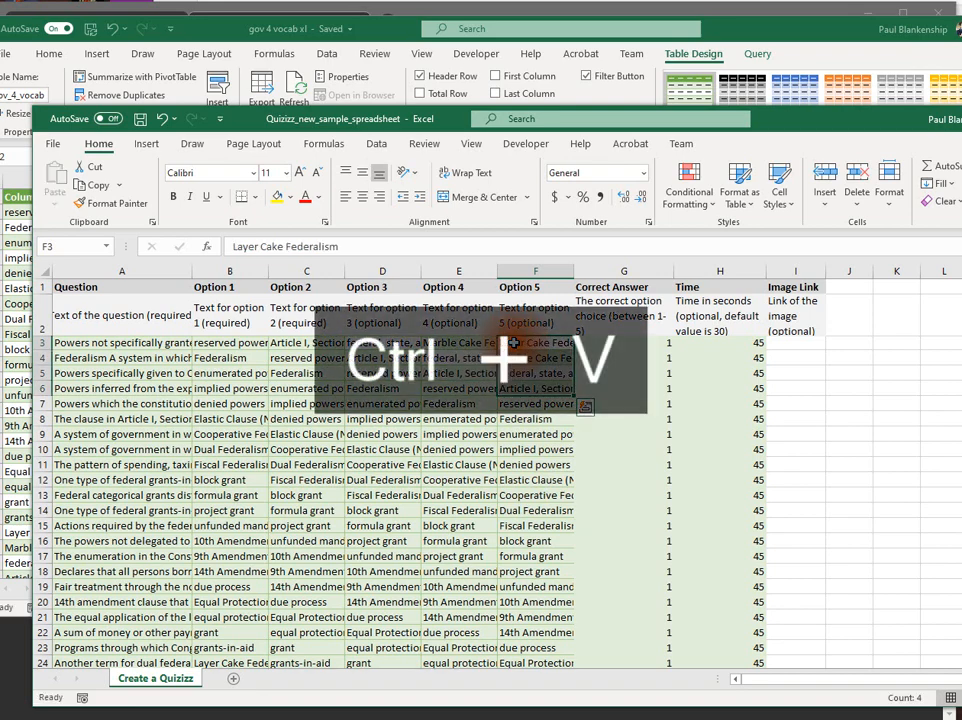
pyautogui.press('ctrl+v')
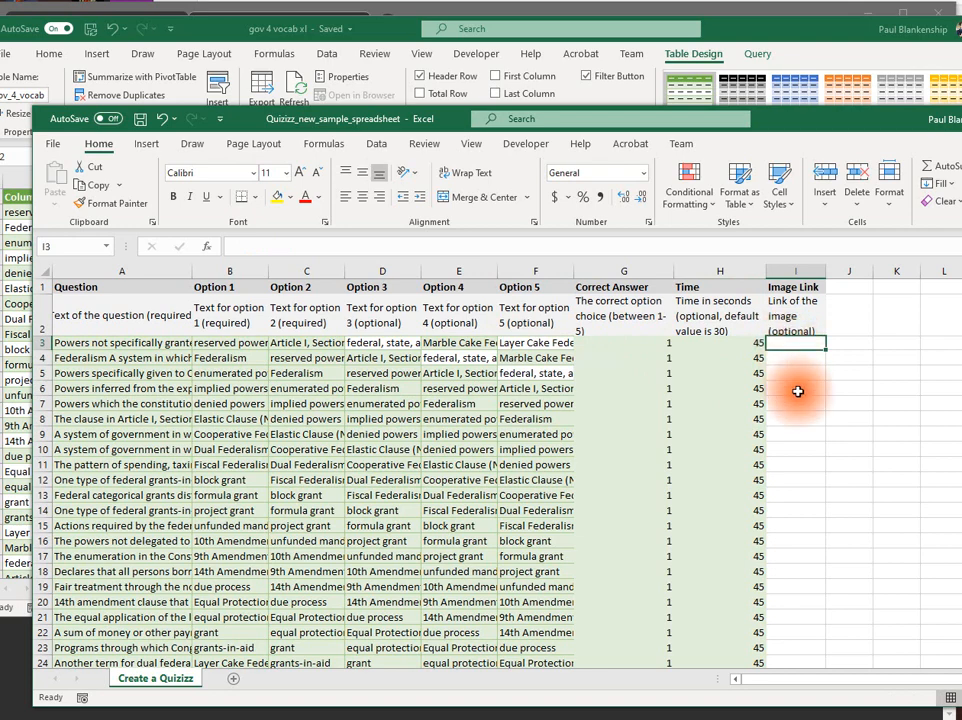
pyautogui.moveTo(799, 522)
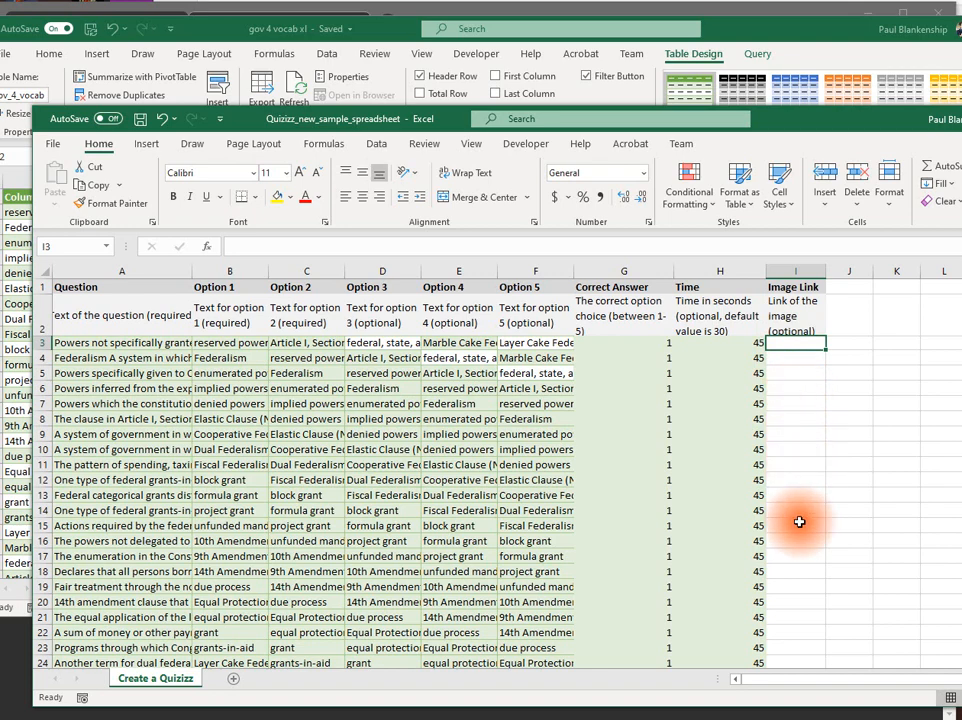
pyautogui.moveTo(798, 504)
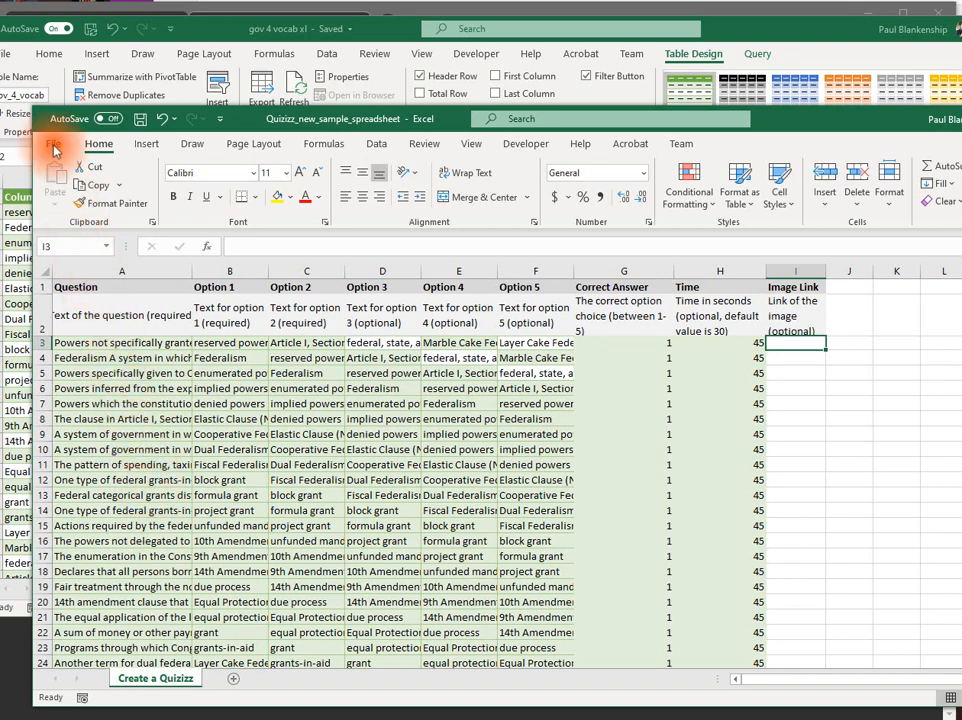
# Step: Save the filled template as 'Gov 4 quizizz game 2020'
pyautogui.click(55, 148)
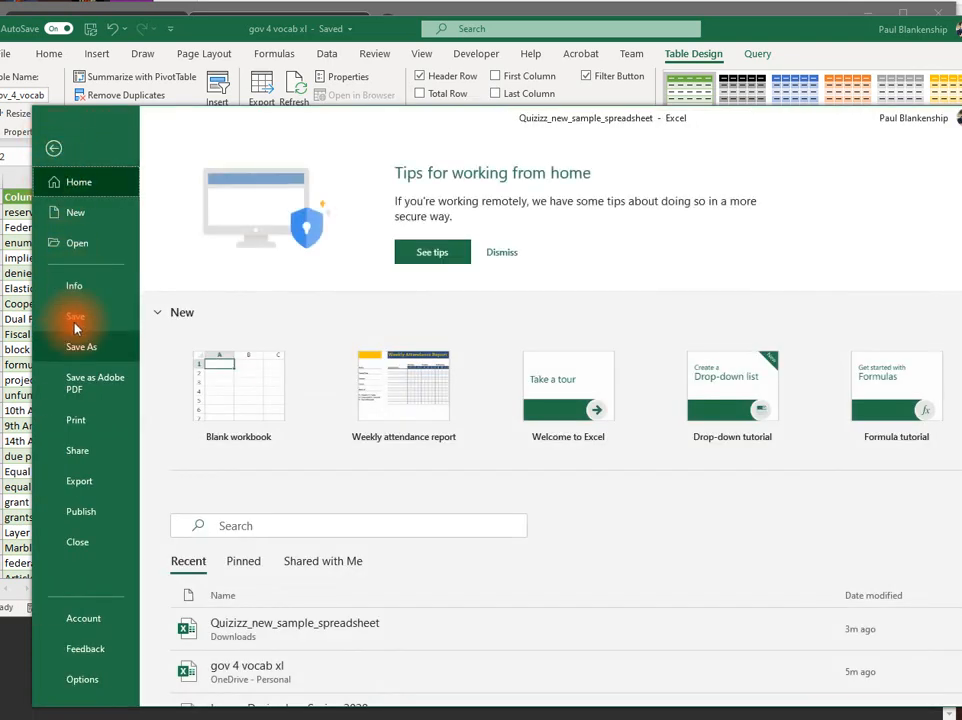
pyautogui.click(81, 346)
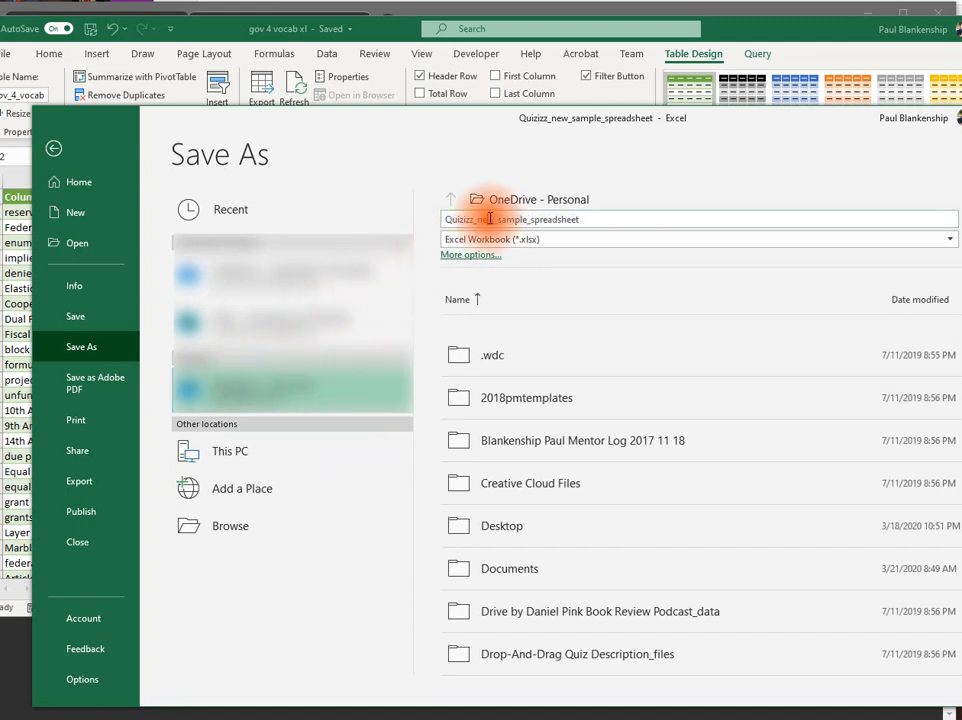
pyautogui.write('G')
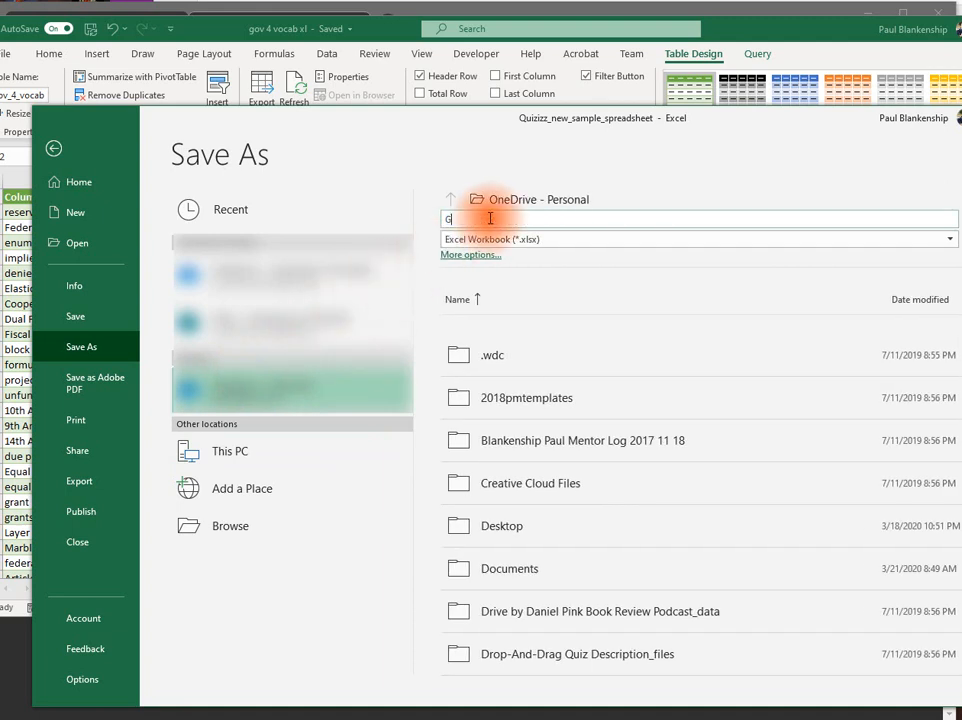
pyautogui.write('ov 4 quiz')
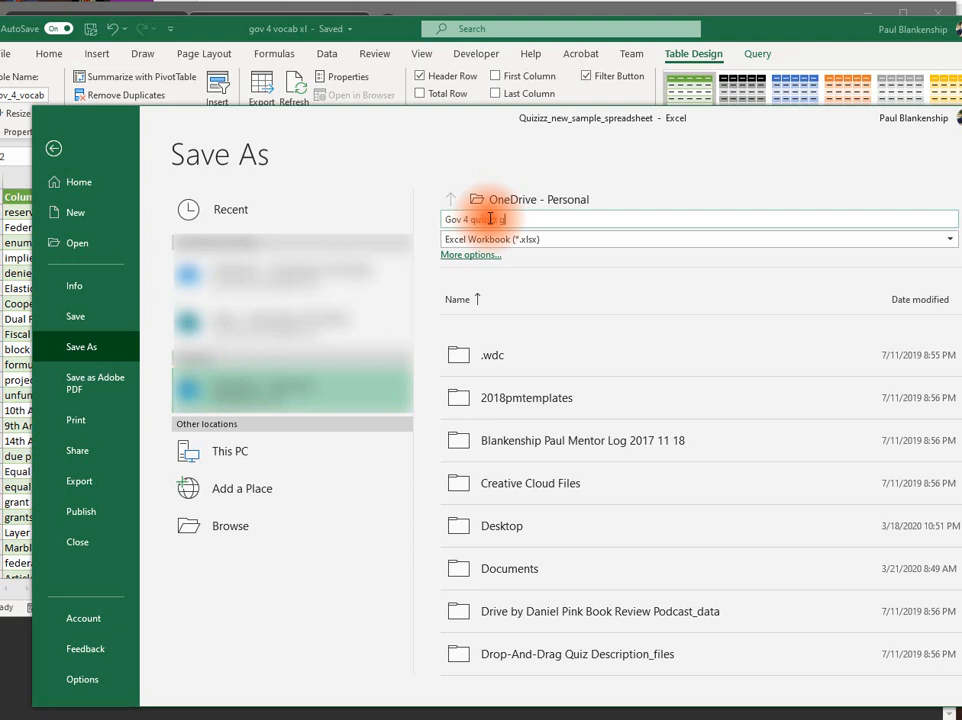
pyautogui.write('game 2020')
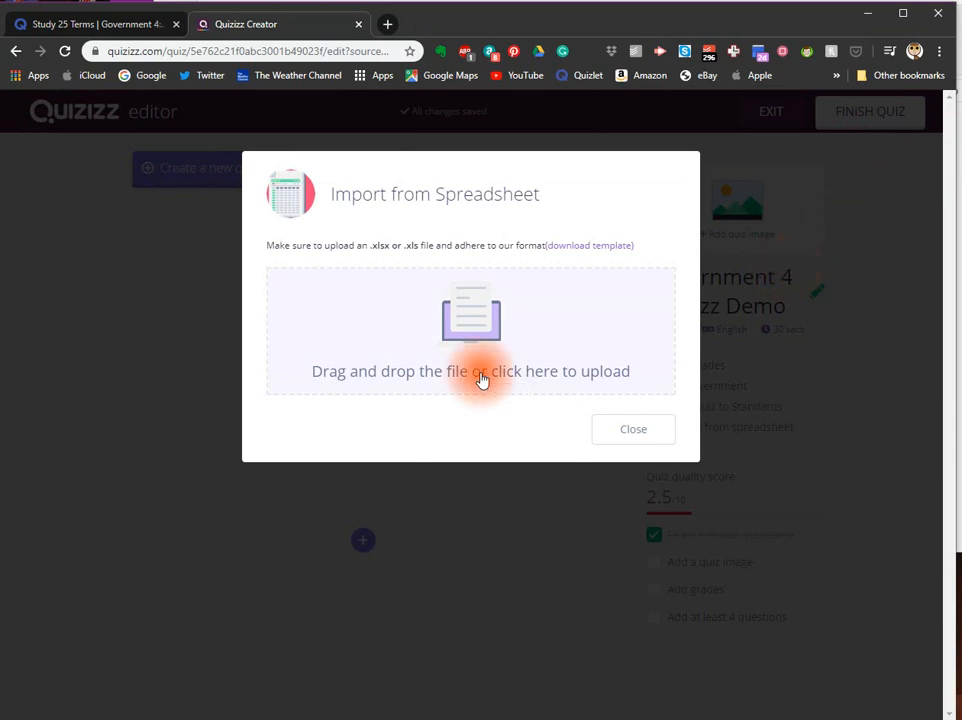
# Step: Upload Gov 4 quizizz game 2020 into Quizizz, adding its 25 questions
pyautogui.click(470, 371)
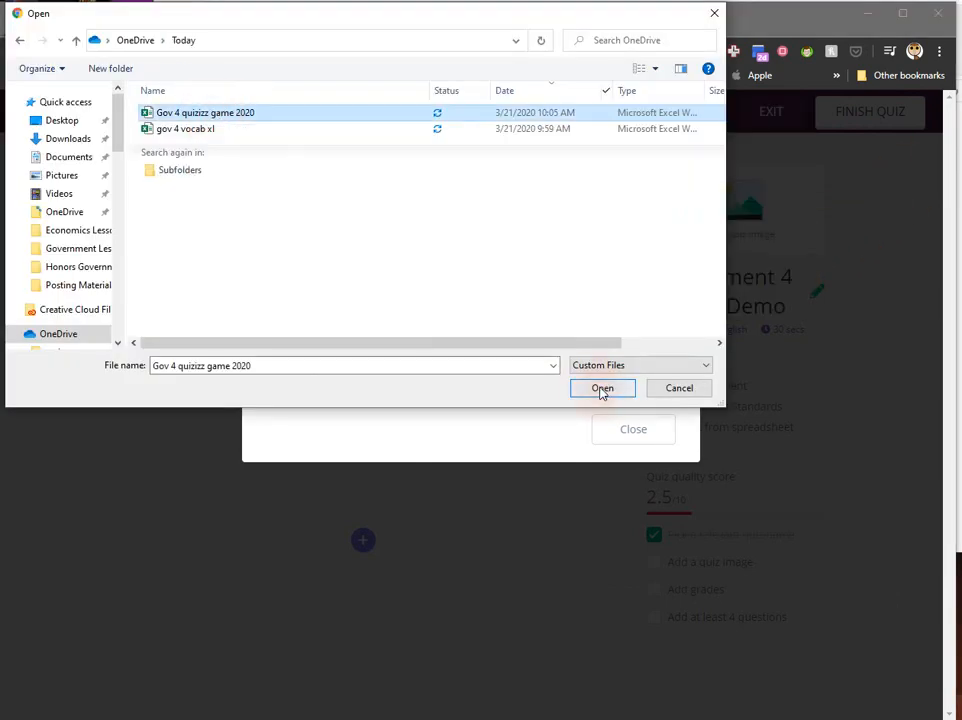
pyautogui.click(602, 388)
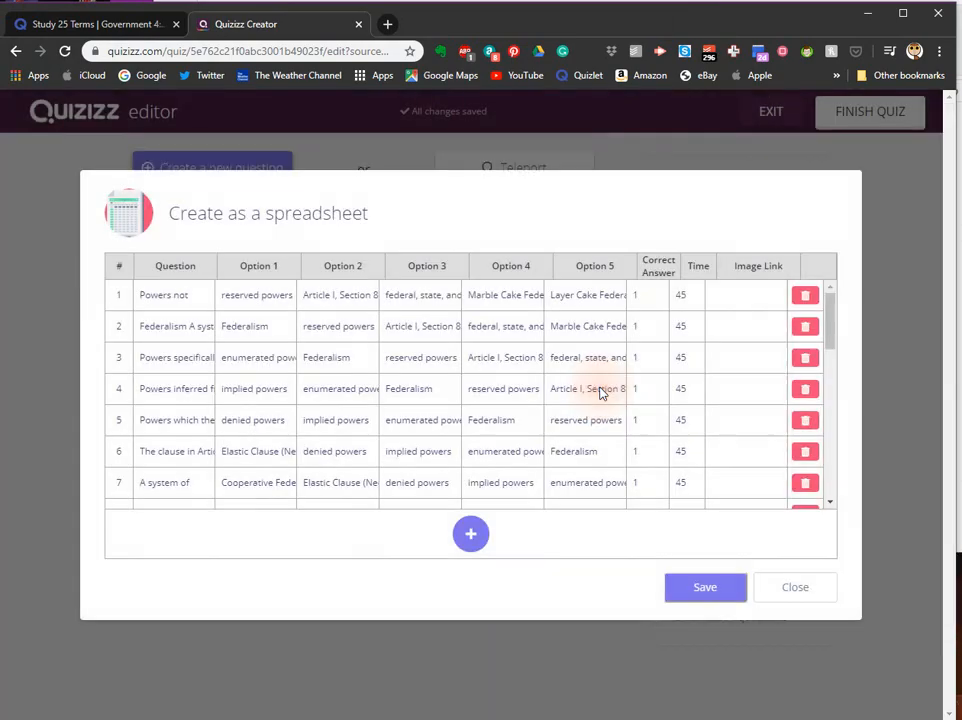
pyautogui.click(704, 587)
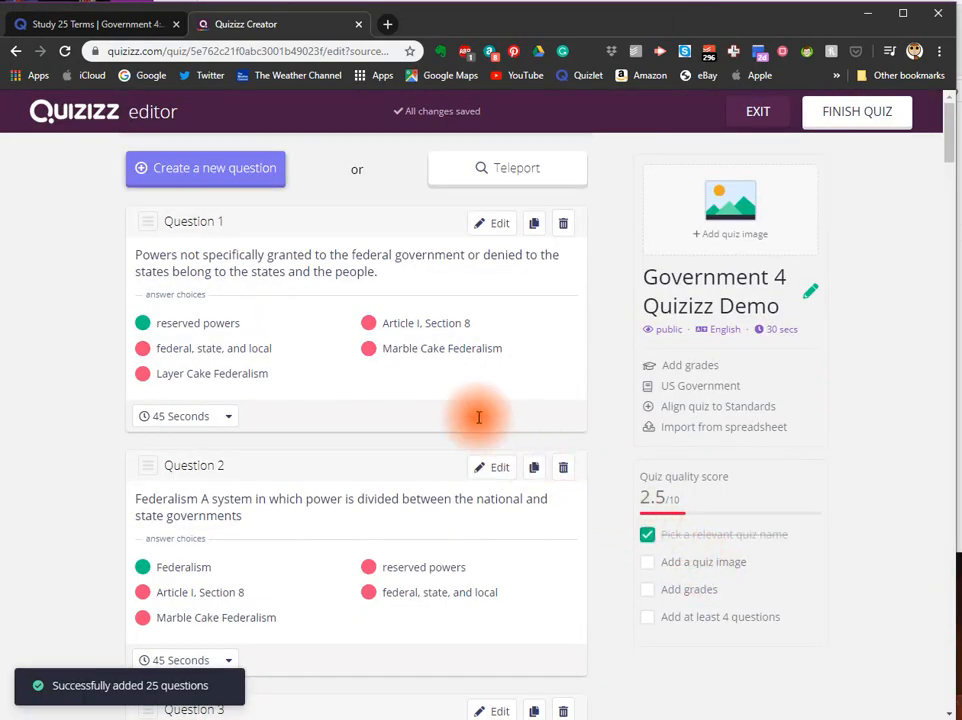
pyautogui.scroll(-3)
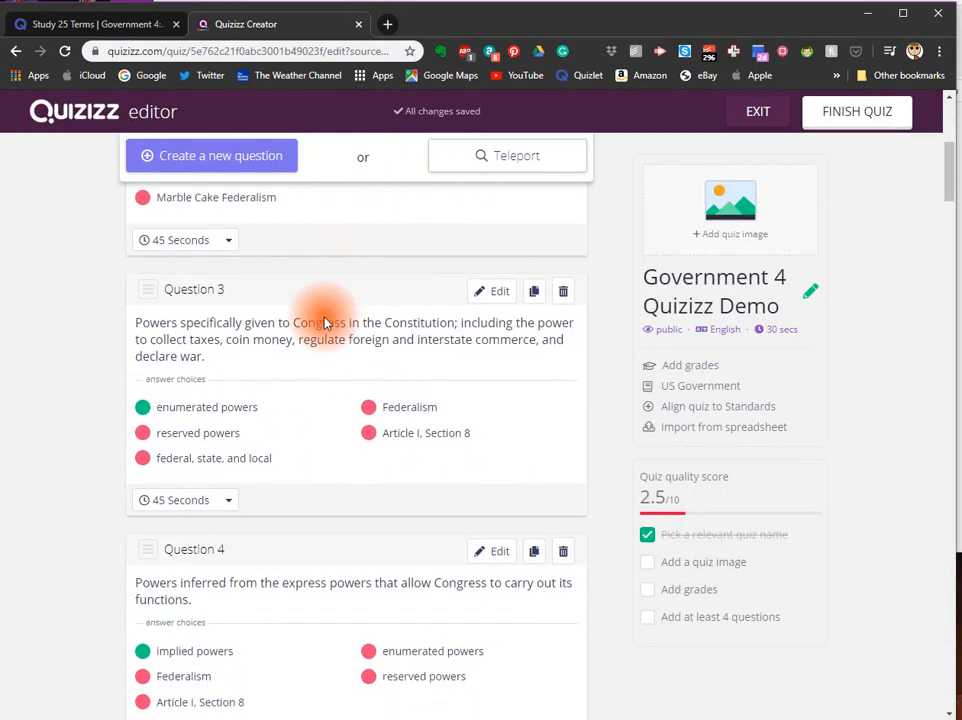
pyautogui.scroll(-3)
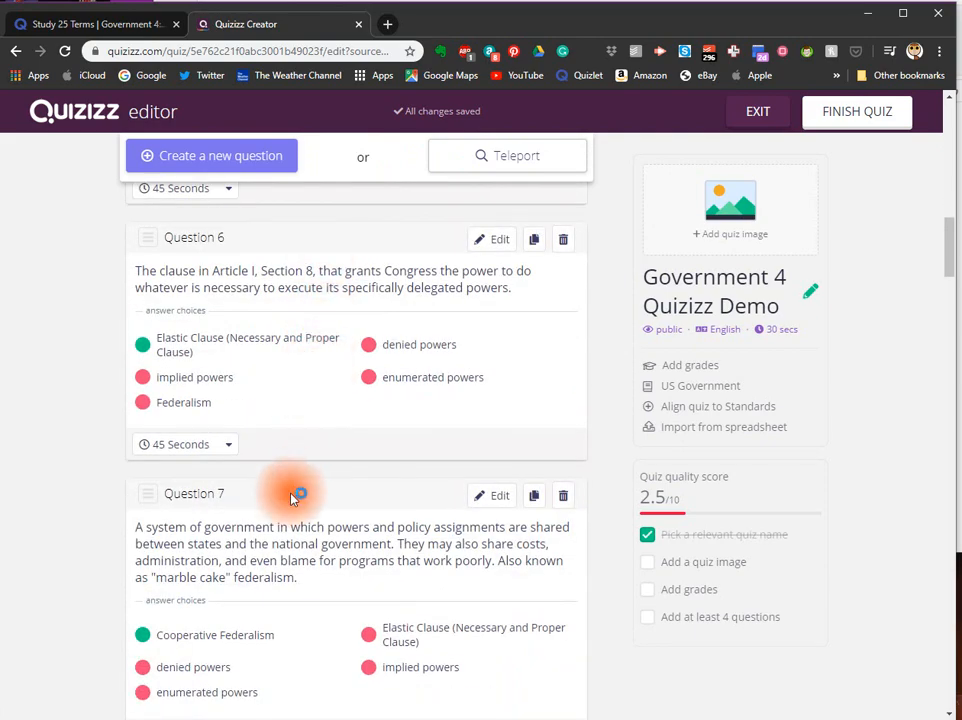
pyautogui.scroll(-3)
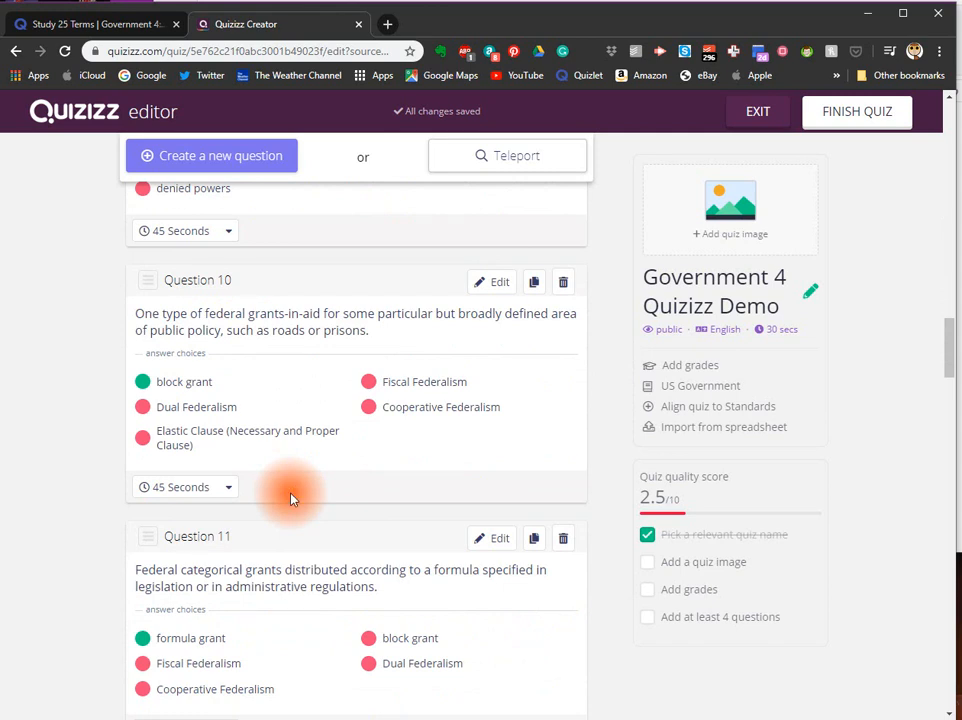
pyautogui.moveTo(415, 362)
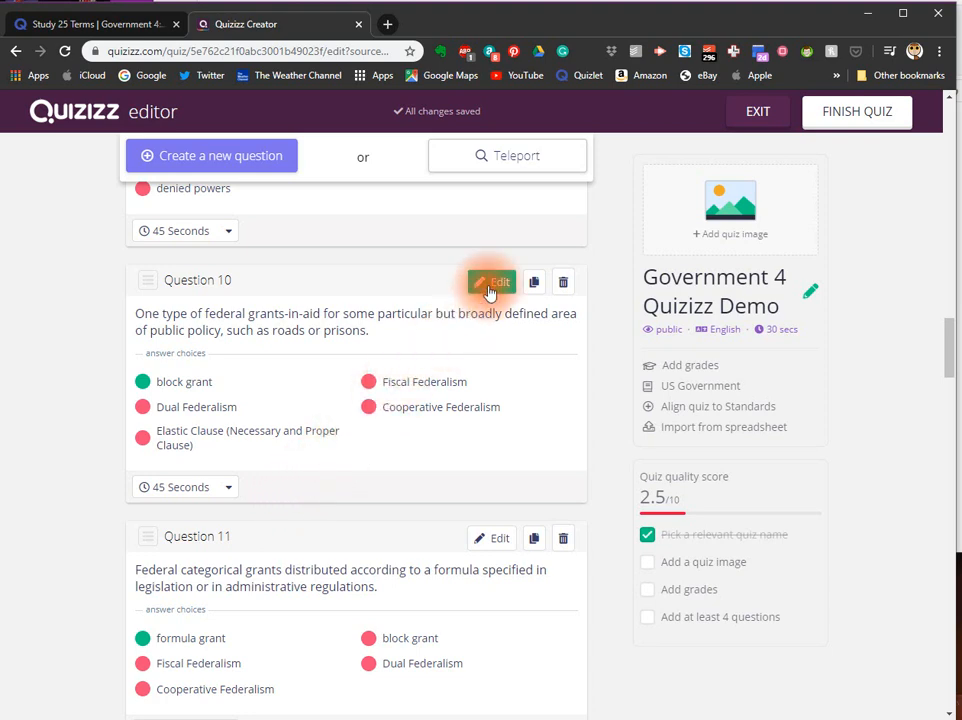
# Step: Retype question 10's options as categorical, fiscal, monetary grant and Granty McGrantface, then save
pyautogui.click(491, 281)
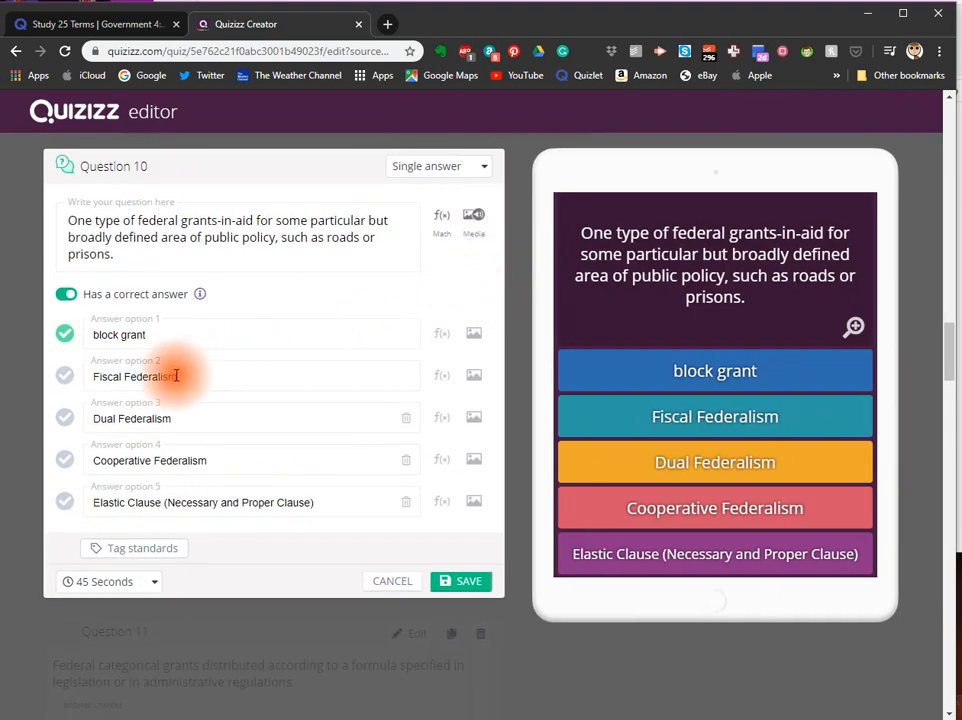
pyautogui.doubleClick(135, 377)
pyautogui.write('categor')
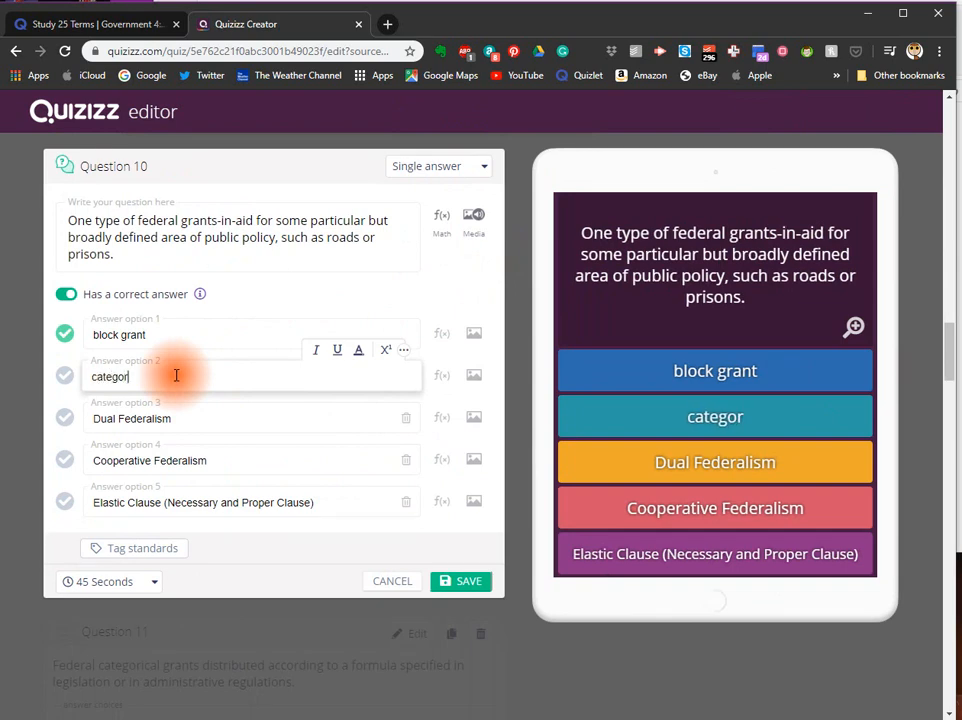
pyautogui.write('ical g')
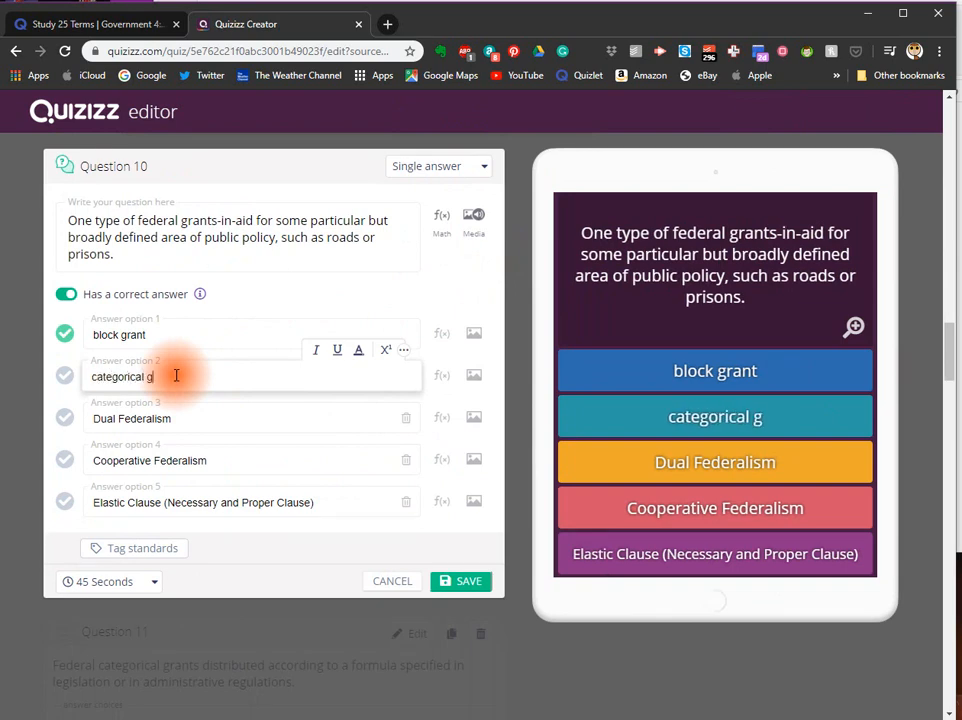
pyautogui.write('rant')
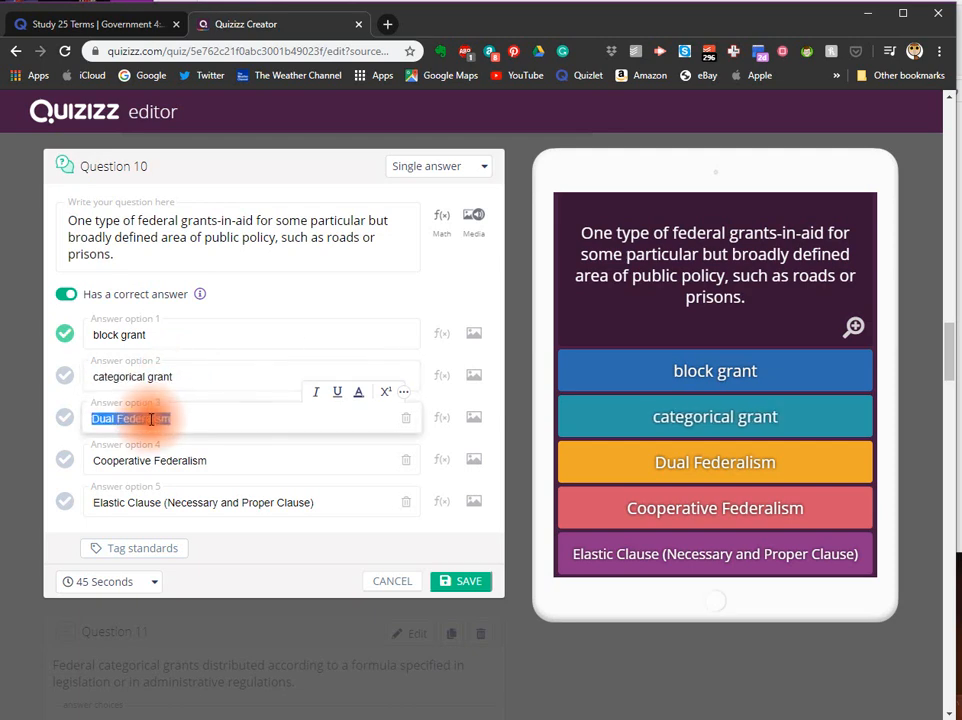
pyautogui.write('fiscal grant')
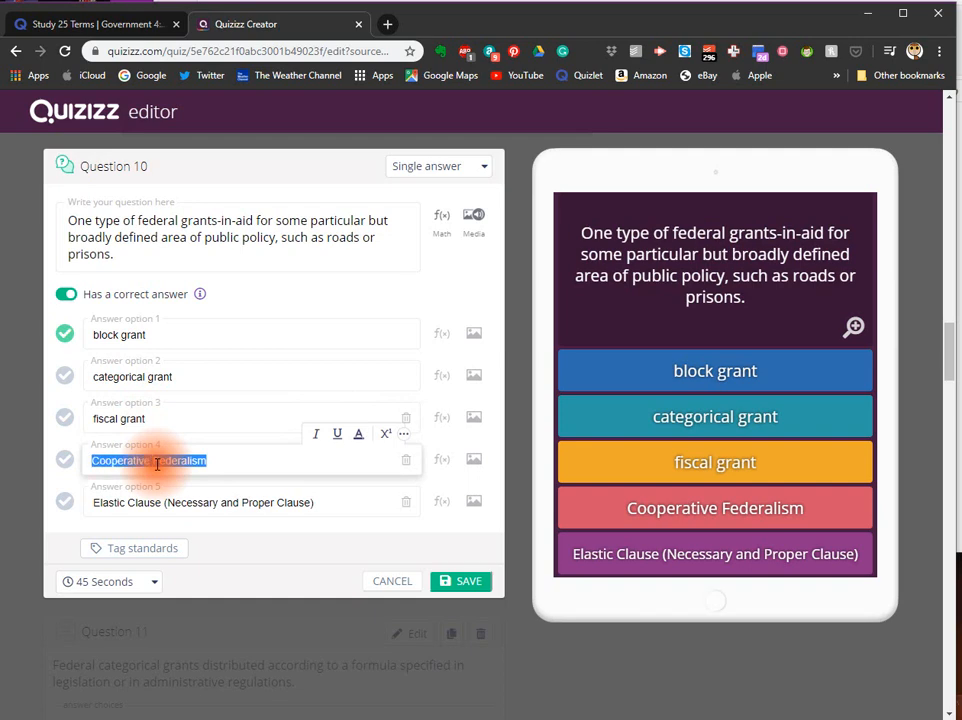
pyautogui.write('monetary grant')
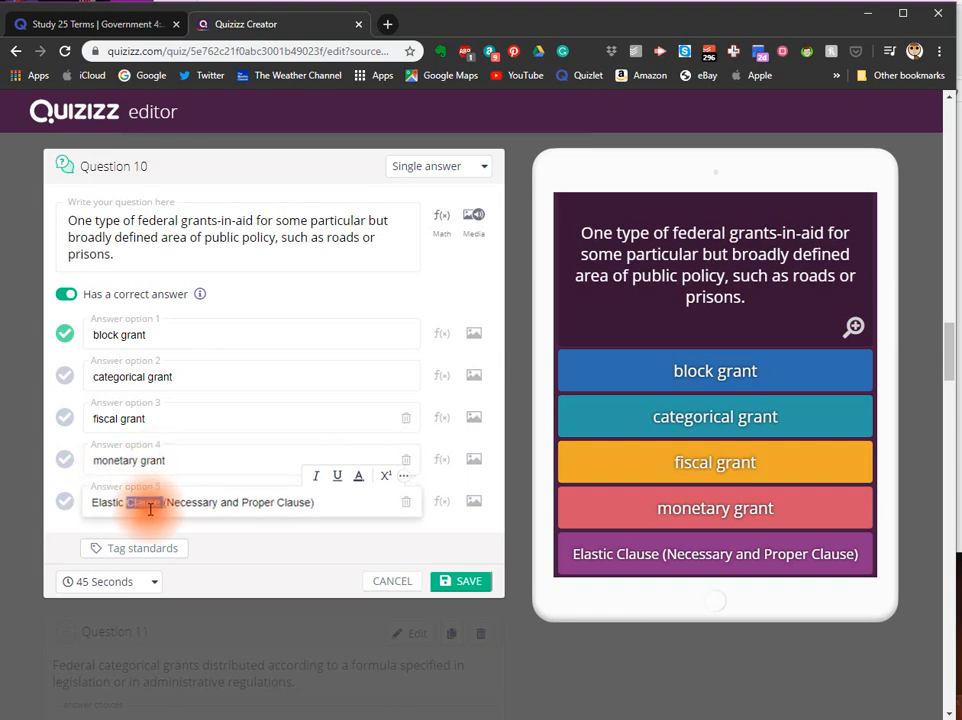
pyautogui.write('Granty McGrantface')
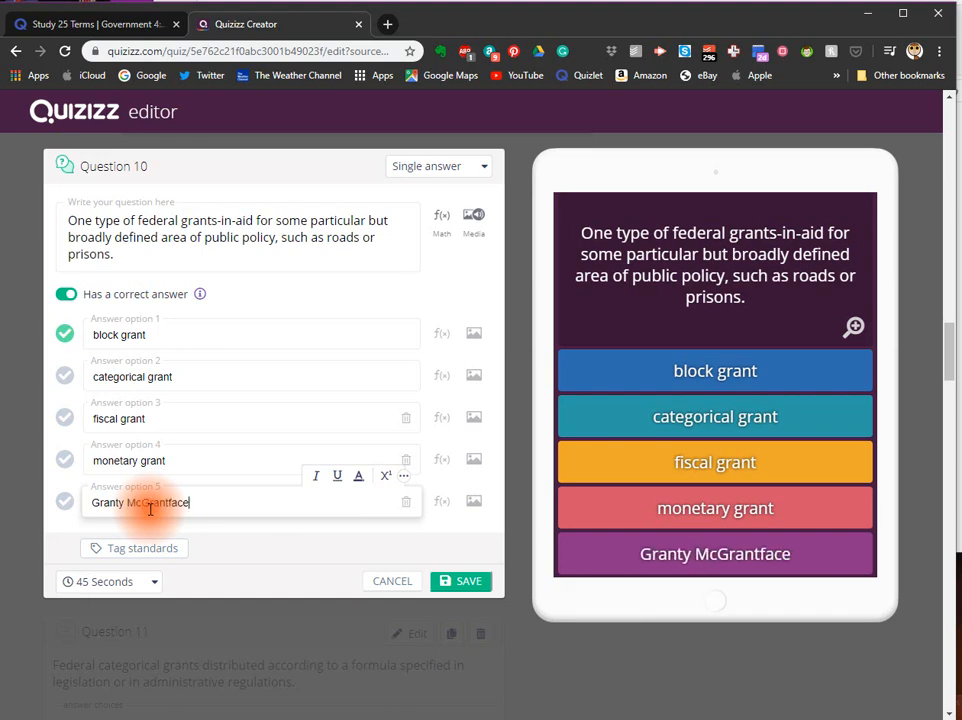
pyautogui.click(461, 581)
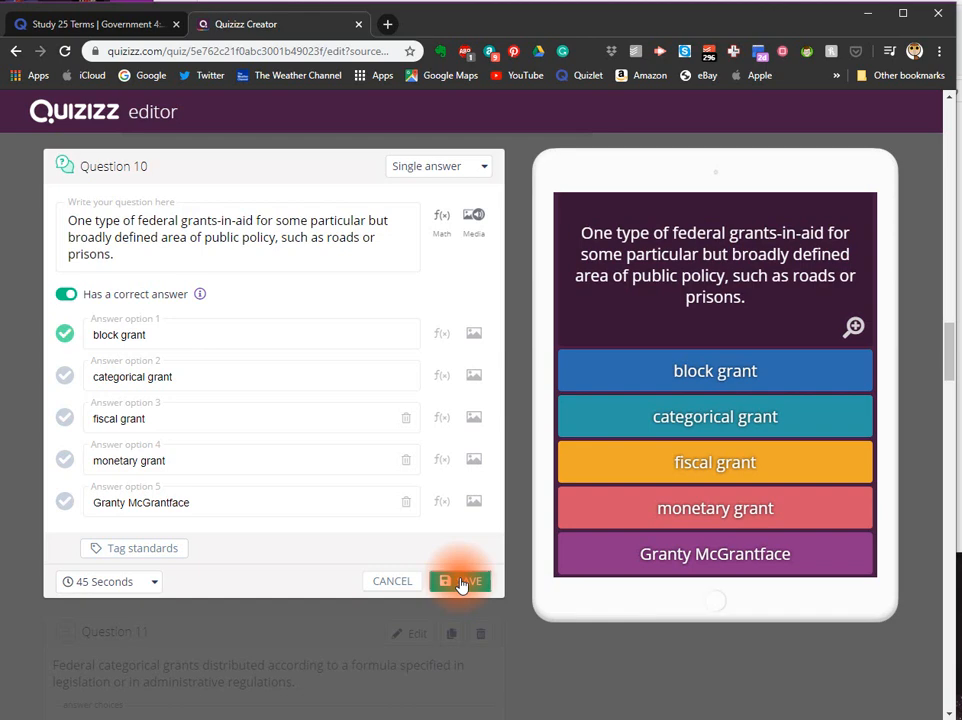
pyautogui.click(460, 581)
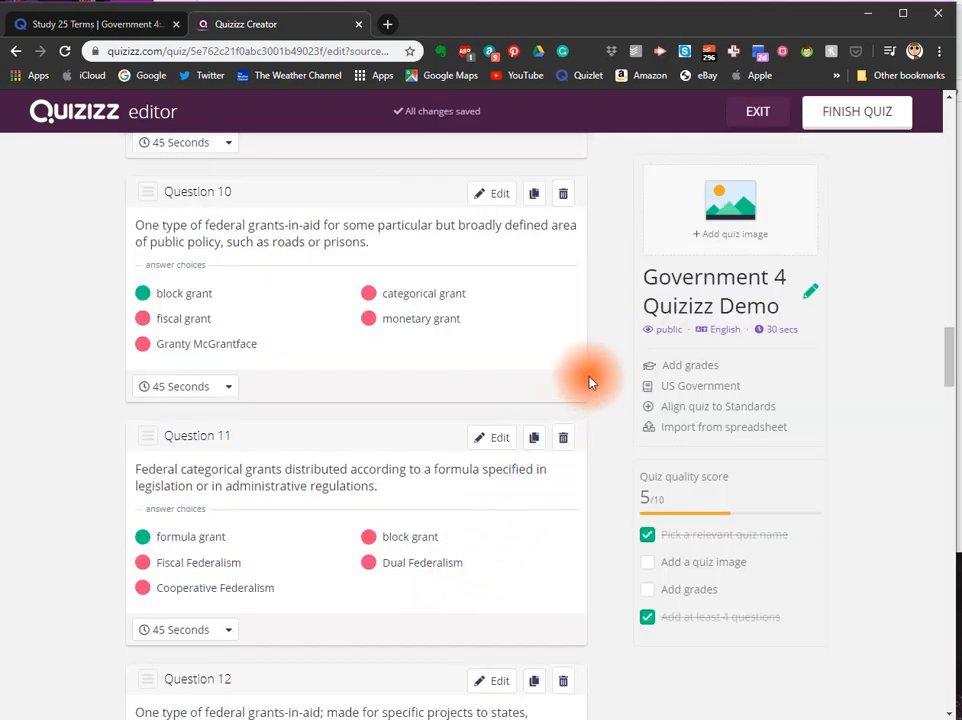
pyautogui.moveTo(760, 307)
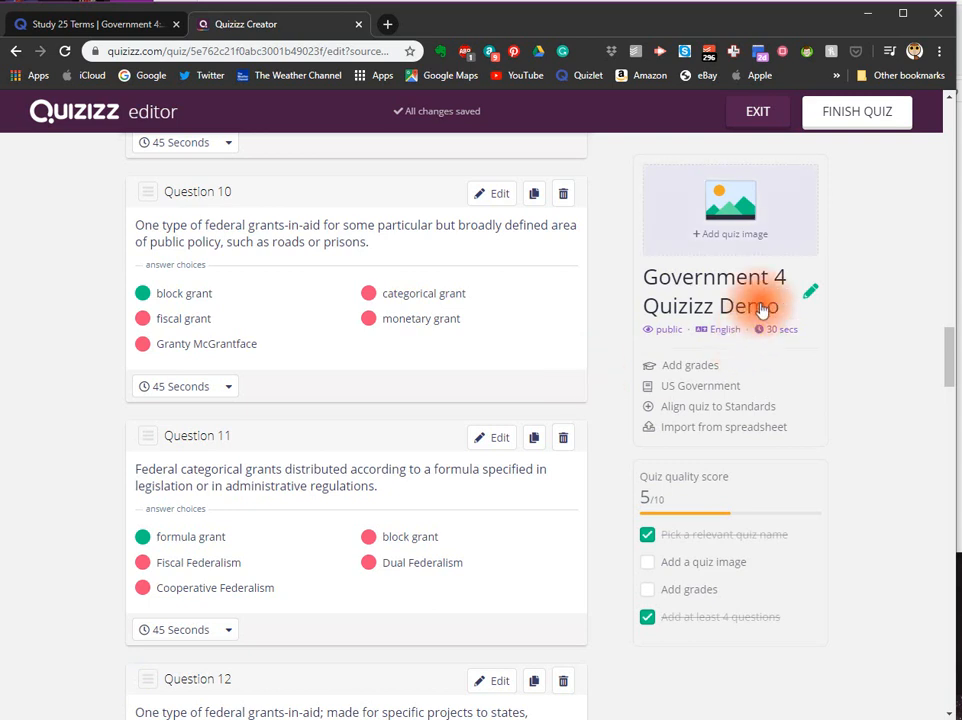
pyautogui.moveTo(735, 211)
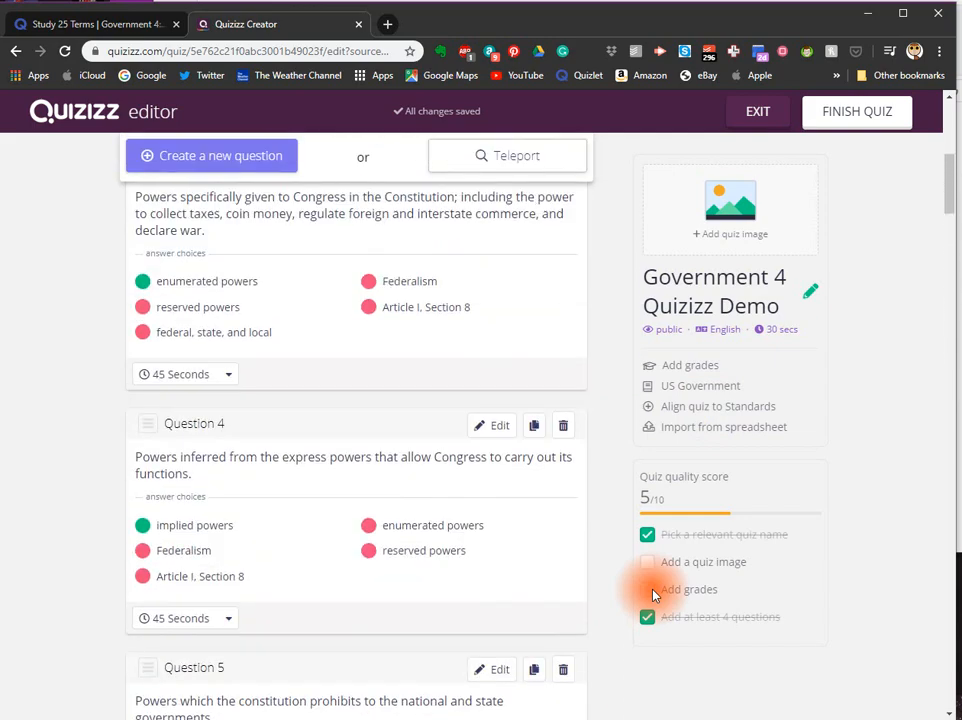
pyautogui.scroll(3)
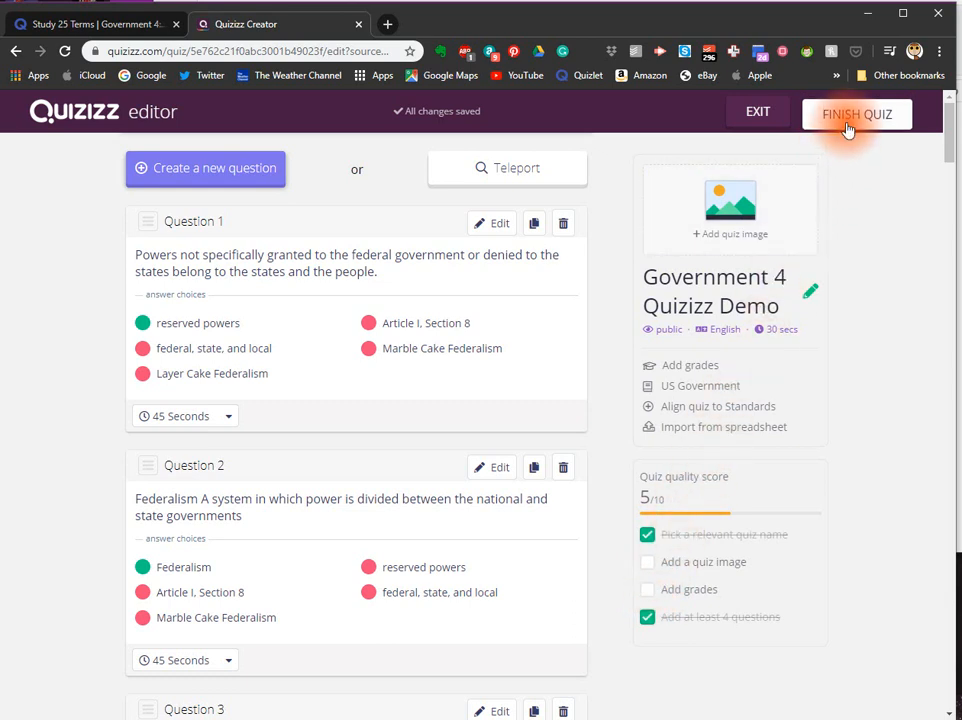
# Step: Finish the Government 4 Quizizz Demo quiz with grade 12th and save to publish
pyautogui.click(856, 113)
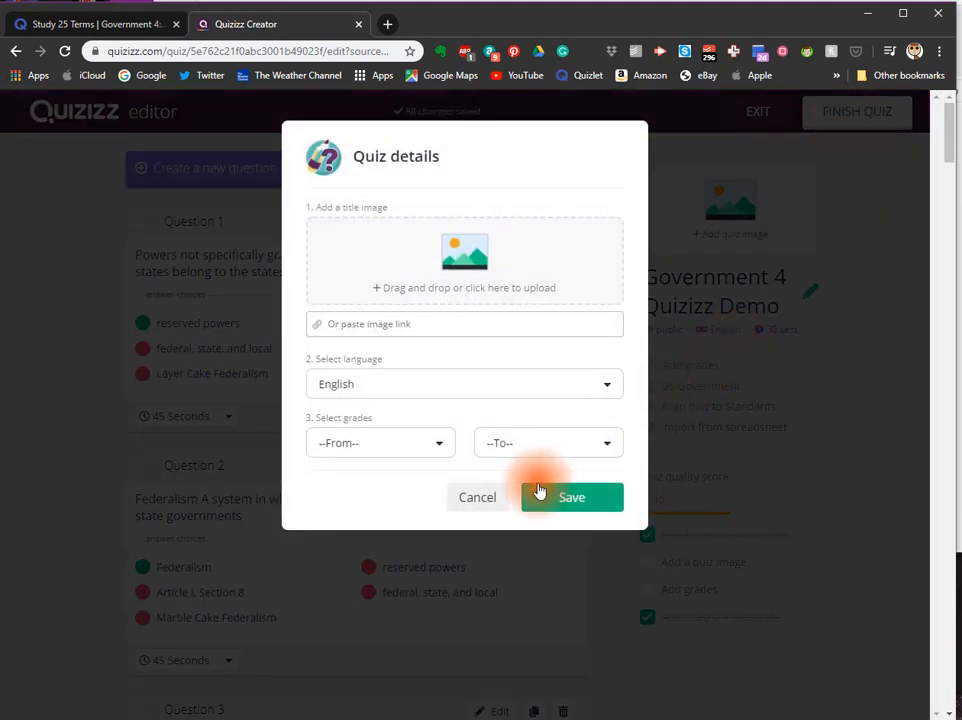
pyautogui.click(380, 442)
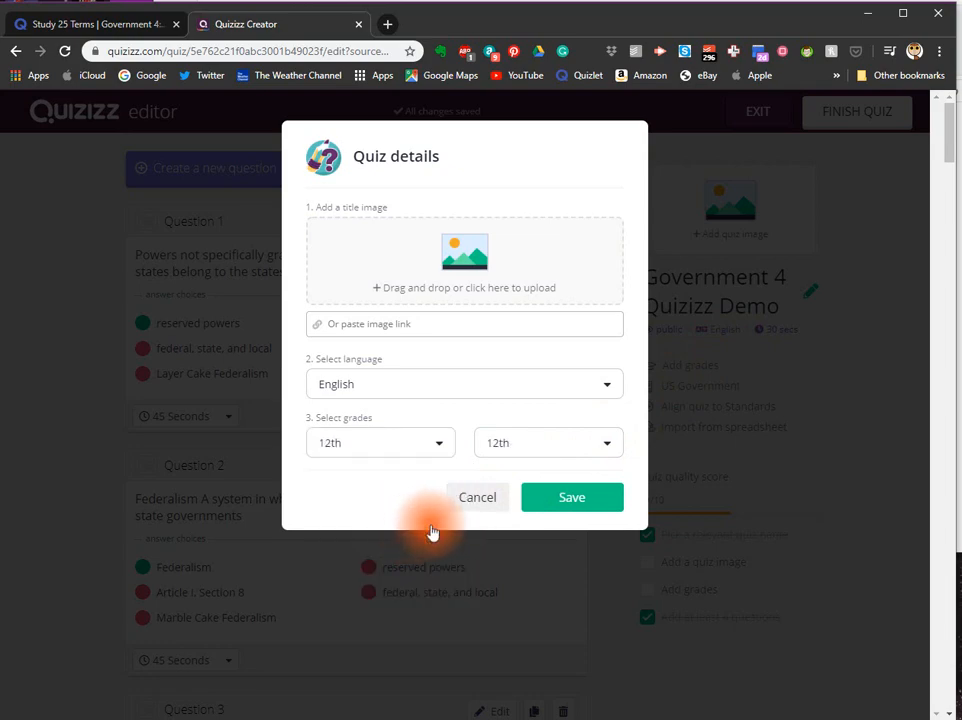
pyautogui.click(571, 497)
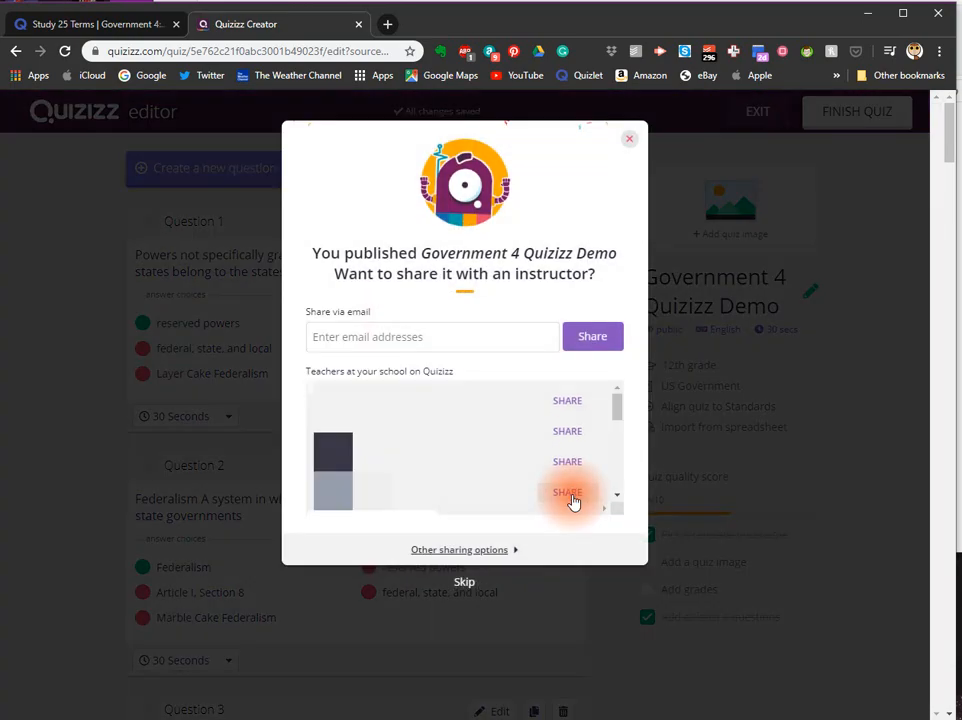